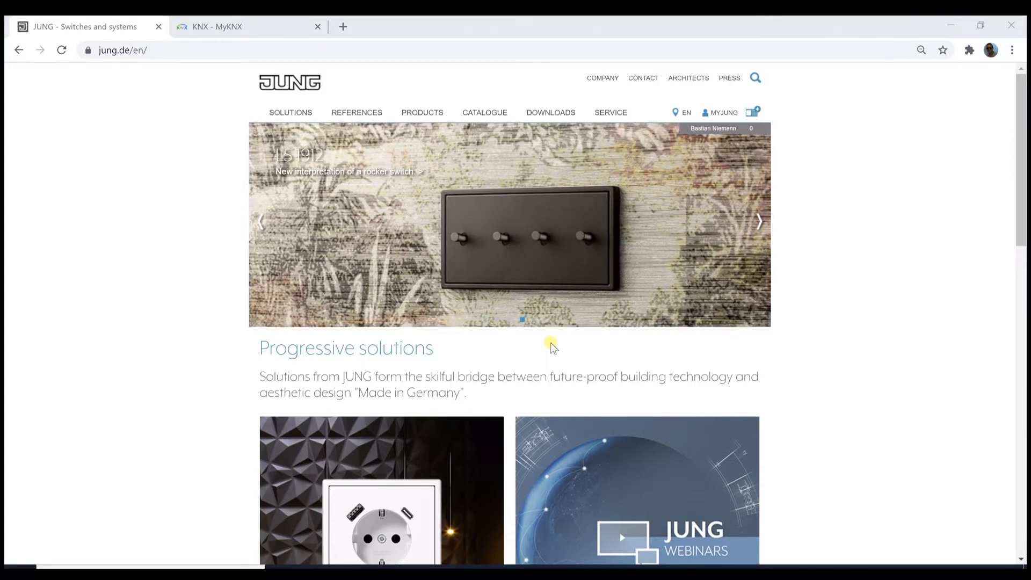
# Step: Browse the JUNG catalogue through KNX and rail-mounting devices to system components
pyautogui.click(485, 112)
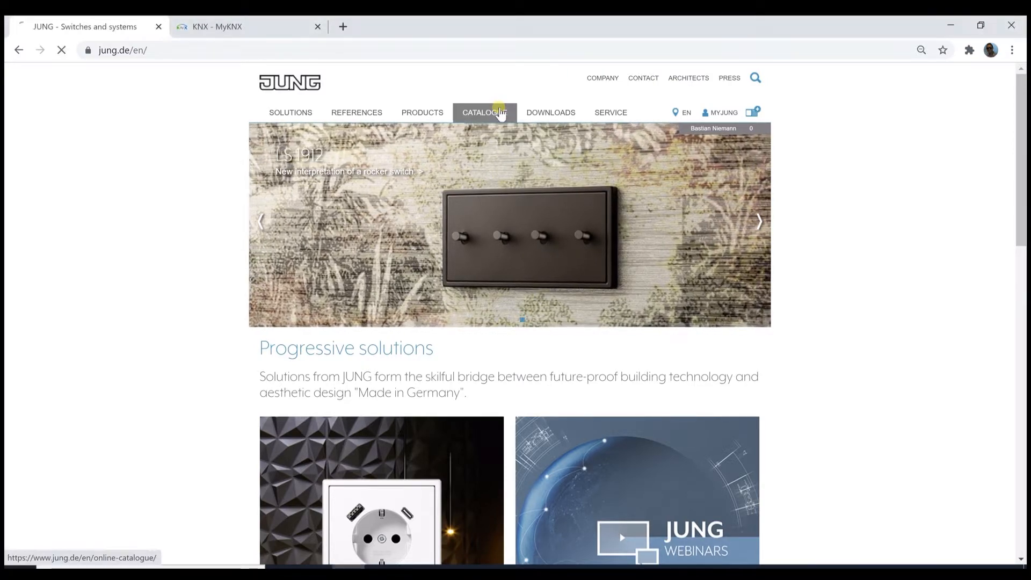
pyautogui.click(483, 112)
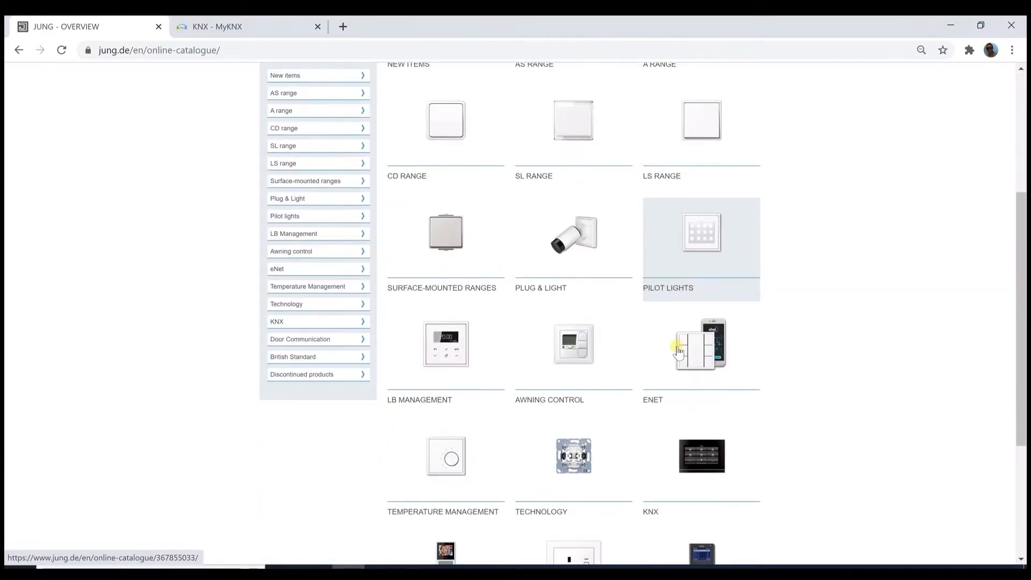
pyautogui.scroll(-3)
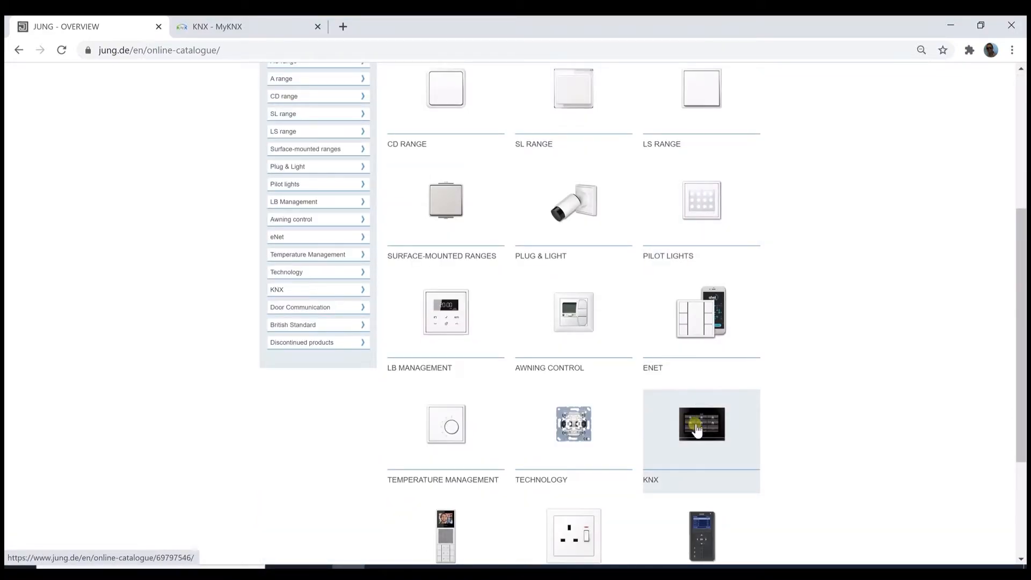
pyautogui.click(700, 424)
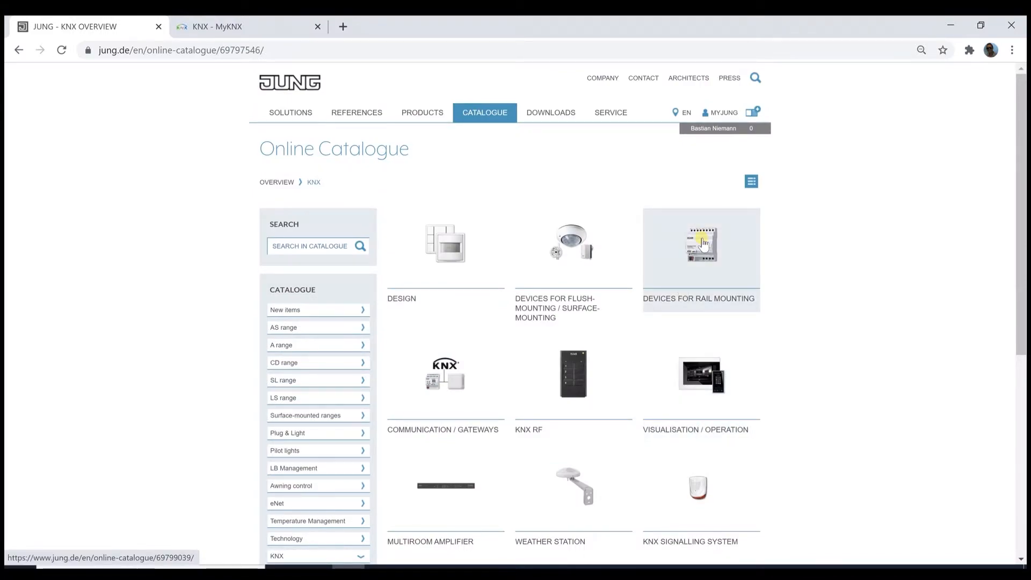
pyautogui.click(701, 243)
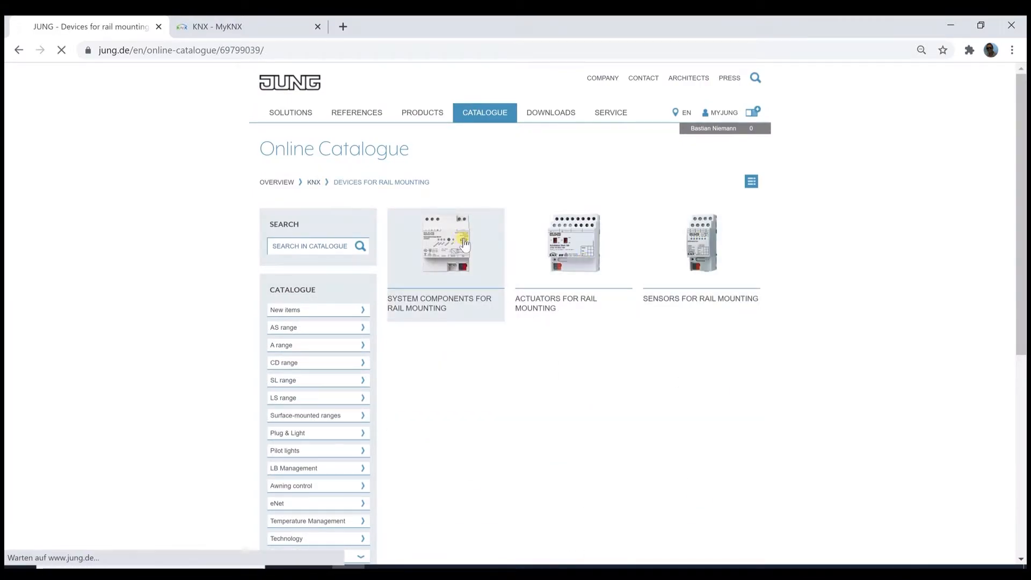
pyautogui.click(445, 243)
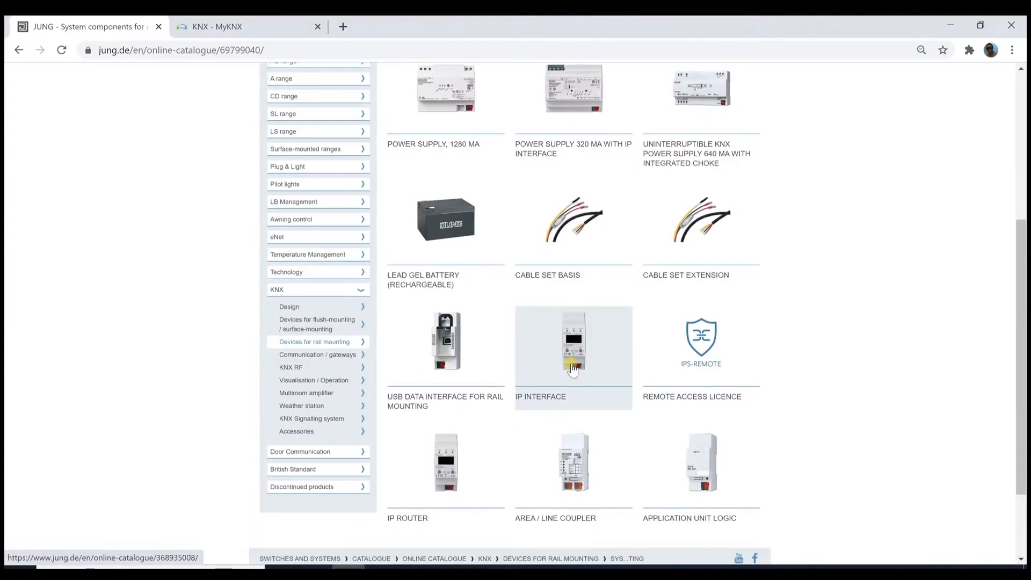
pyautogui.moveTo(700, 364)
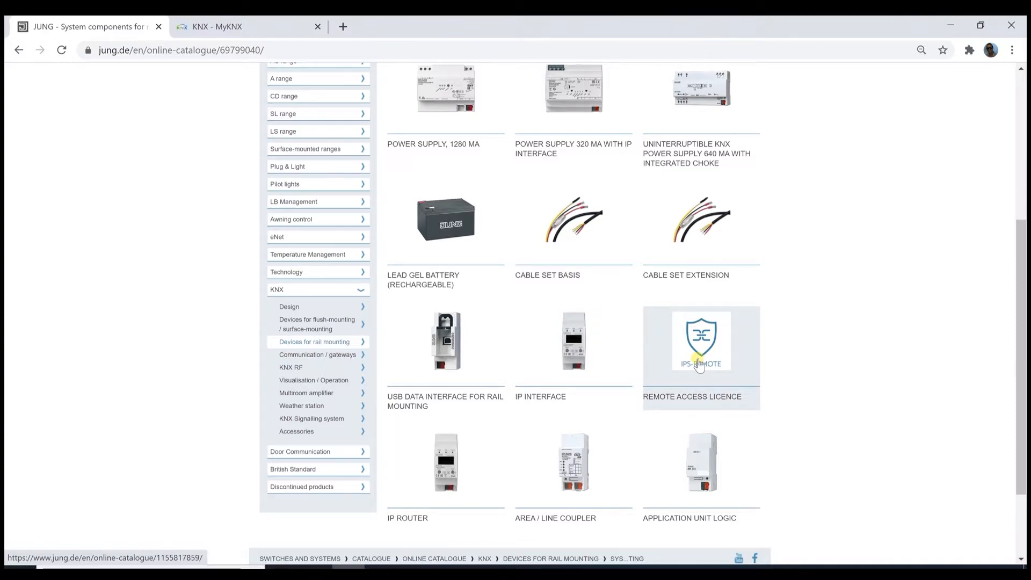
pyautogui.moveTo(573, 365)
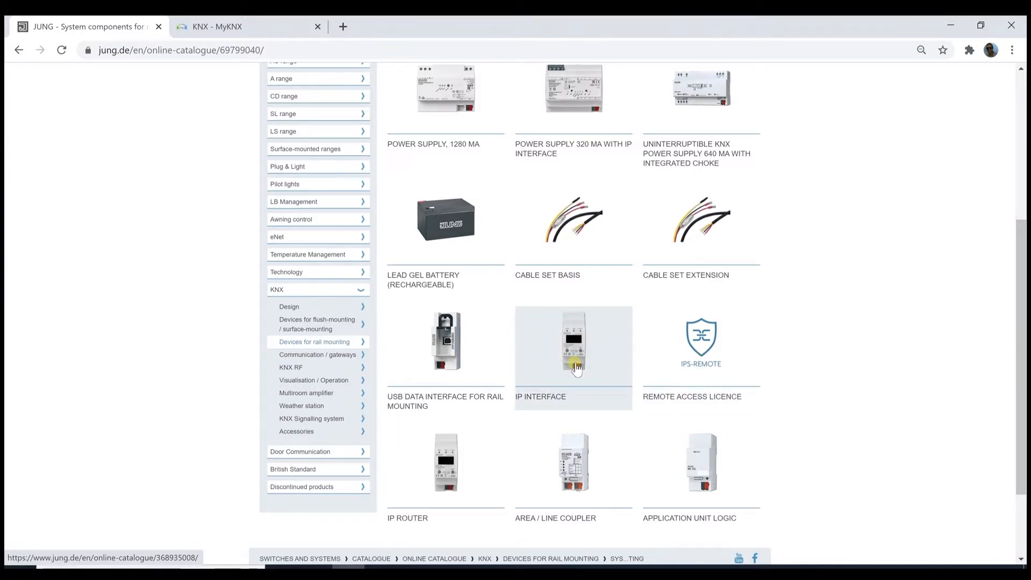
# Step: View the IPS 300 SREG IP interface page and its documents, then go back
pyautogui.click(573, 340)
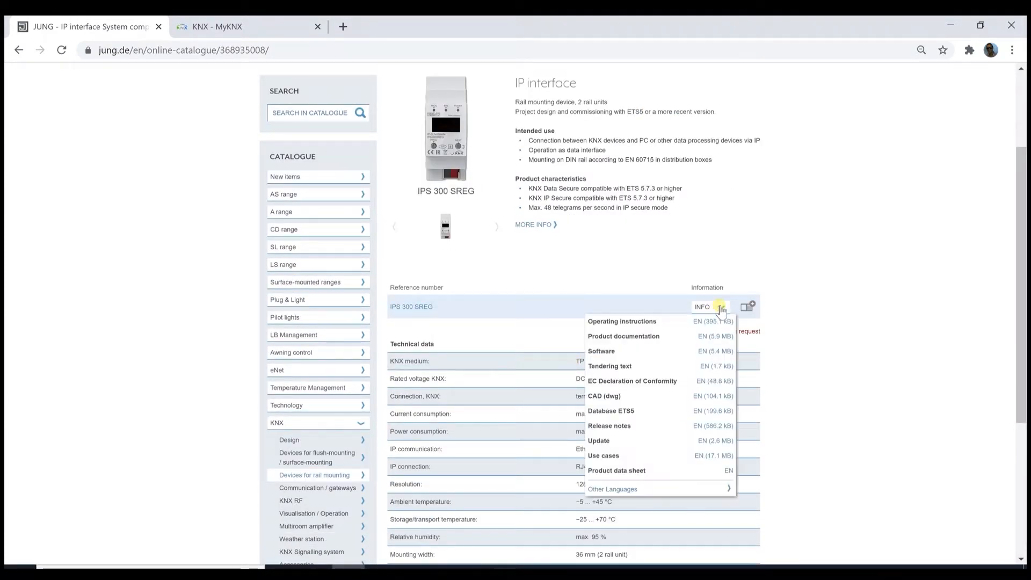
pyautogui.moveTo(655, 449)
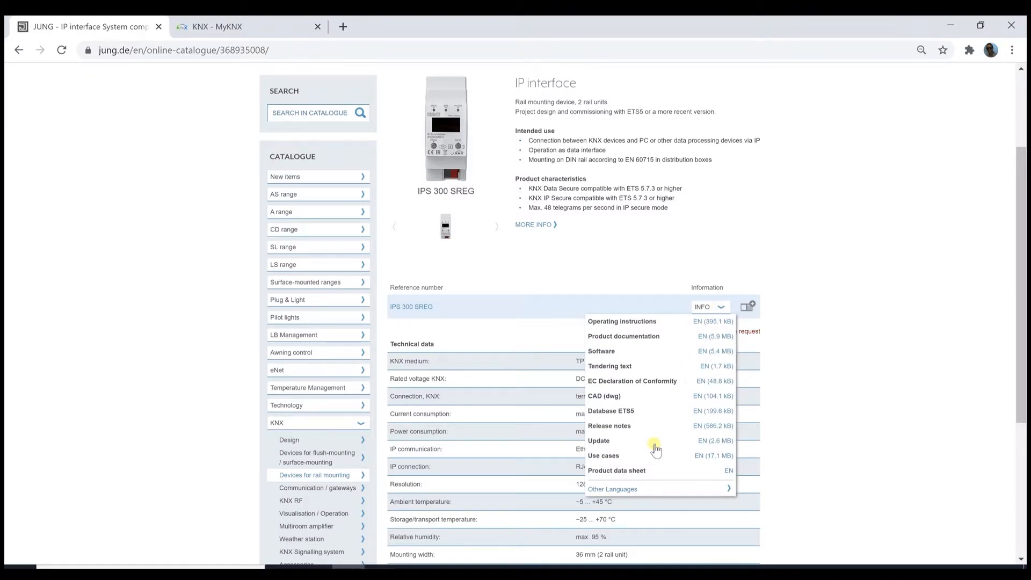
pyautogui.moveTo(694, 446)
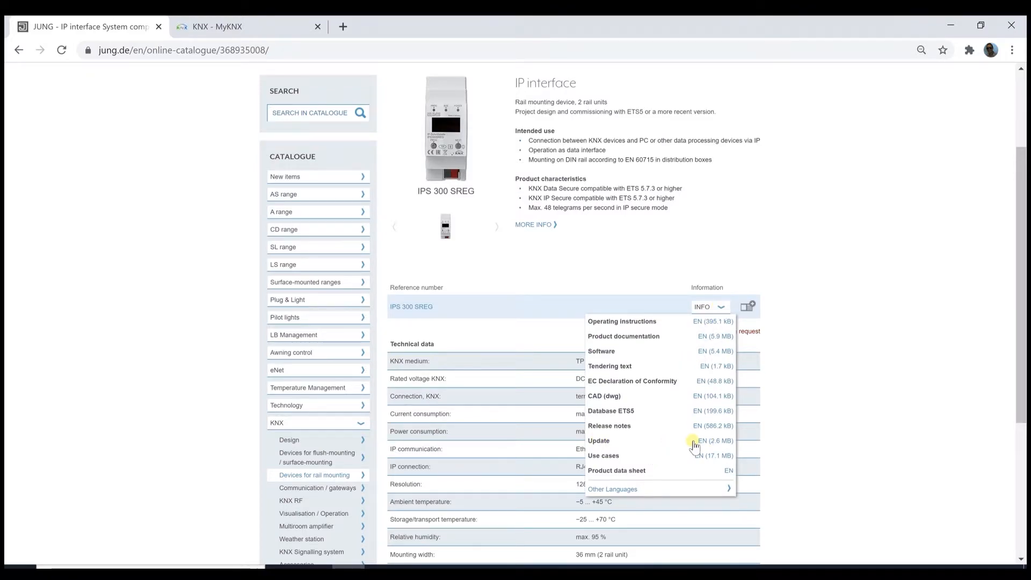
pyautogui.moveTo(689, 447)
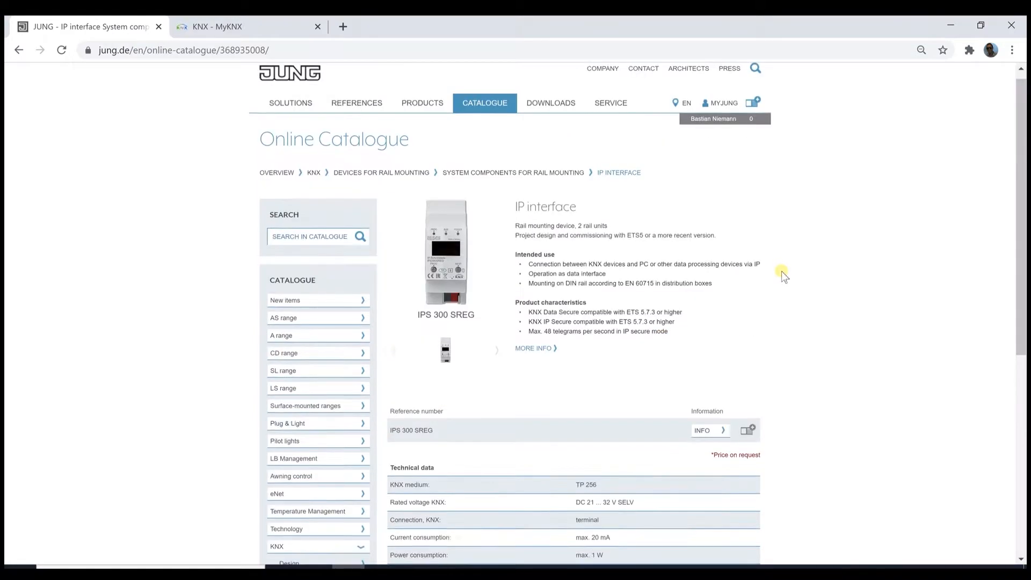
pyautogui.click(18, 50)
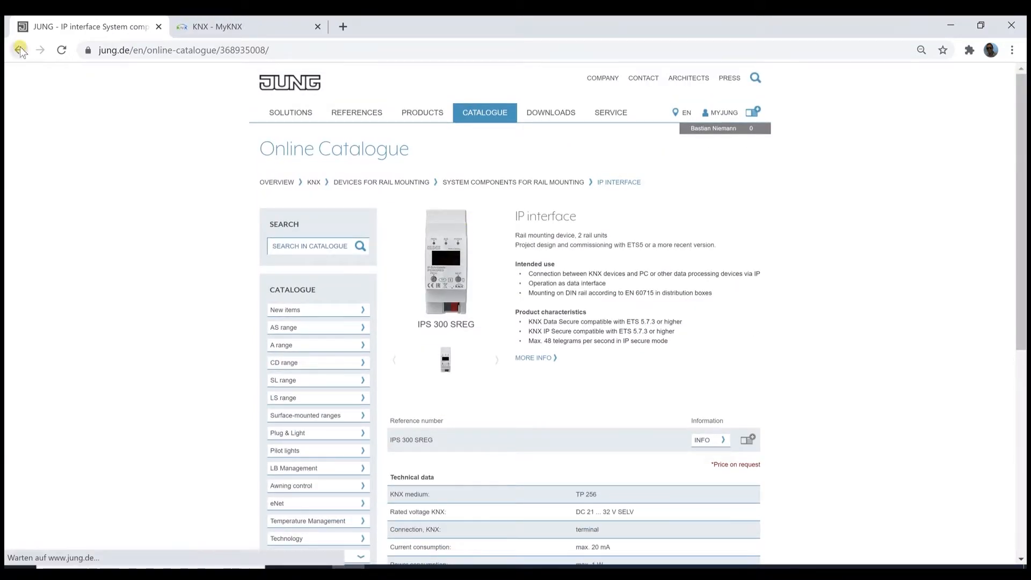
# Step: Open the IPS-REMOTE remote access licence product page
pyautogui.click(18, 50)
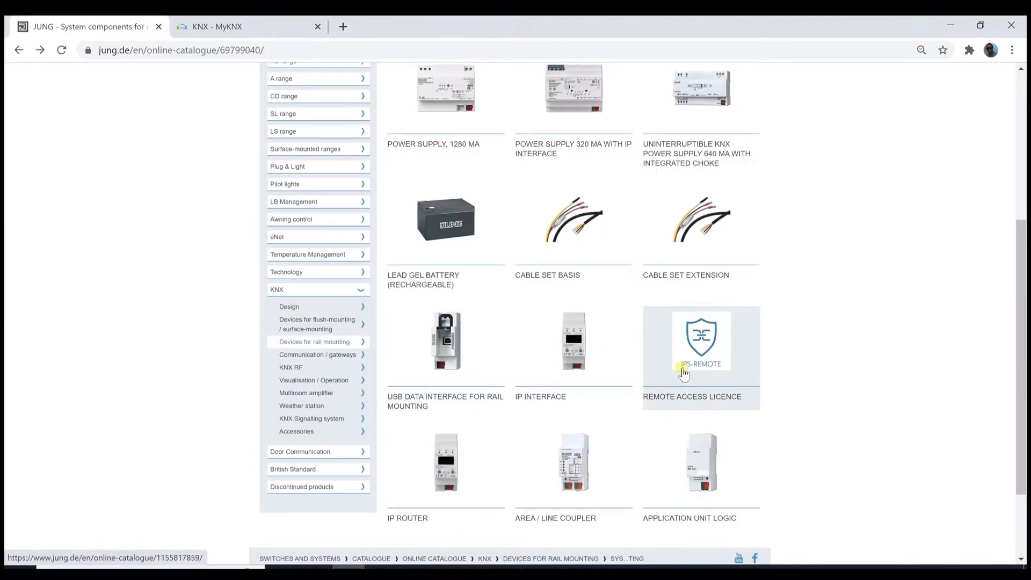
pyautogui.moveTo(674, 361)
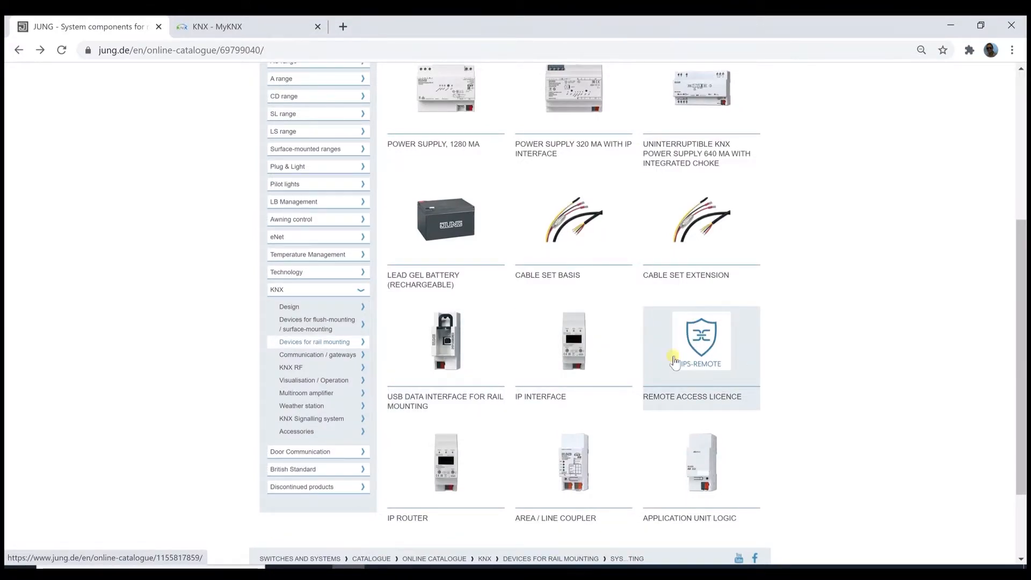
pyautogui.moveTo(713, 381)
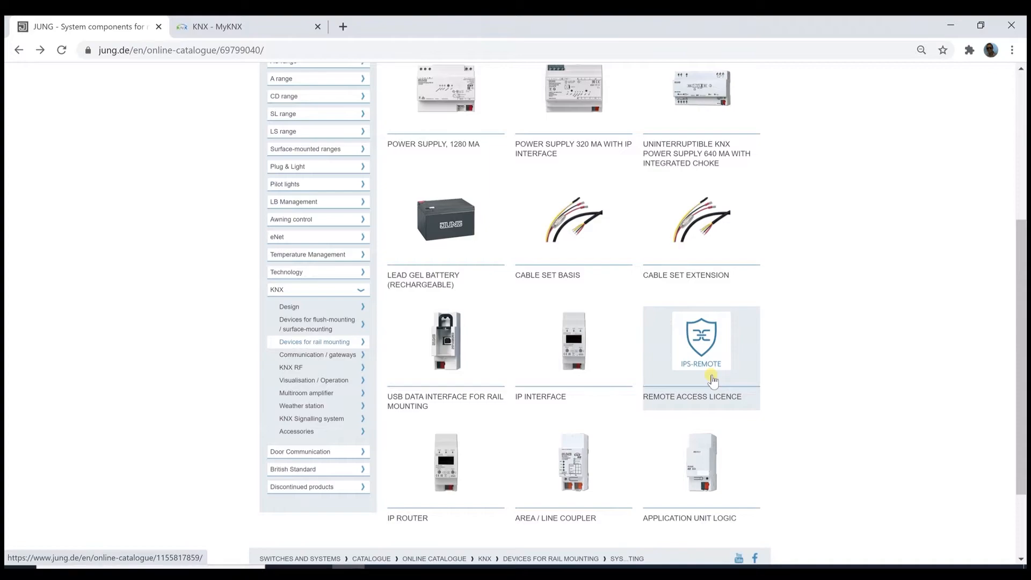
pyautogui.click(700, 341)
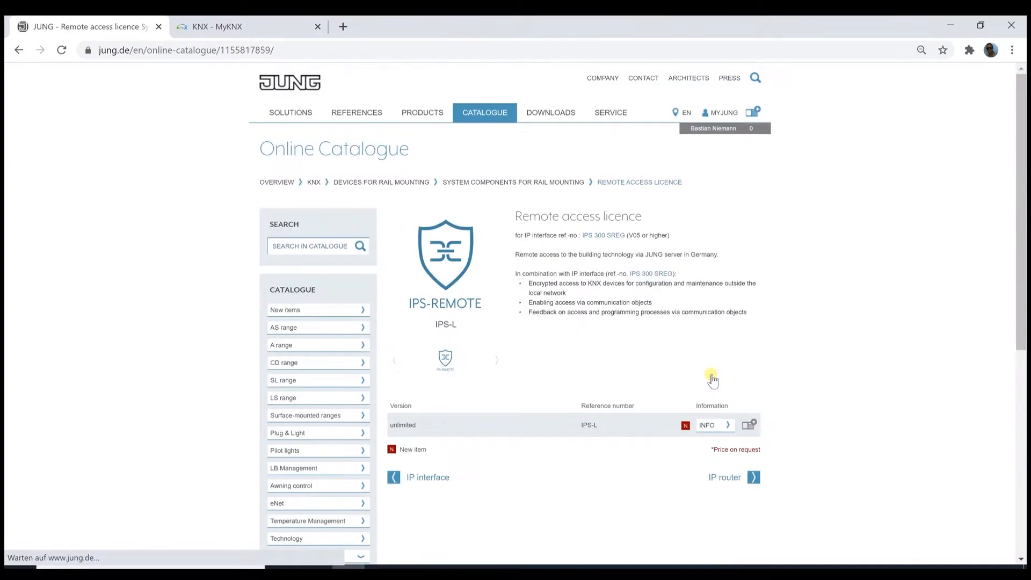
pyautogui.scroll(-3)
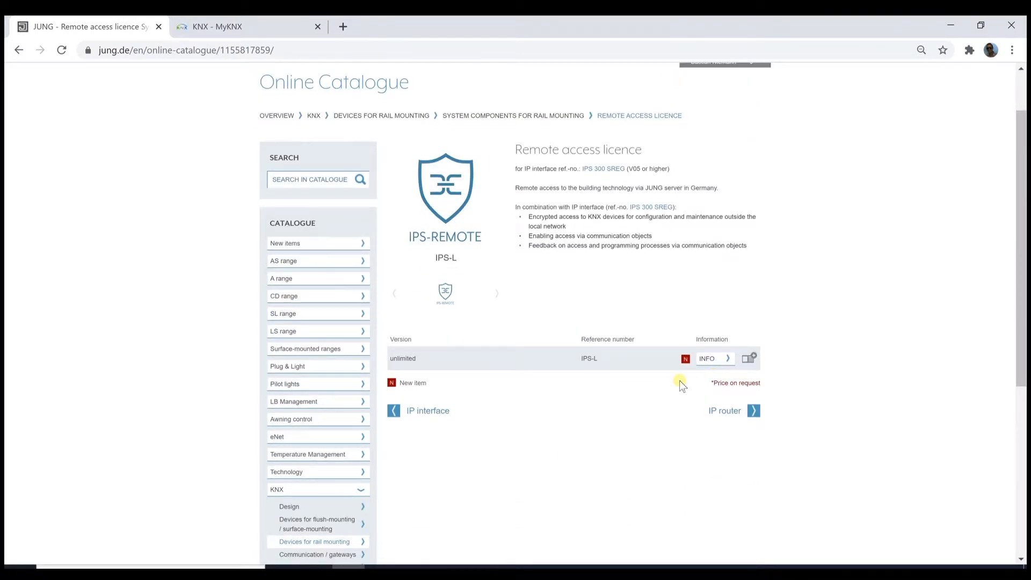
pyautogui.moveTo(650, 387)
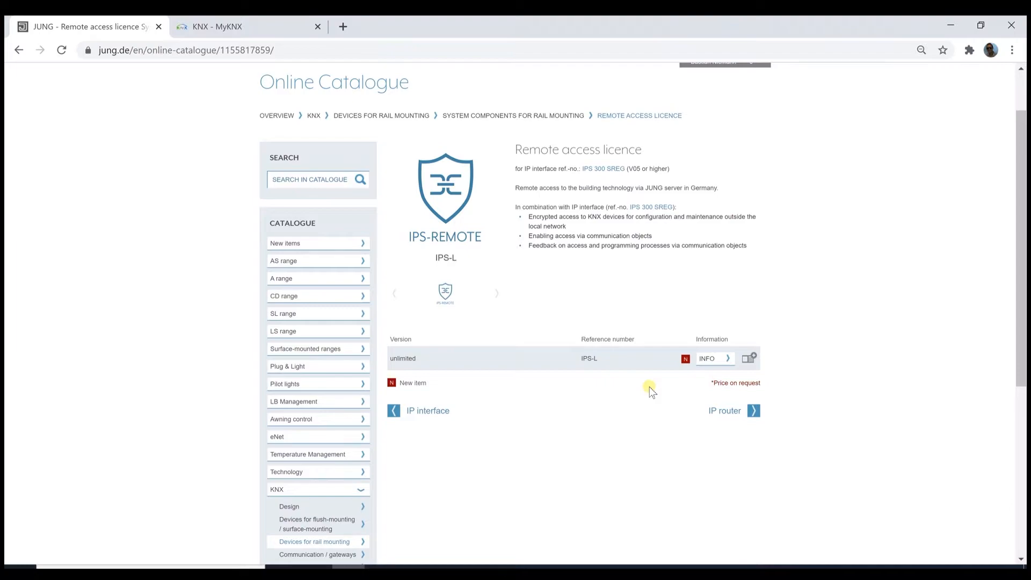
pyautogui.moveTo(646, 285)
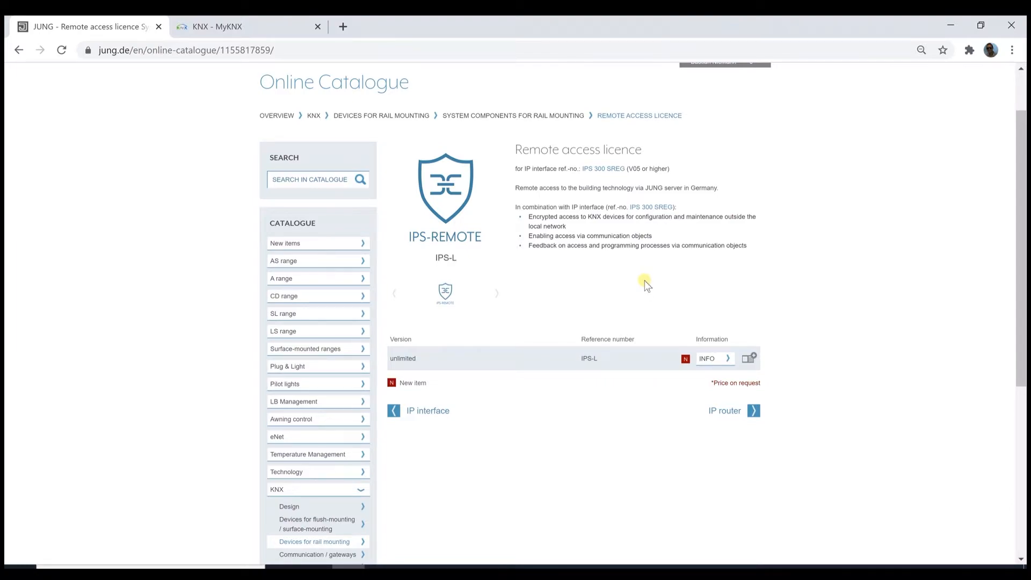
pyautogui.moveTo(516, 149)
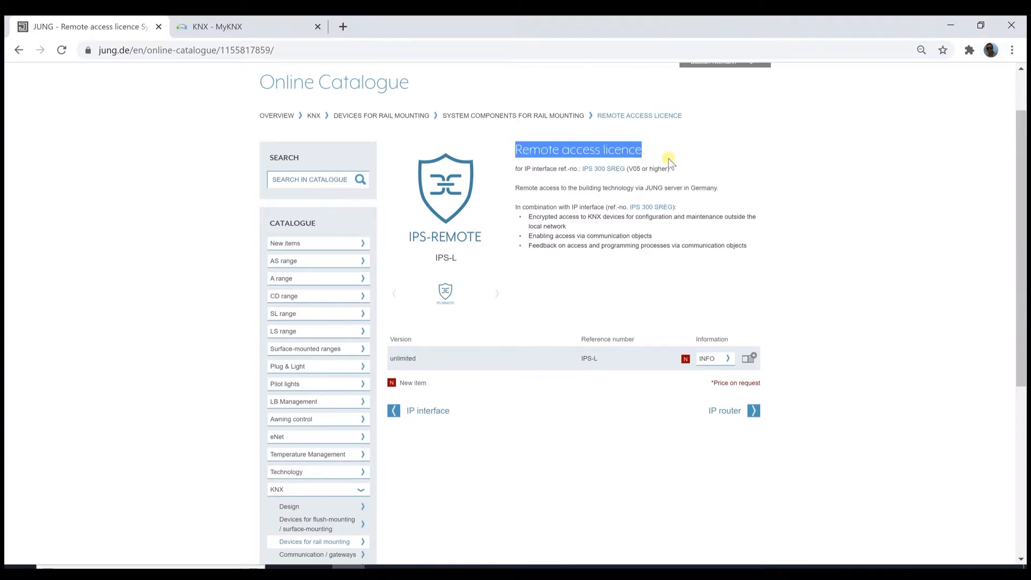
pyautogui.moveTo(617, 267)
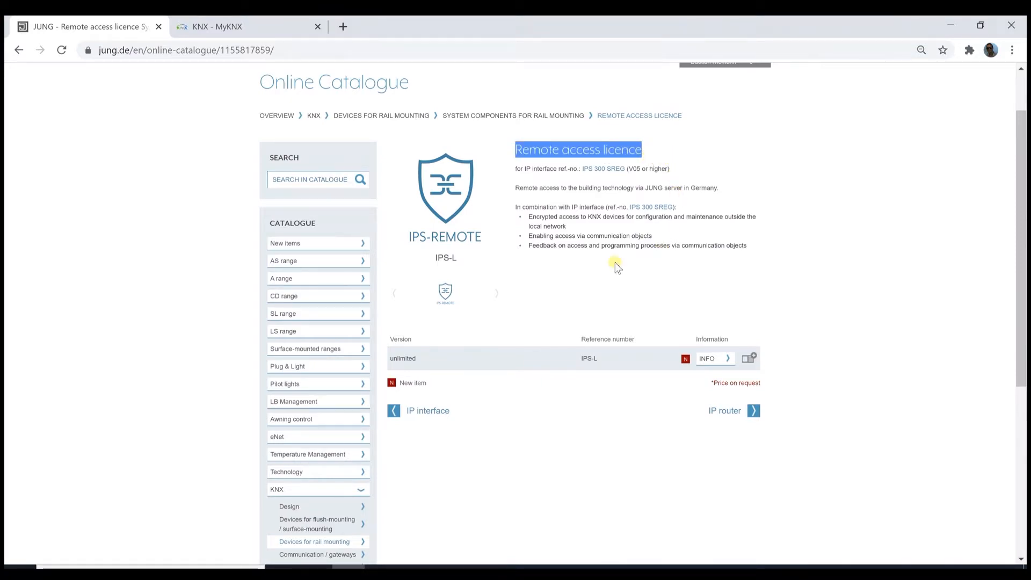
pyautogui.moveTo(598, 283)
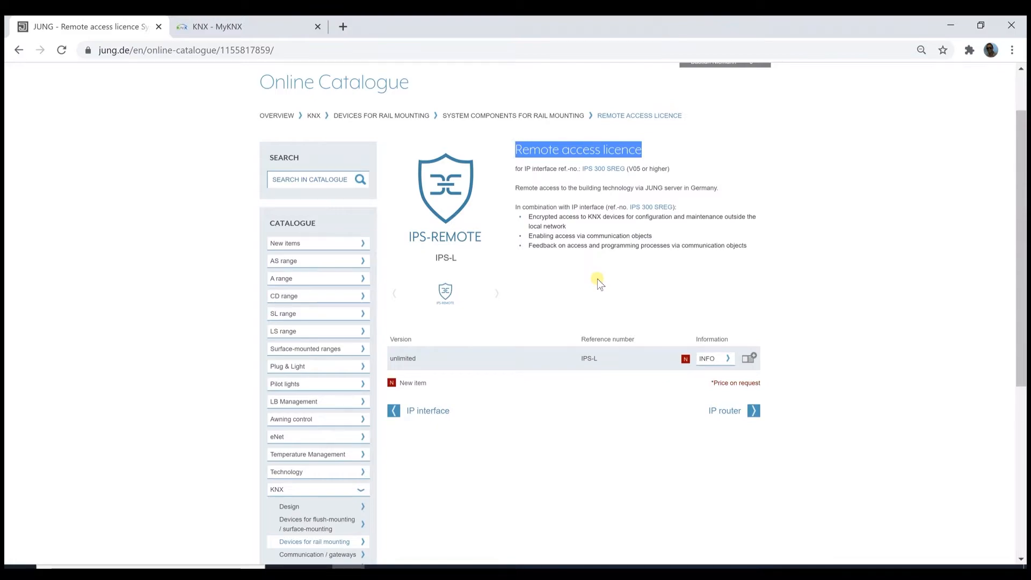
pyautogui.moveTo(611, 289)
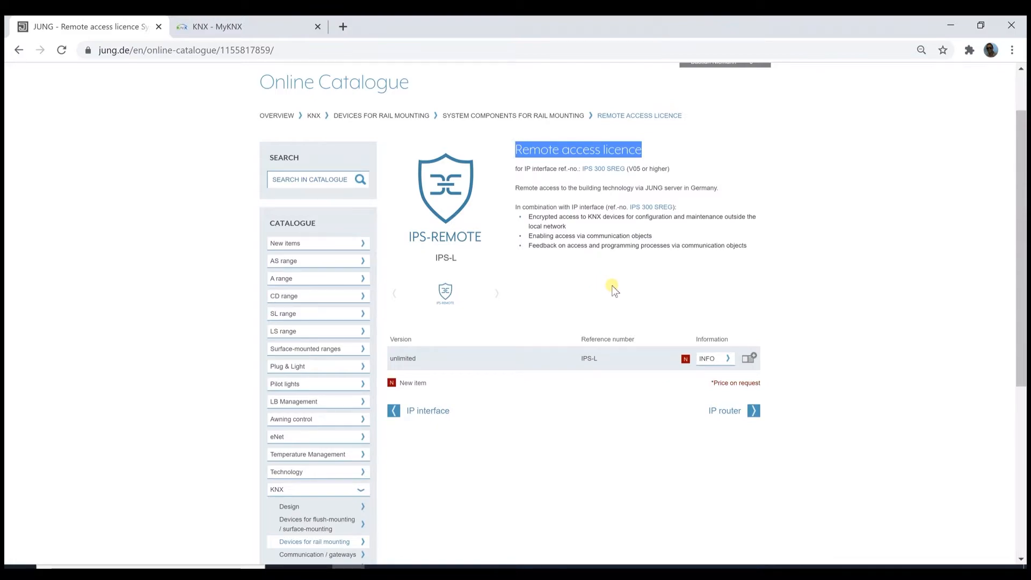
pyautogui.moveTo(724, 129)
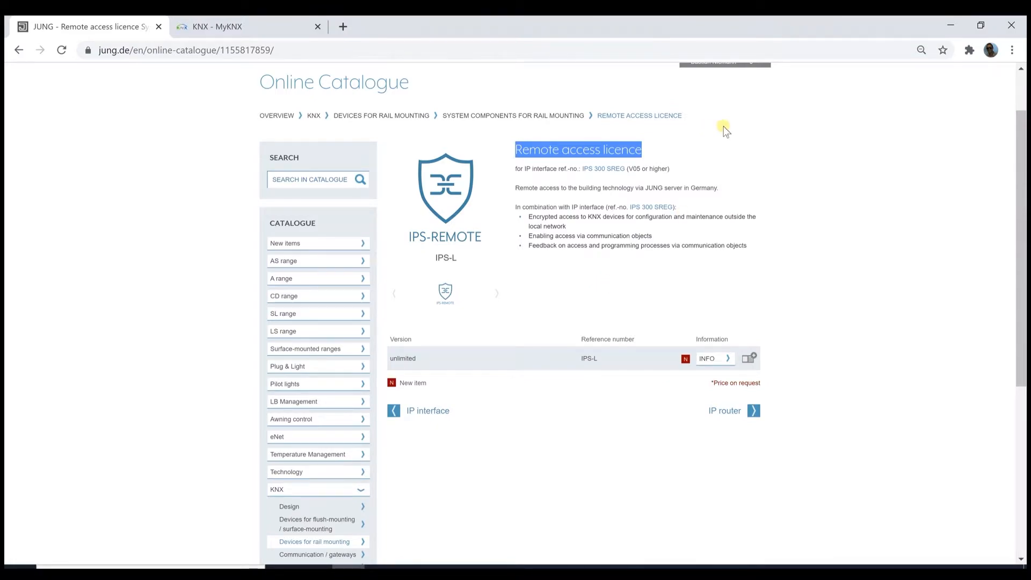
# Step: Open the 'Get your Software licence' page via MyJUNG's Software Licence Activation
pyautogui.click(721, 112)
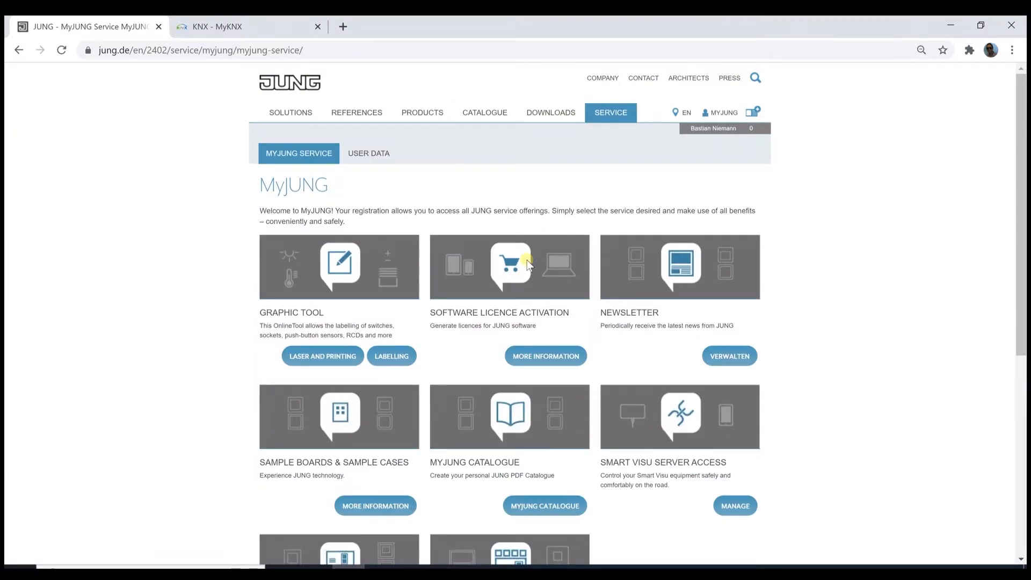
pyautogui.moveTo(505, 276)
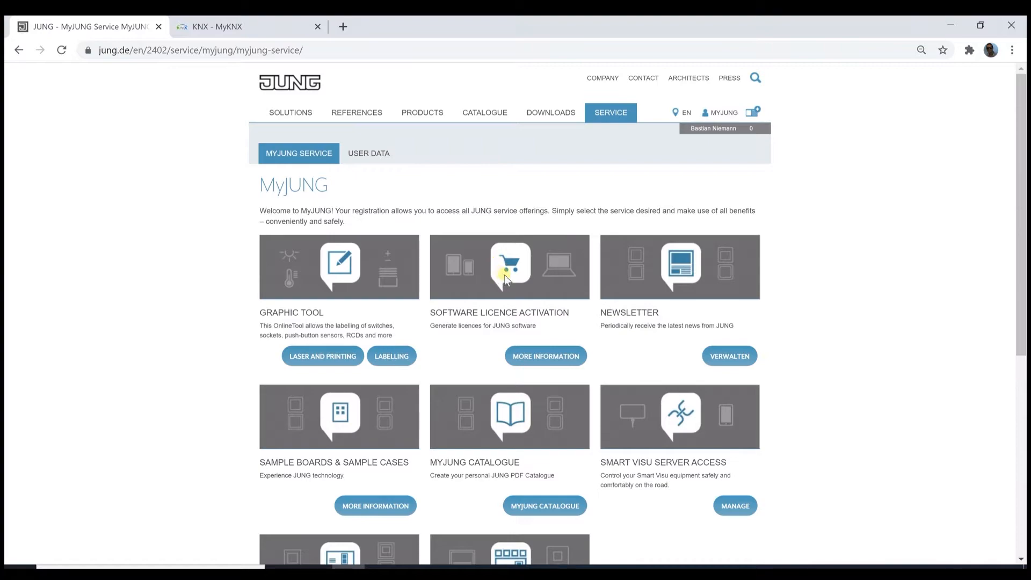
pyautogui.moveTo(537, 276)
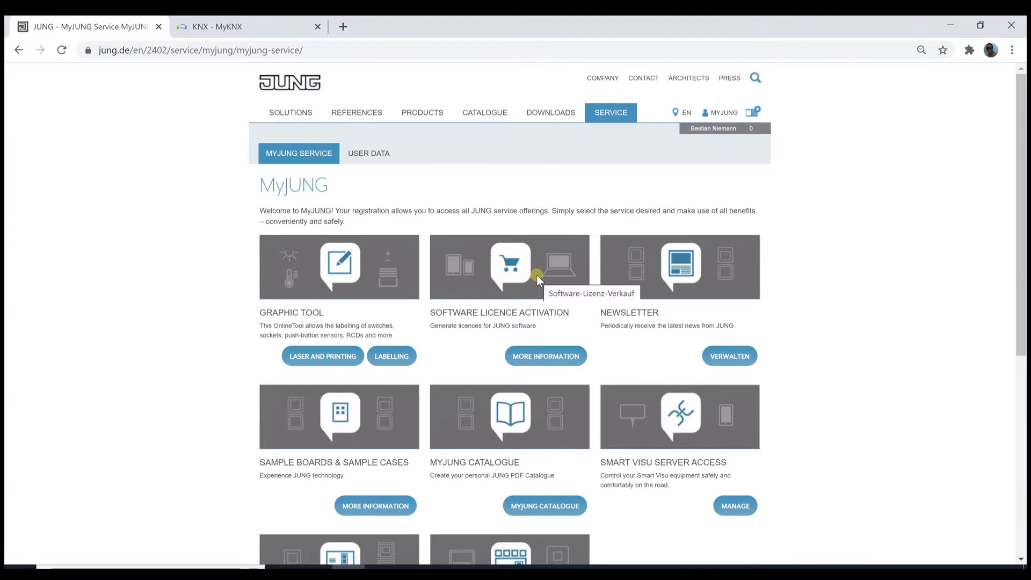
pyautogui.moveTo(532, 282)
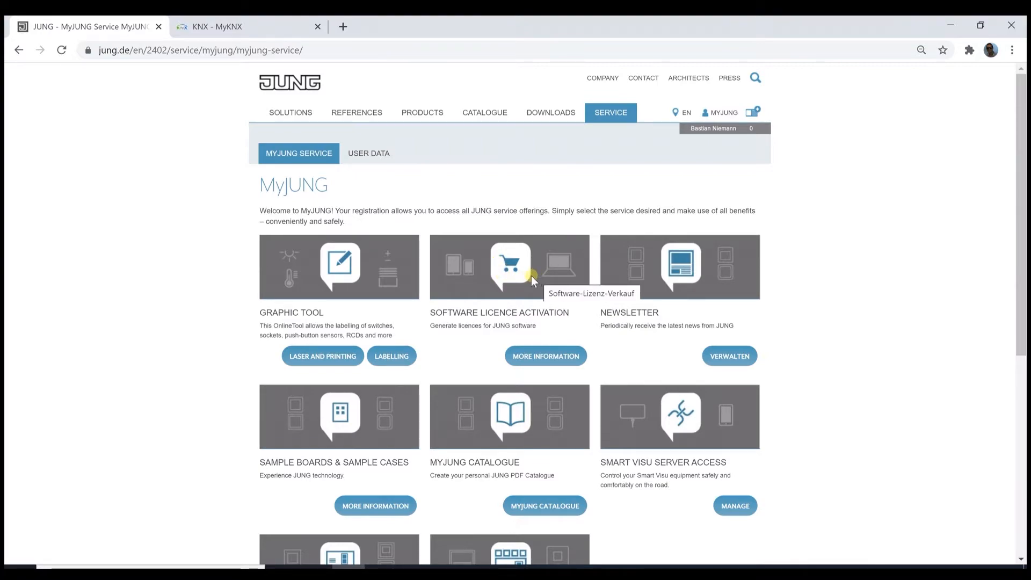
pyautogui.moveTo(520, 286)
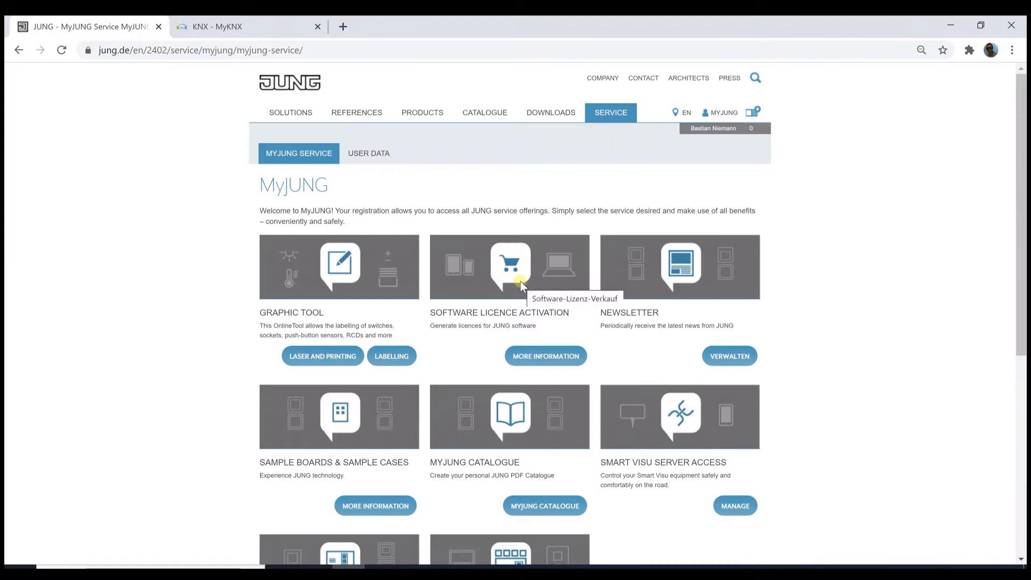
pyautogui.moveTo(545, 355)
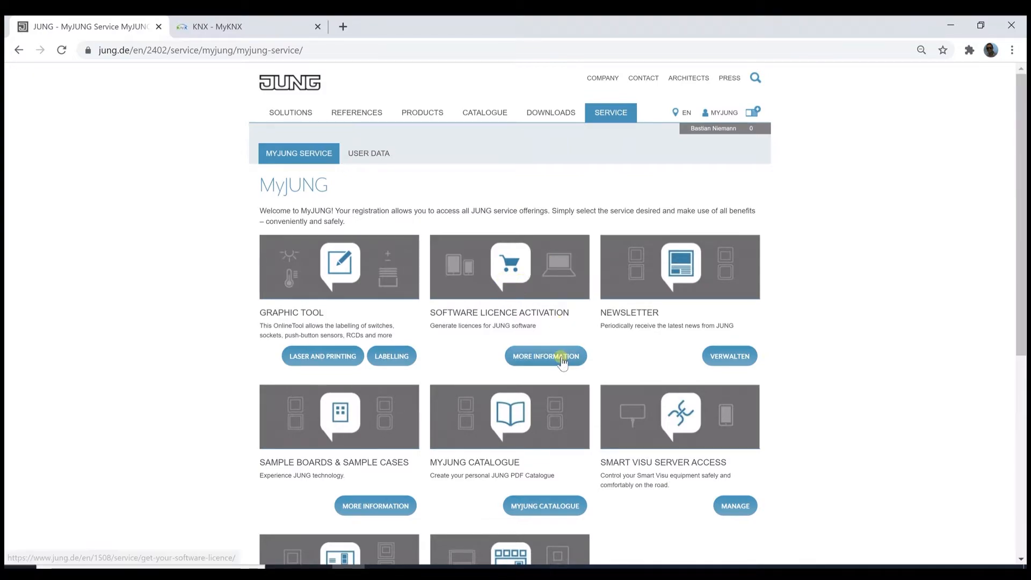
pyautogui.click(545, 355)
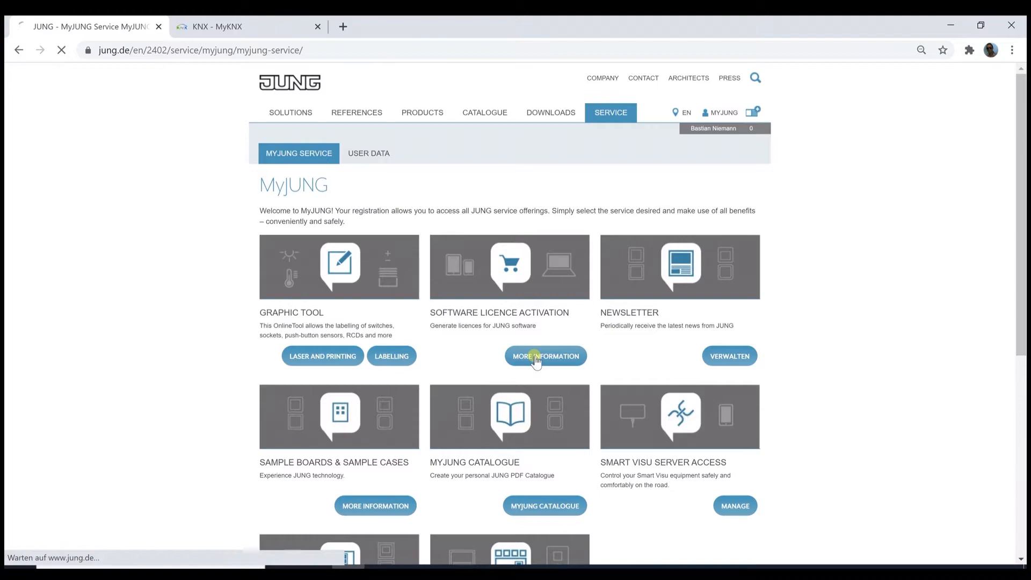
pyautogui.click(545, 356)
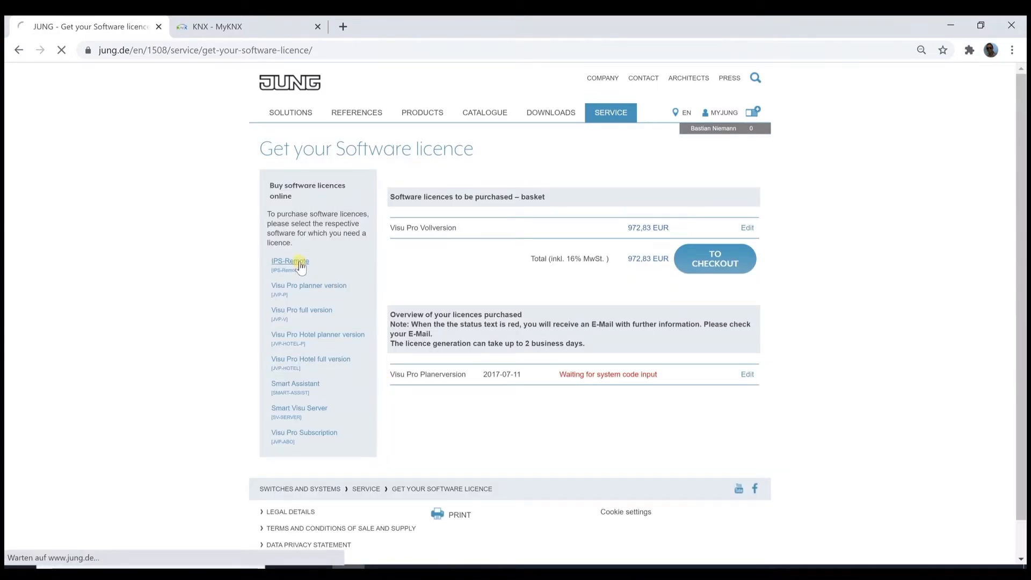
# Step: Open the IPS-Remote licence form with serial number and voucher code steps
pyautogui.click(289, 261)
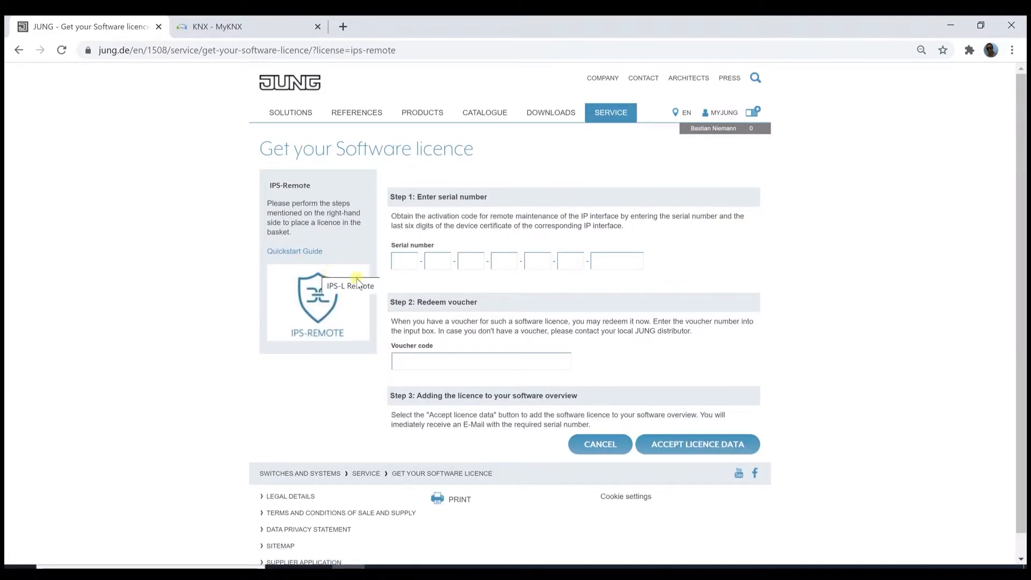
pyautogui.moveTo(615, 269)
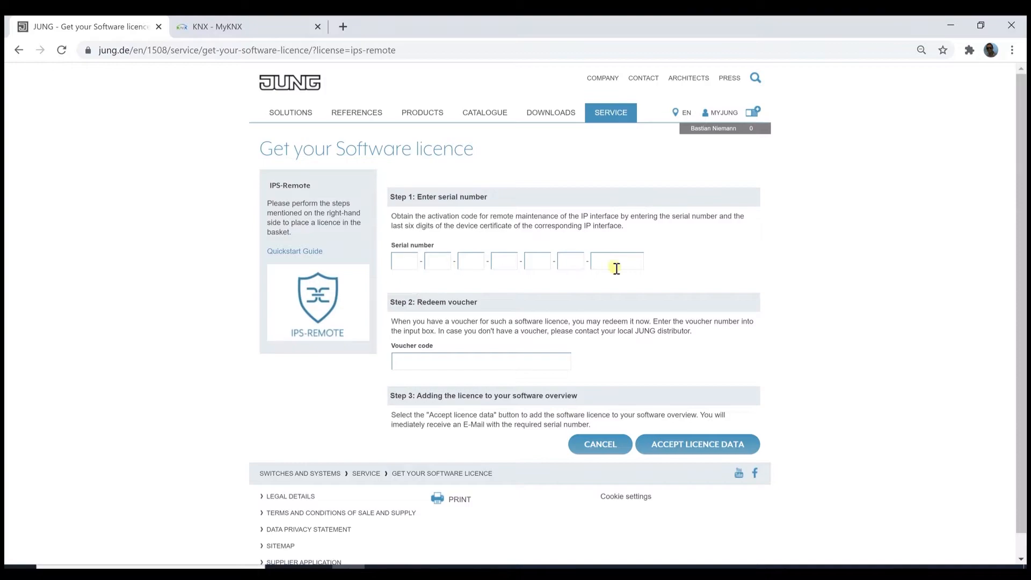
pyautogui.moveTo(384, 290)
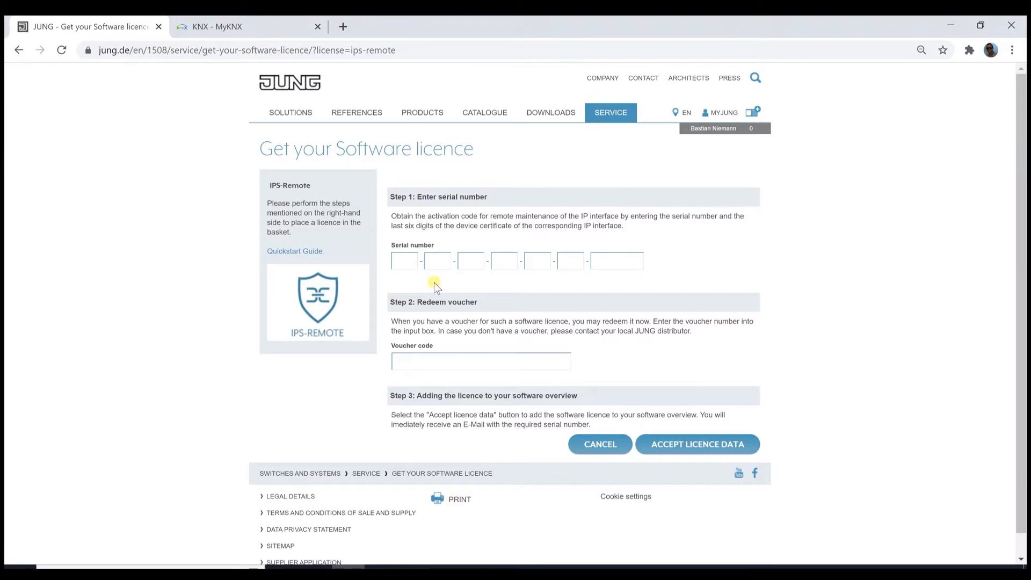
pyautogui.moveTo(427, 378)
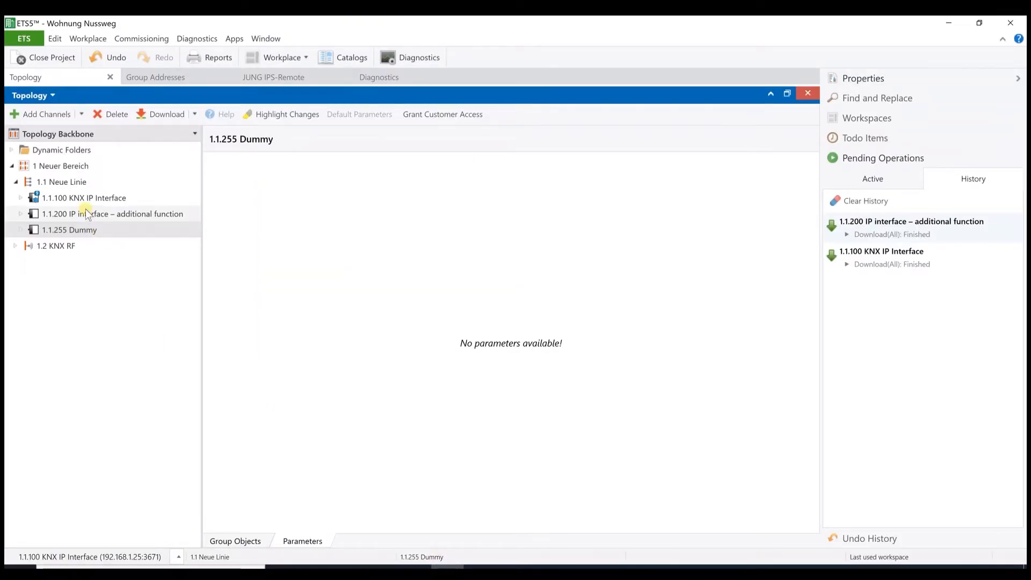
pyautogui.moveTo(96, 200)
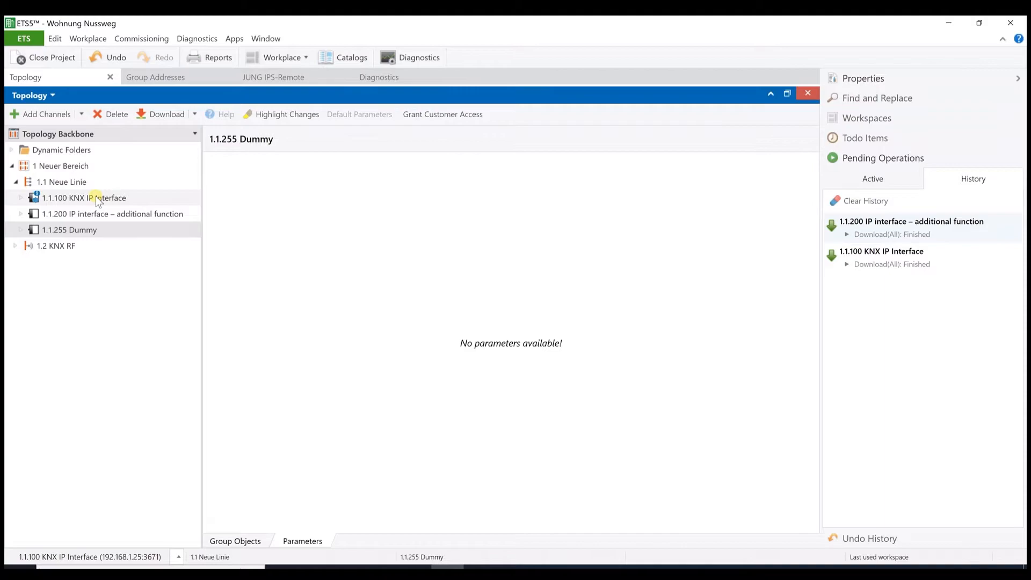
# Step: Show the 1.1.100 KNX IP Interface's parameters and its Properties panel
pyautogui.click(84, 197)
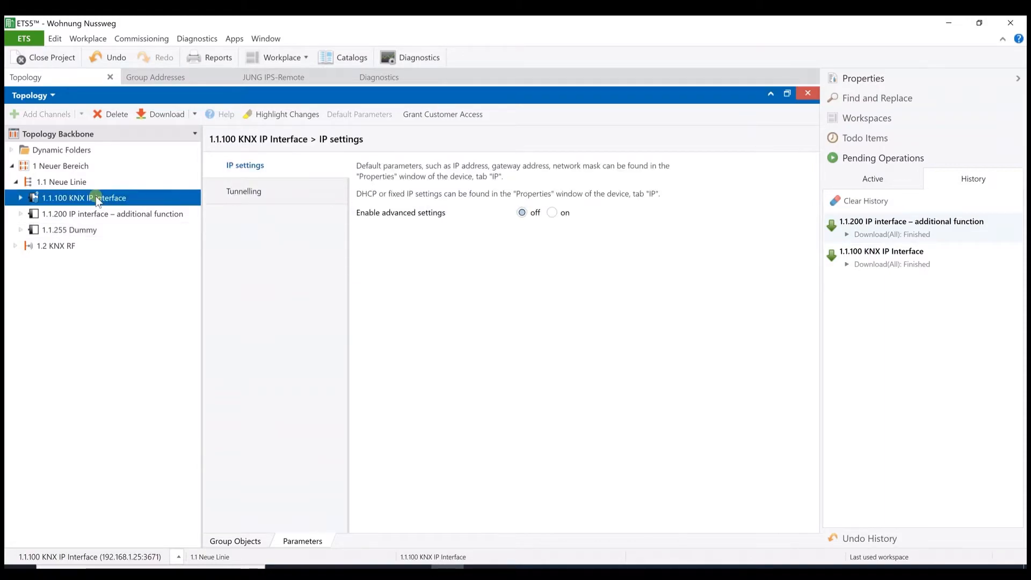
pyautogui.moveTo(111, 202)
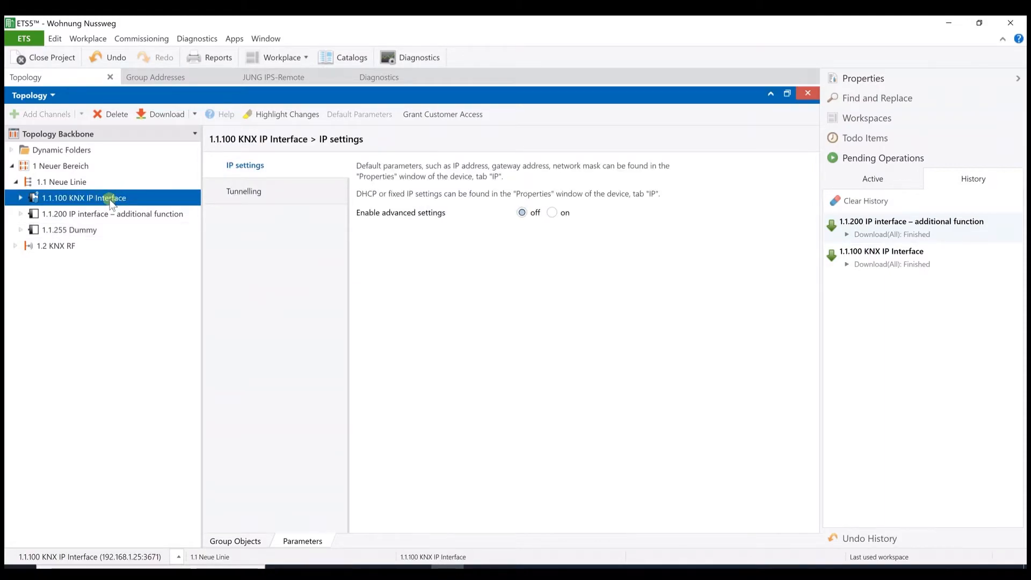
pyautogui.moveTo(114, 217)
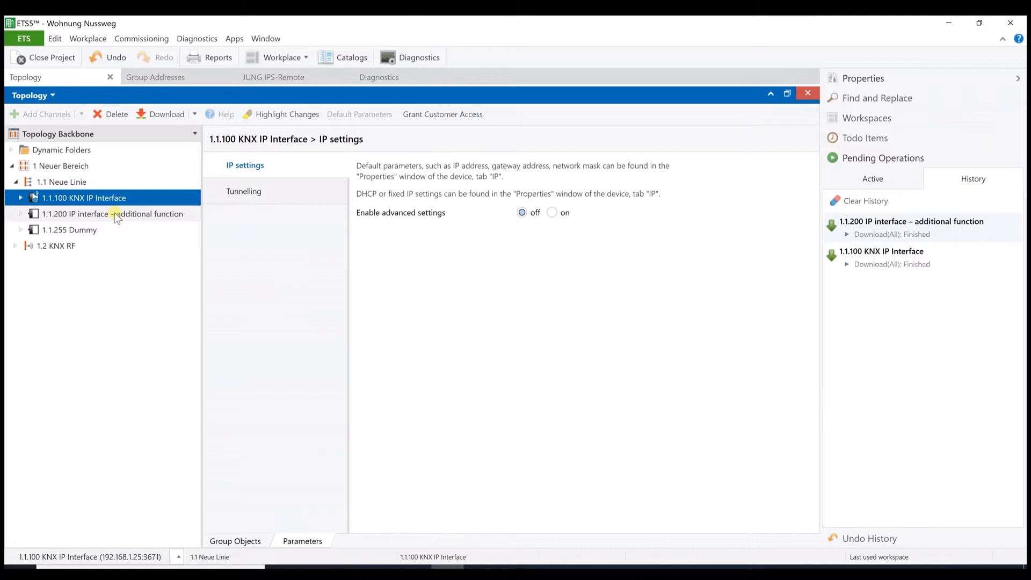
pyautogui.moveTo(762, 240)
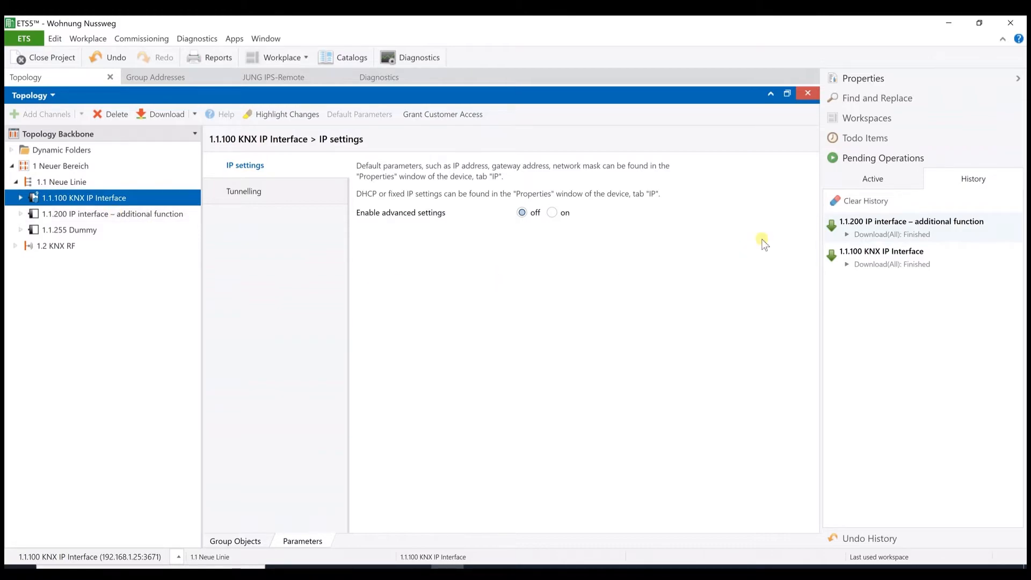
pyautogui.click(863, 79)
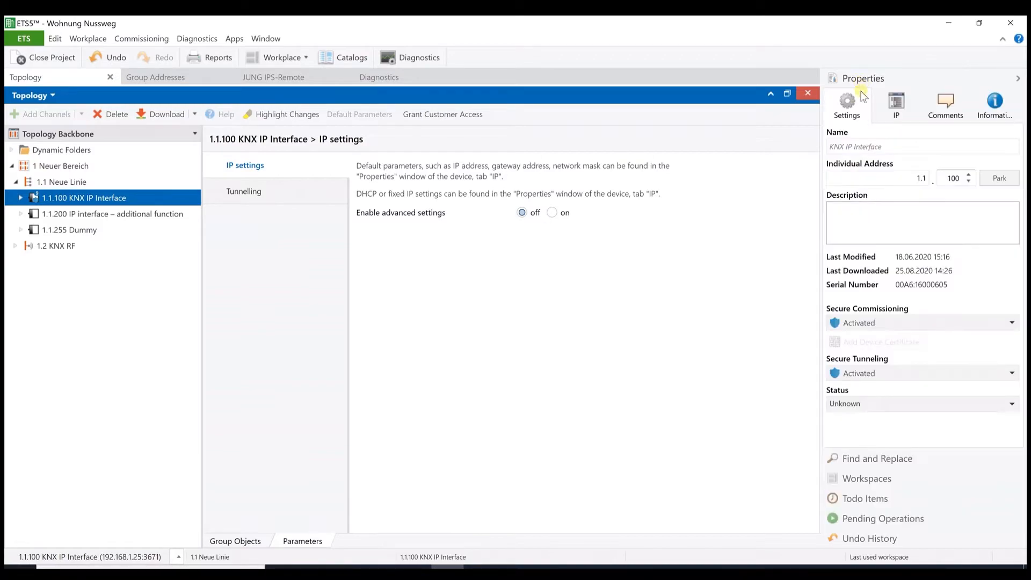
pyautogui.moveTo(858, 118)
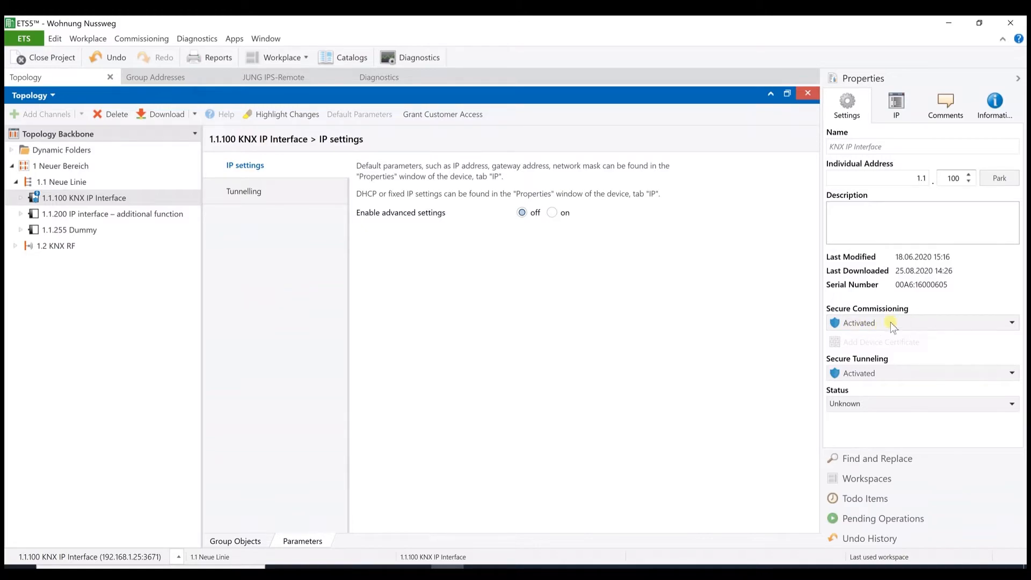
pyautogui.moveTo(842, 384)
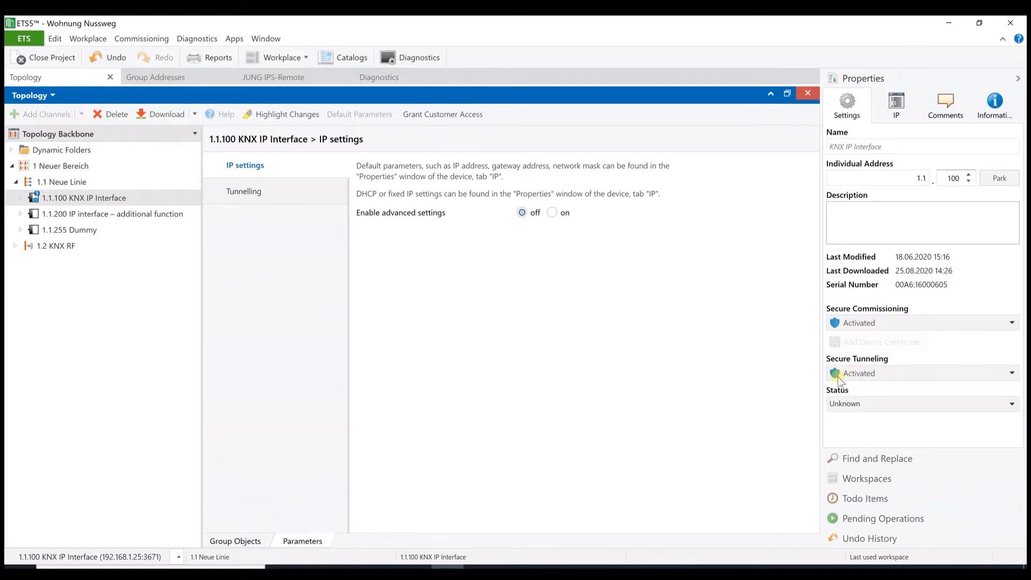
pyautogui.moveTo(857, 372)
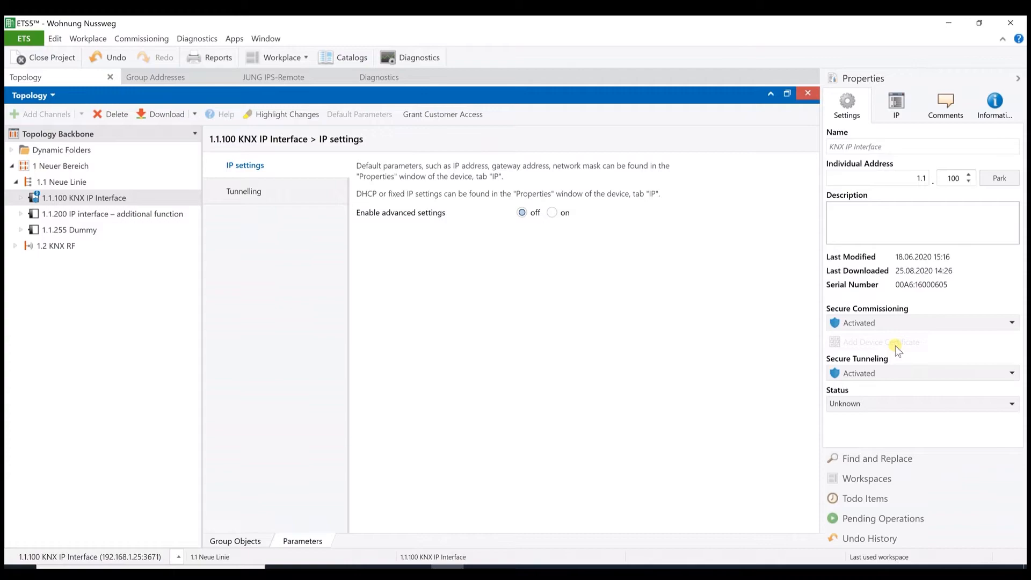
pyautogui.moveTo(863, 347)
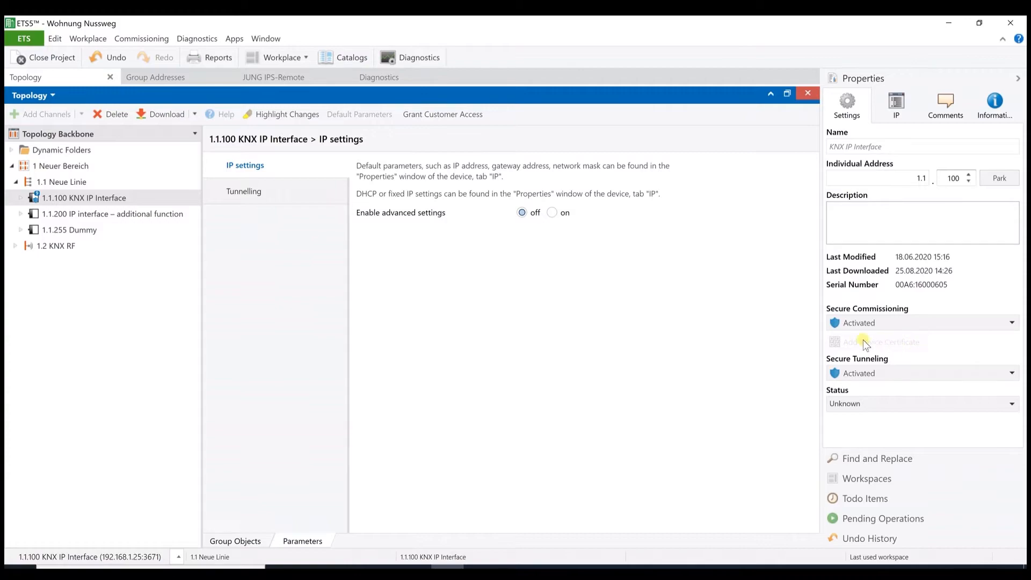
pyautogui.moveTo(914, 346)
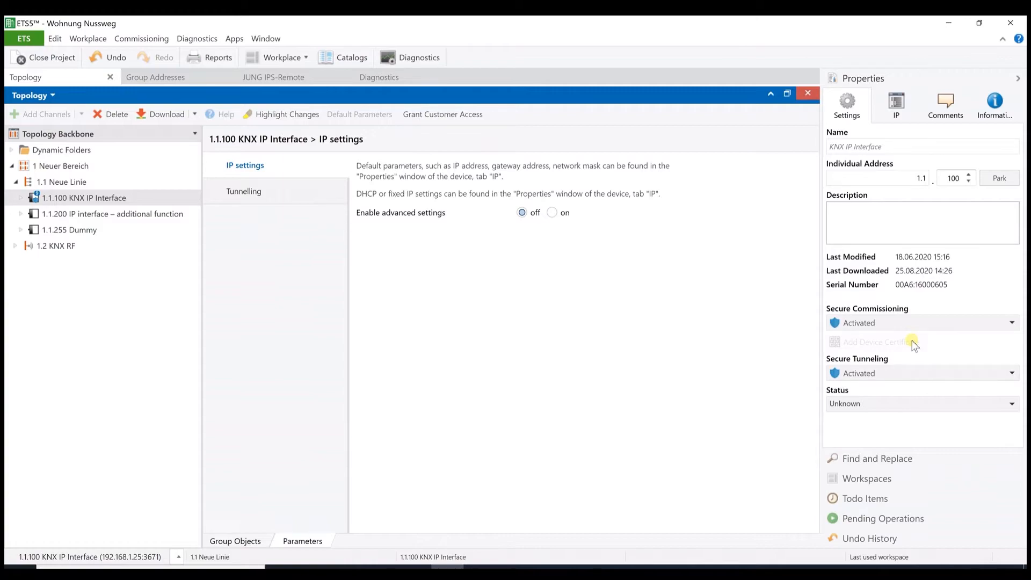
pyautogui.click(875, 341)
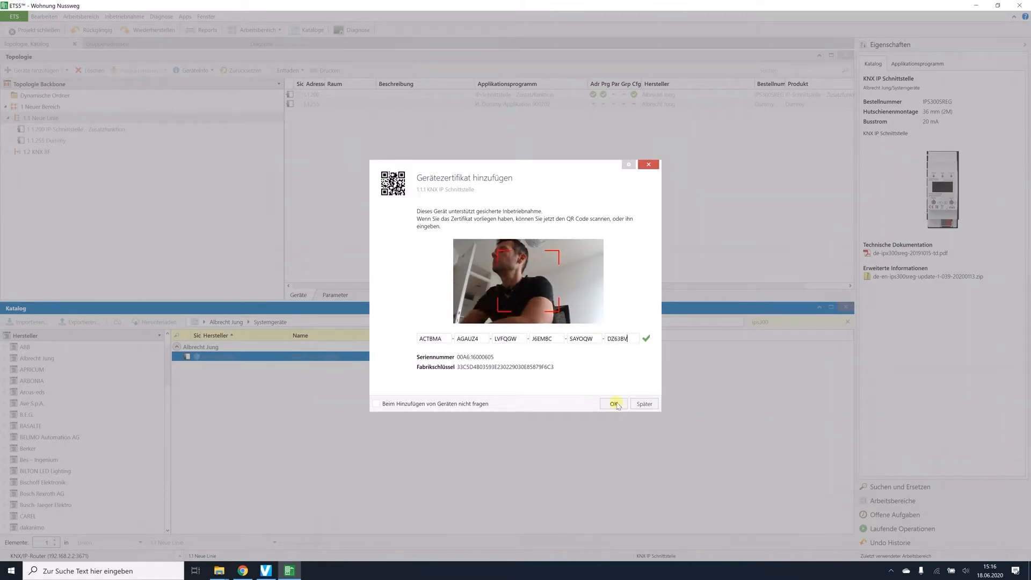
pyautogui.click(613, 404)
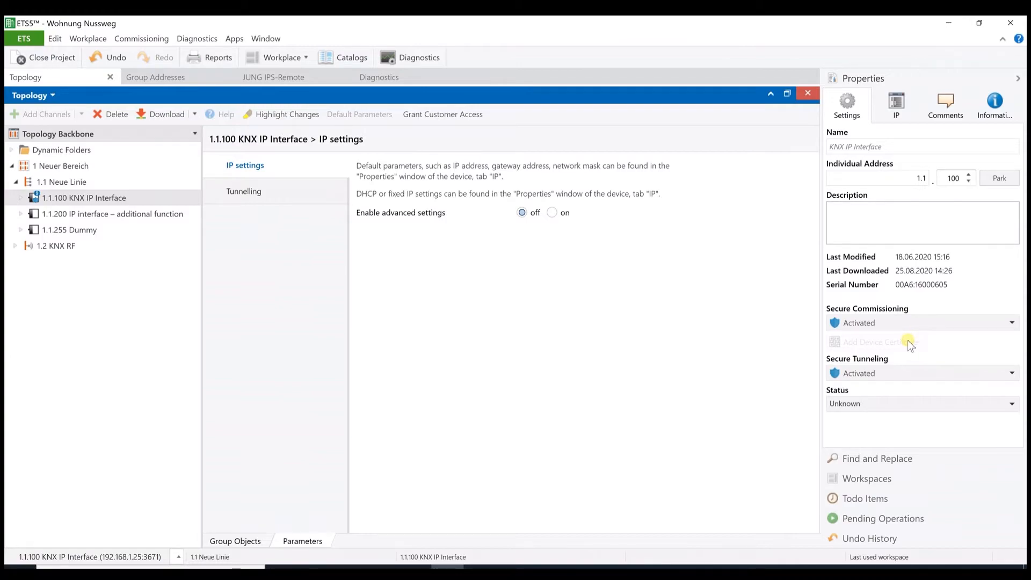
pyautogui.moveTo(938, 199)
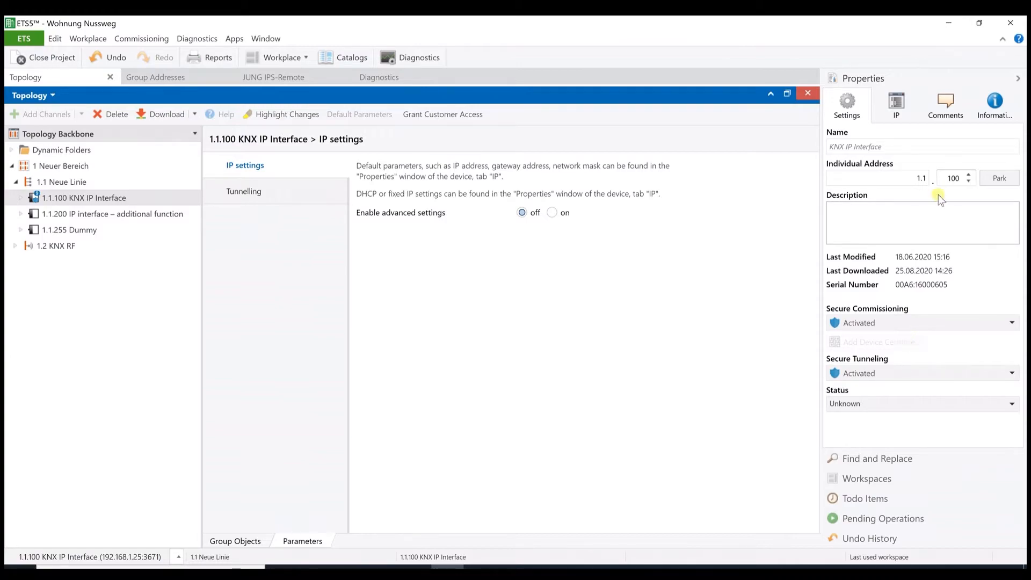
# Step: Show the interface's IP tab with commissioning password and authentication code
pyautogui.click(896, 105)
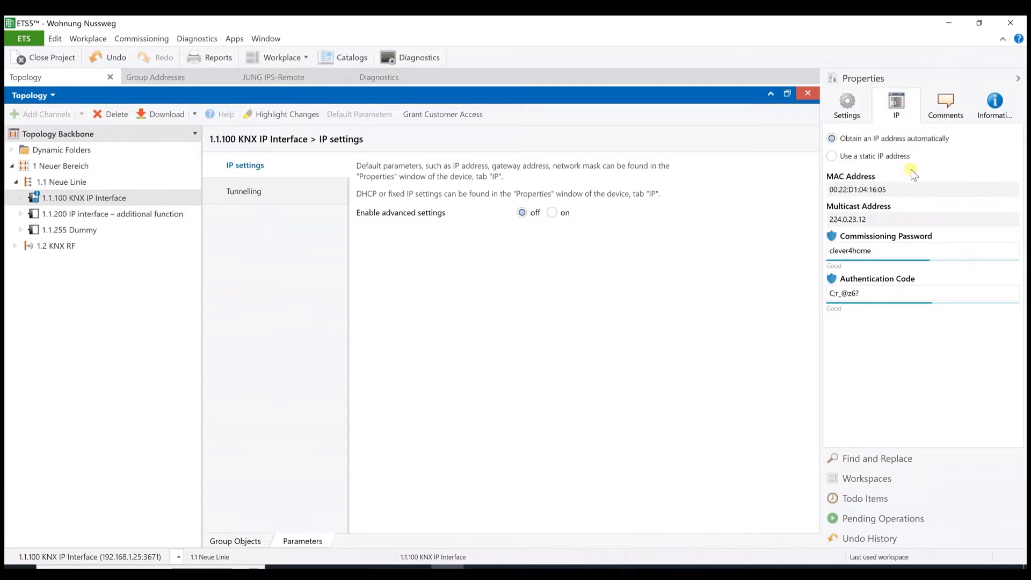
pyautogui.moveTo(890, 255)
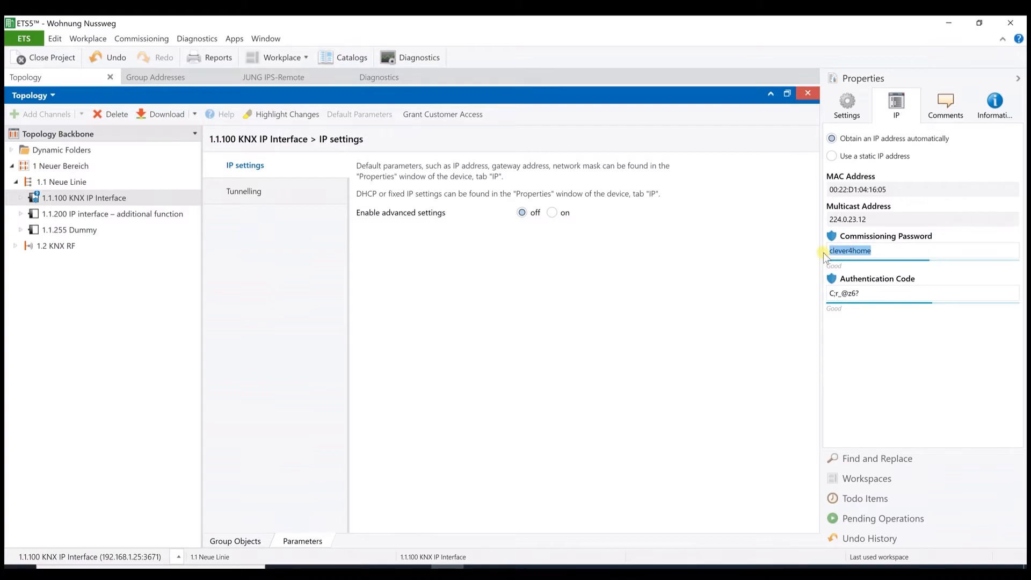
pyautogui.moveTo(859, 273)
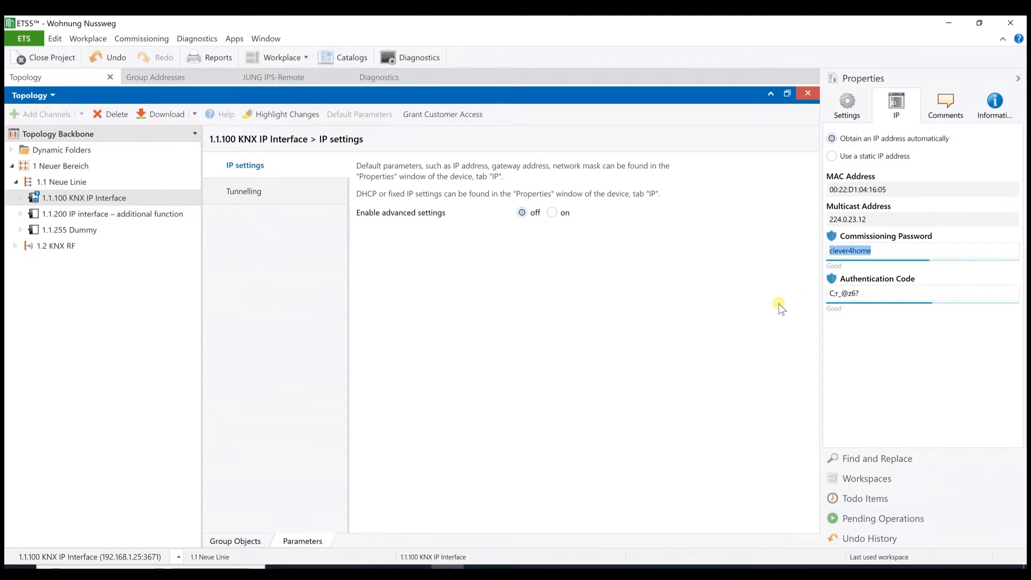
pyautogui.moveTo(797, 319)
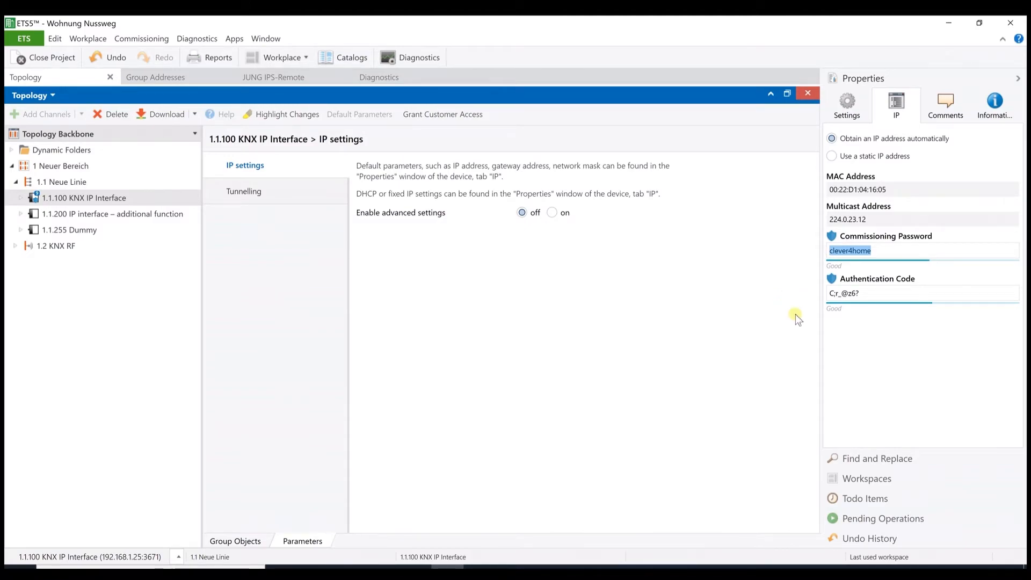
pyautogui.moveTo(818, 321)
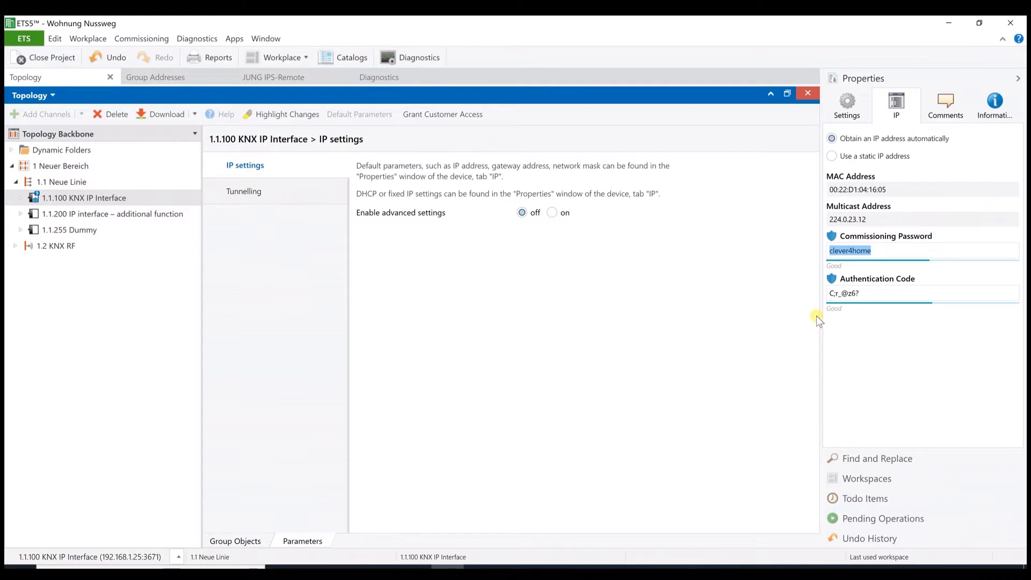
pyautogui.moveTo(642, 325)
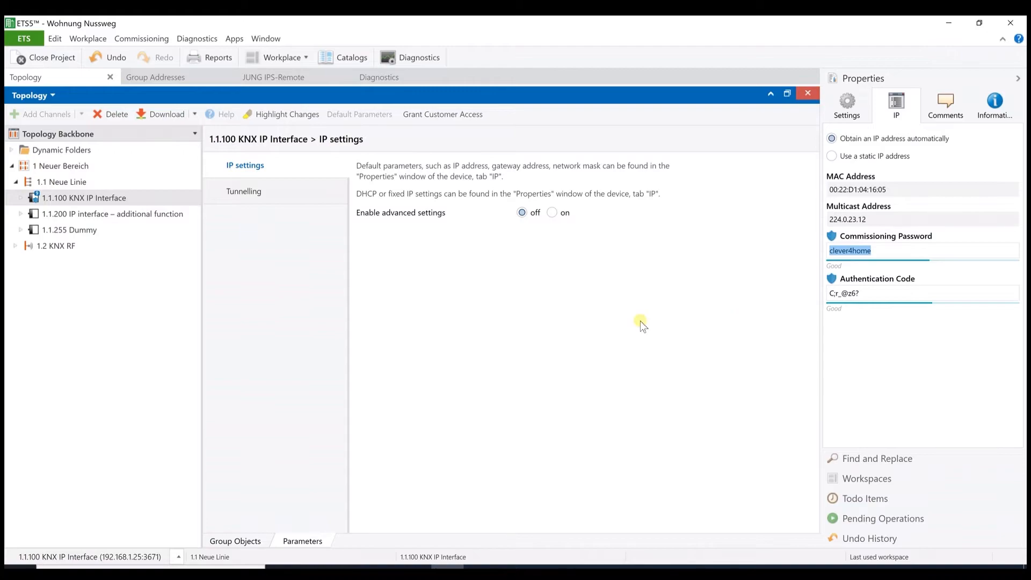
pyautogui.moveTo(106, 200)
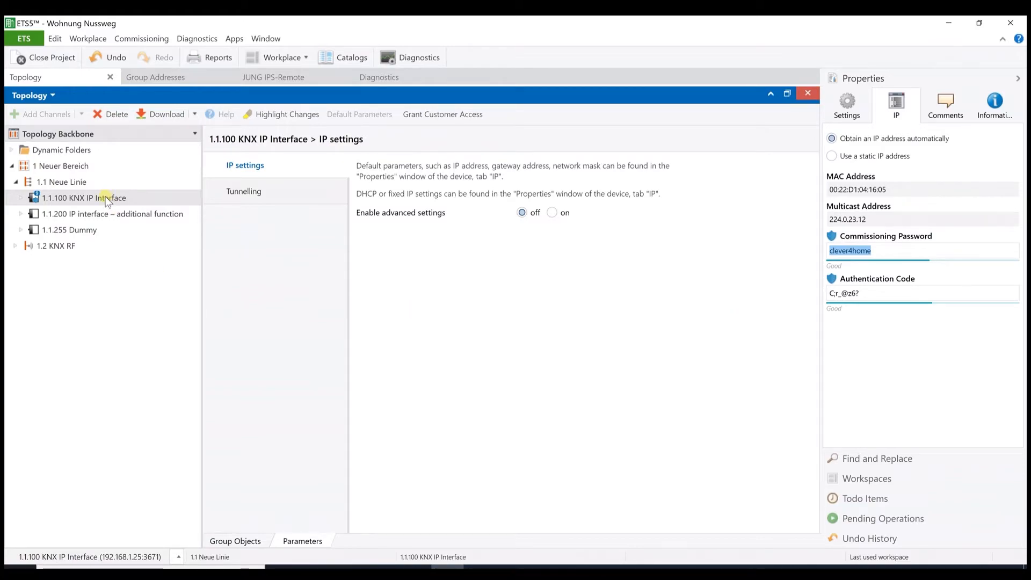
pyautogui.click(84, 199)
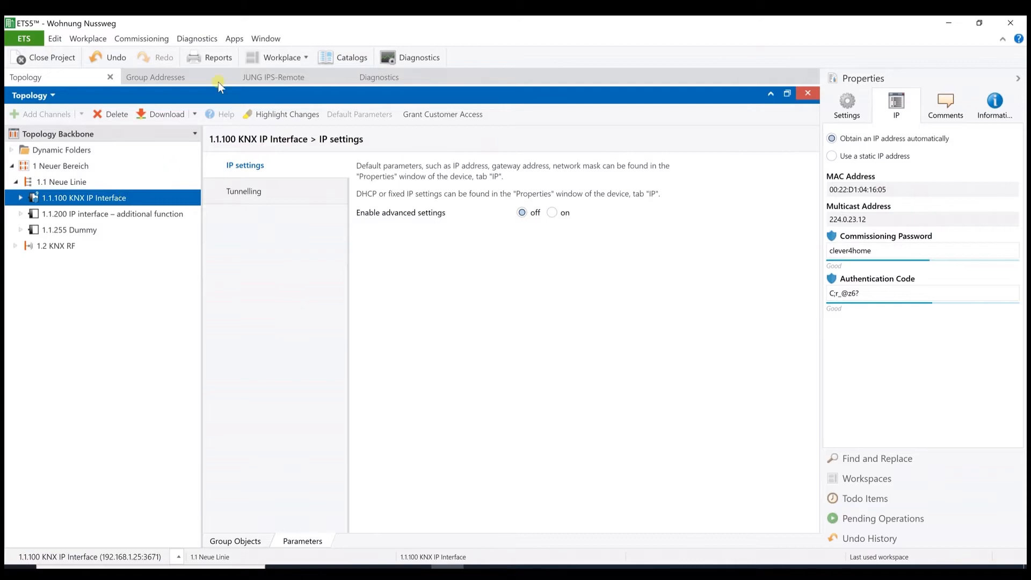
pyautogui.click(194, 114)
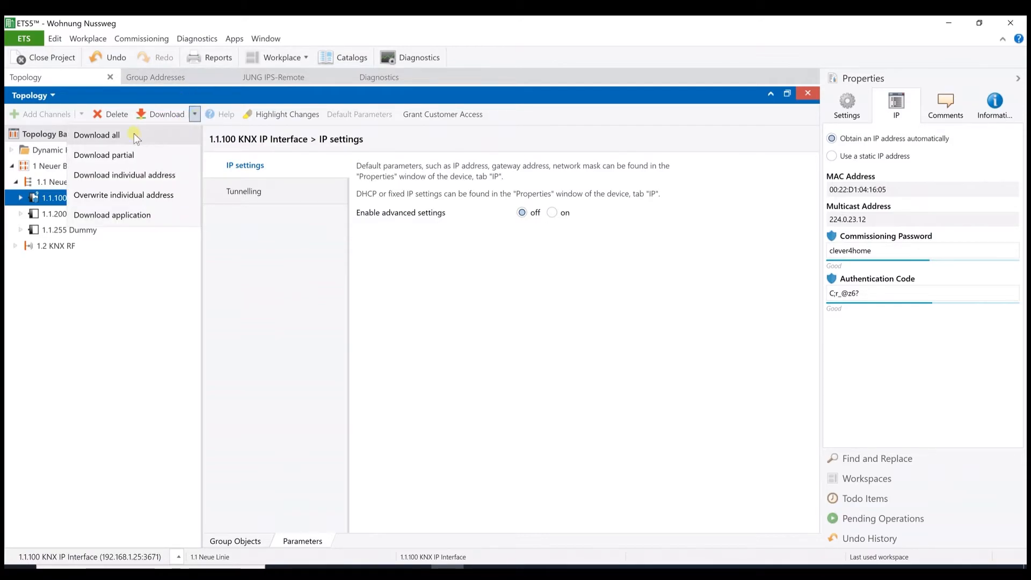
pyautogui.moveTo(155, 140)
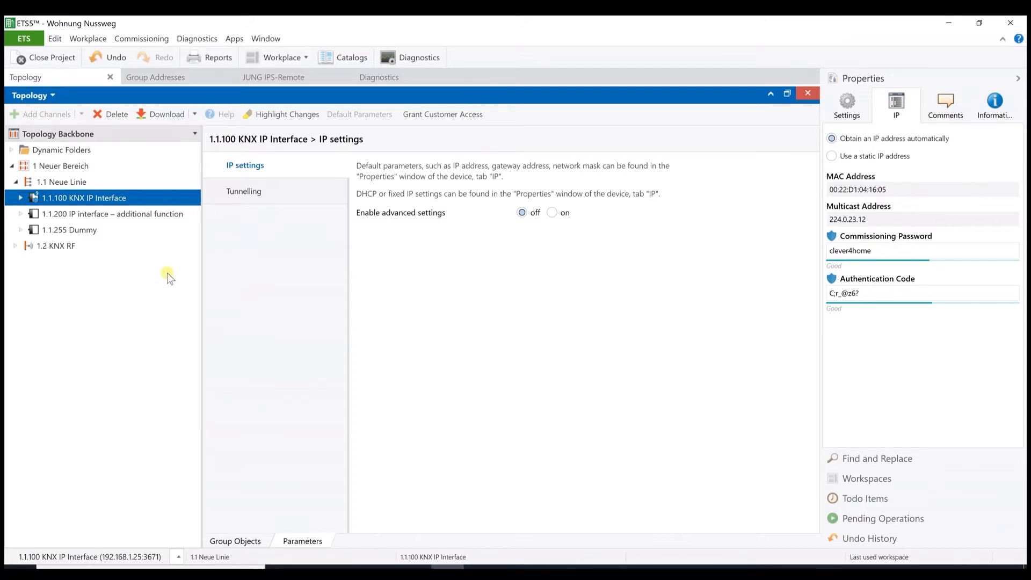
# Step: Select the 1.1.200 IP interface – additional function device to view KNX Secure
pyautogui.click(112, 213)
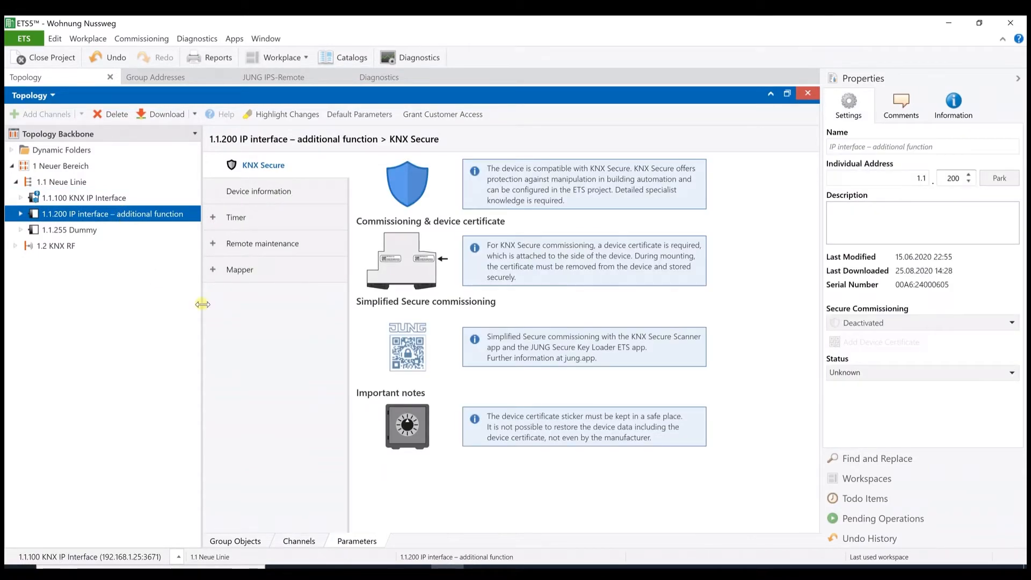
pyautogui.moveTo(169, 219)
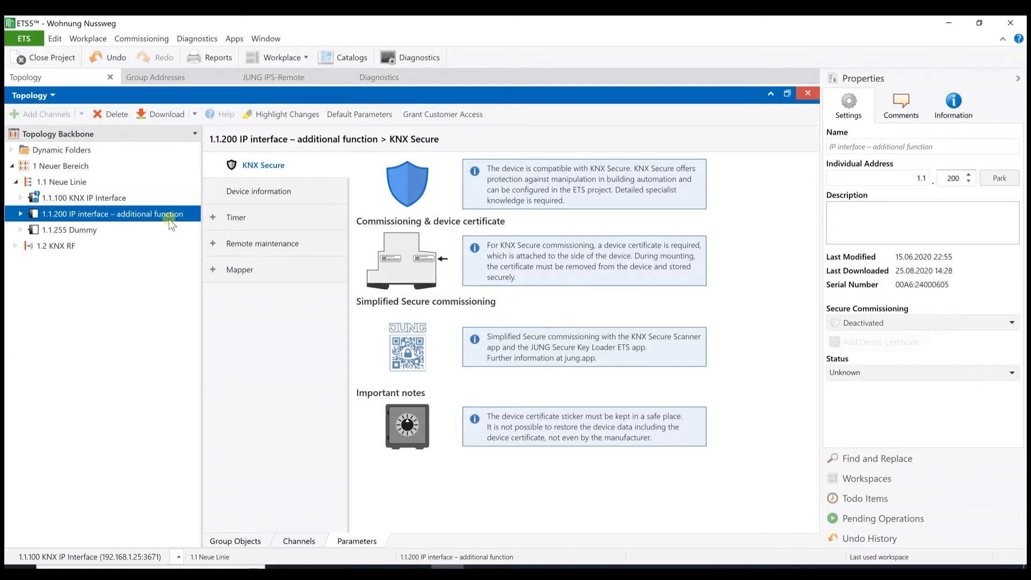
pyautogui.moveTo(318, 138)
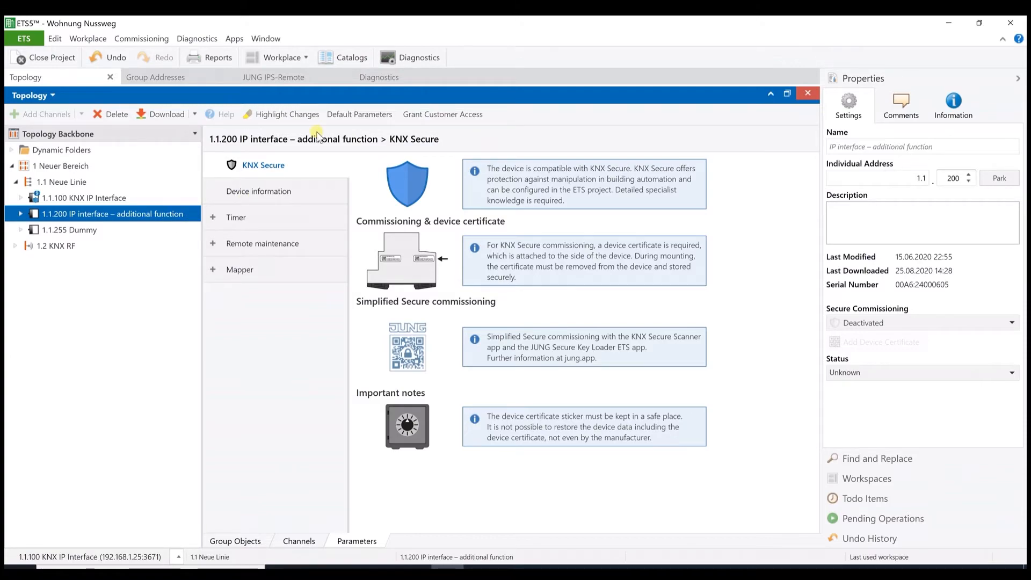
pyautogui.moveTo(185, 194)
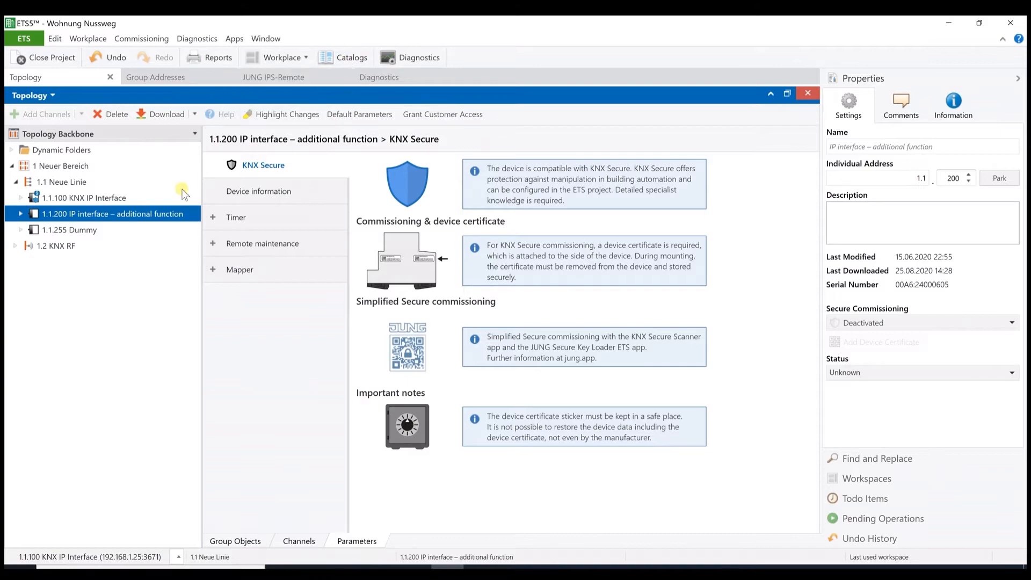
pyautogui.moveTo(155, 218)
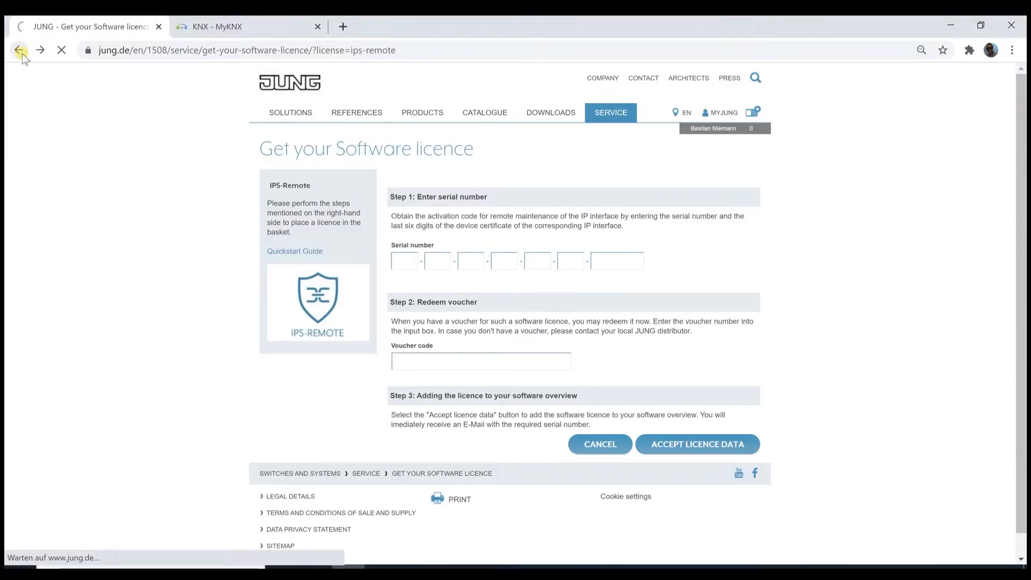
# Step: Return to the IPS 300 SREG product page and expand its downloadable documents
pyautogui.click(21, 50)
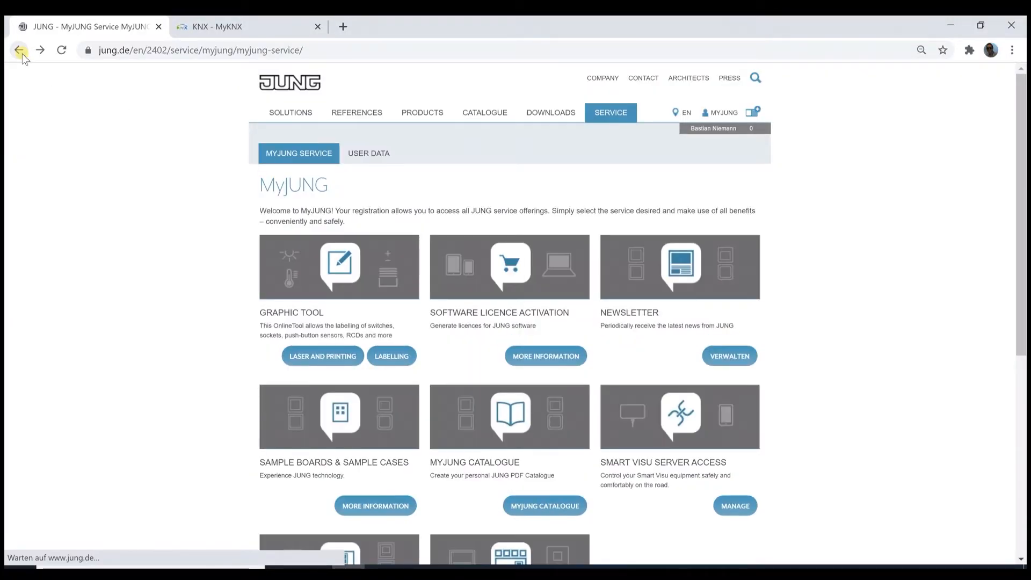
pyautogui.click(21, 49)
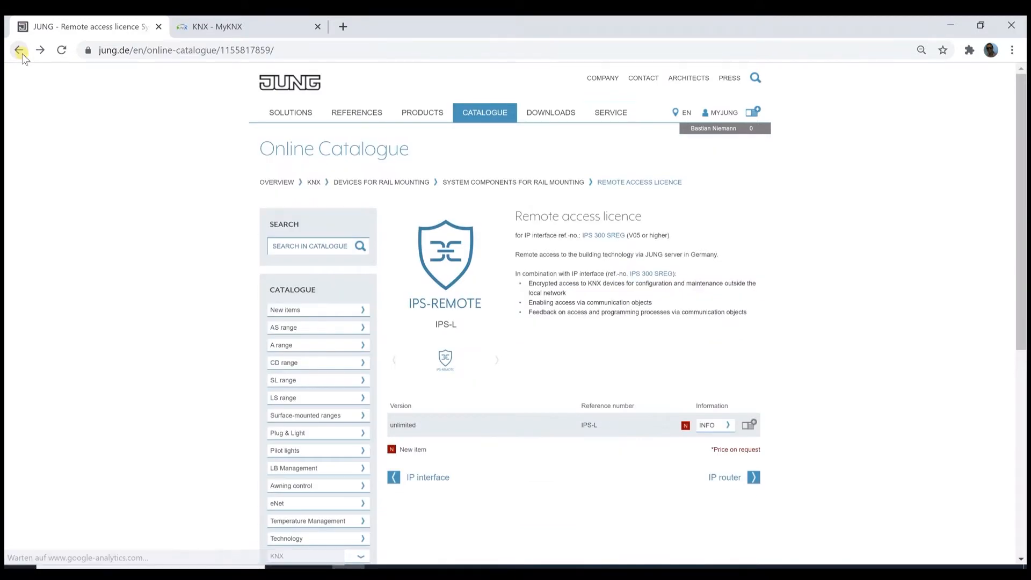
pyautogui.click(20, 50)
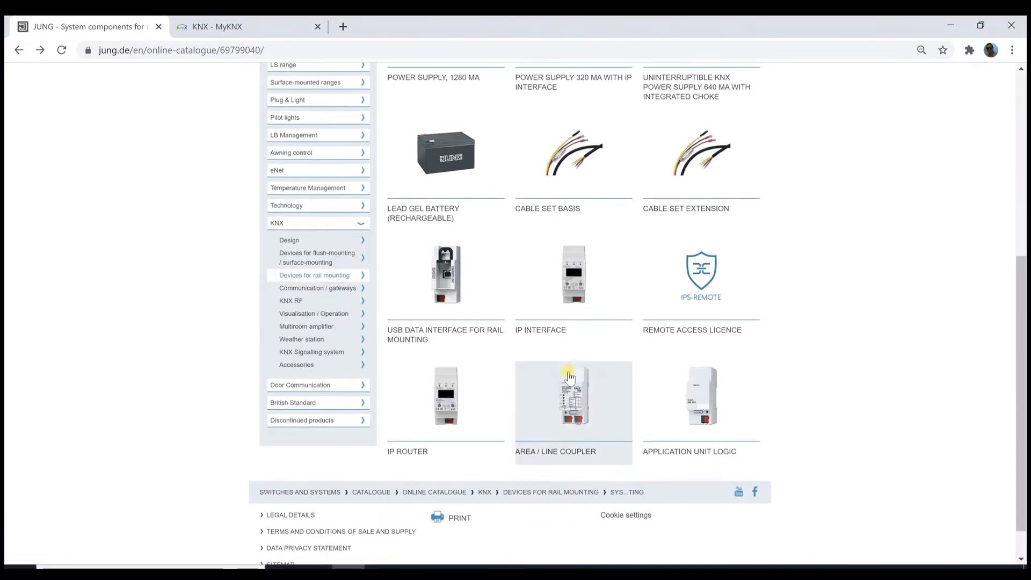
pyautogui.click(573, 275)
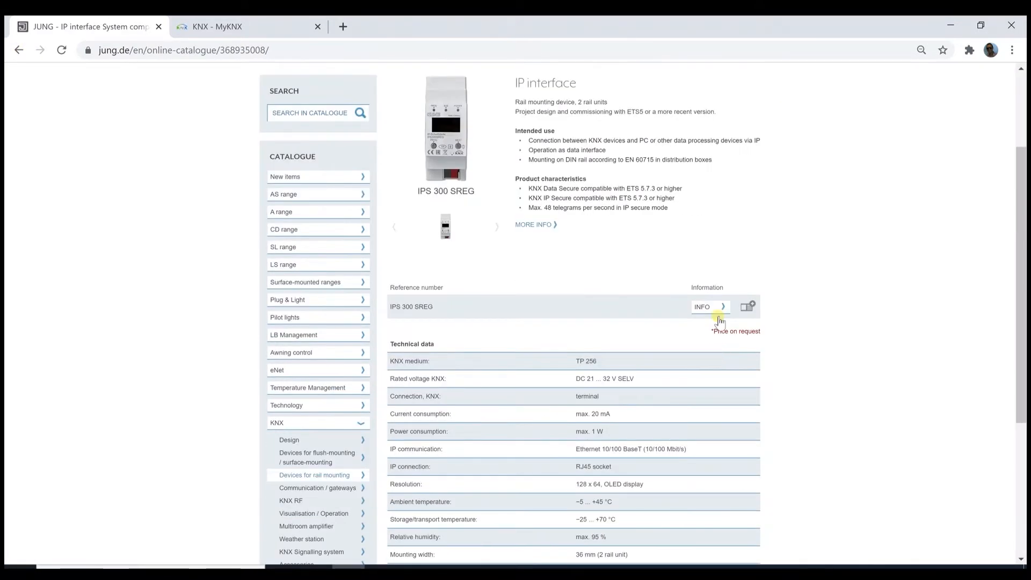
pyautogui.click(701, 307)
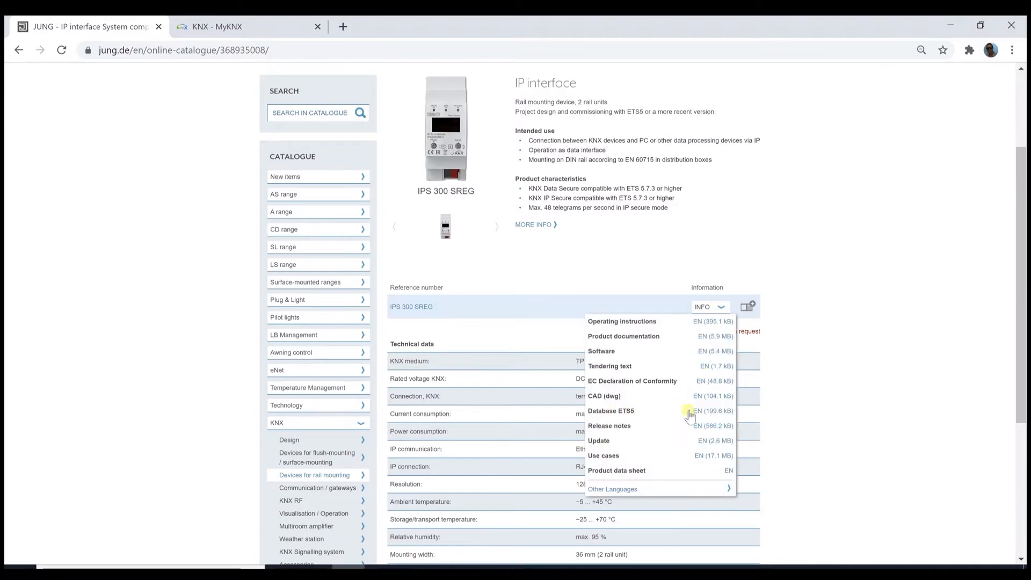
pyautogui.moveTo(641, 414)
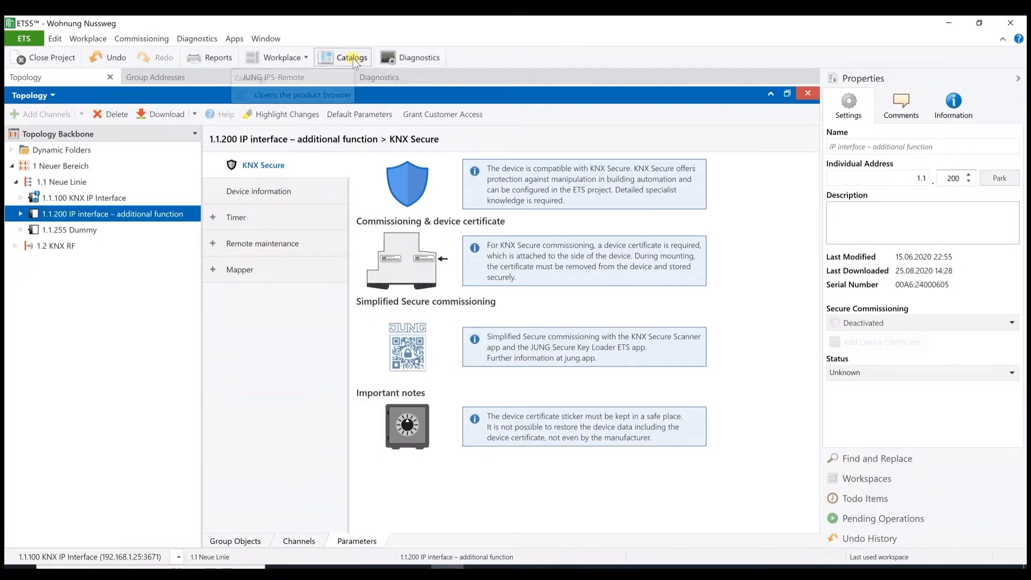
pyautogui.moveTo(167, 218)
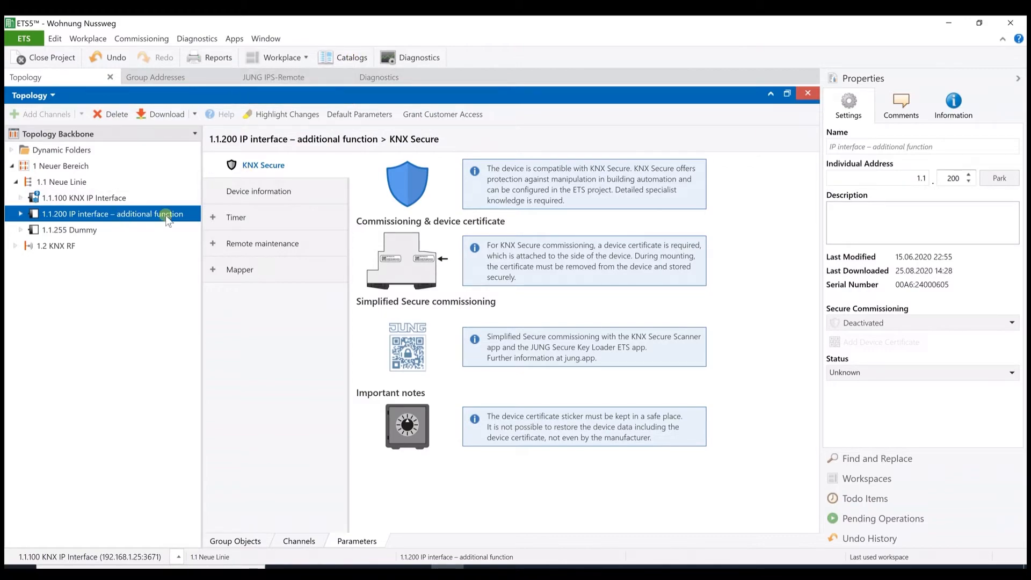
pyautogui.moveTo(146, 222)
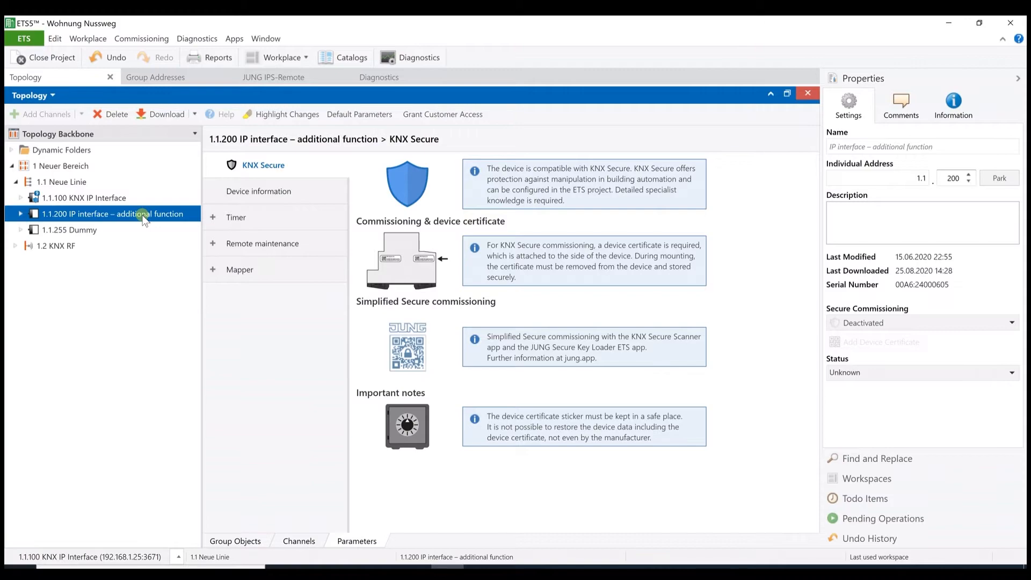
pyautogui.moveTo(164, 229)
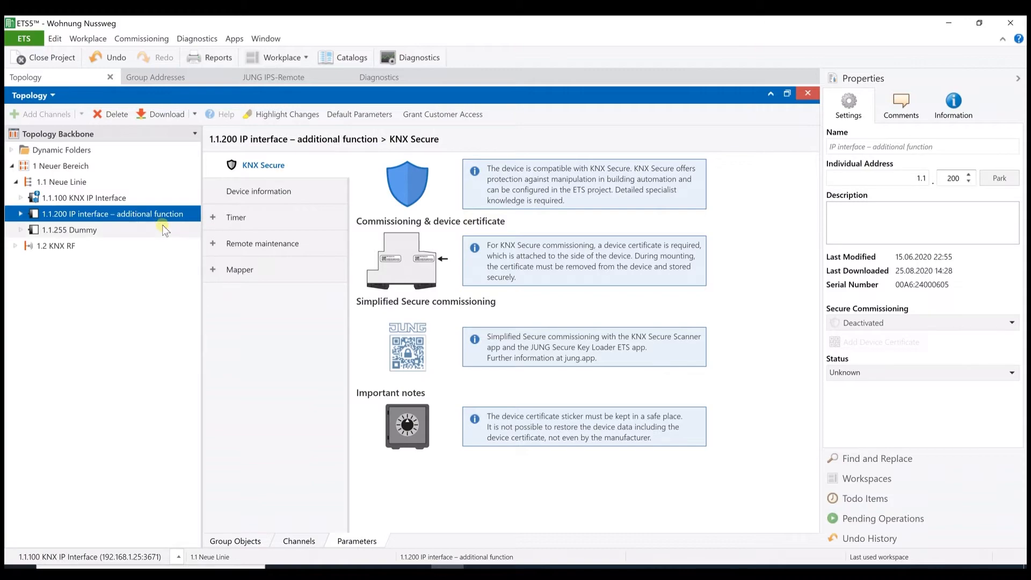
pyautogui.moveTo(272, 275)
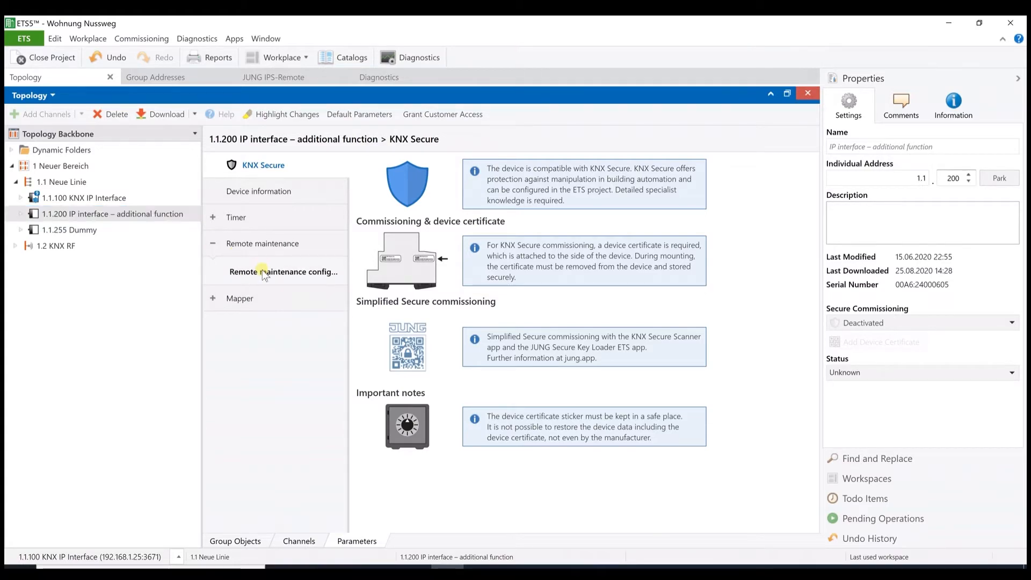
# Step: Open the 1.1.200 device's remote maintenance configuration
pyautogui.click(284, 272)
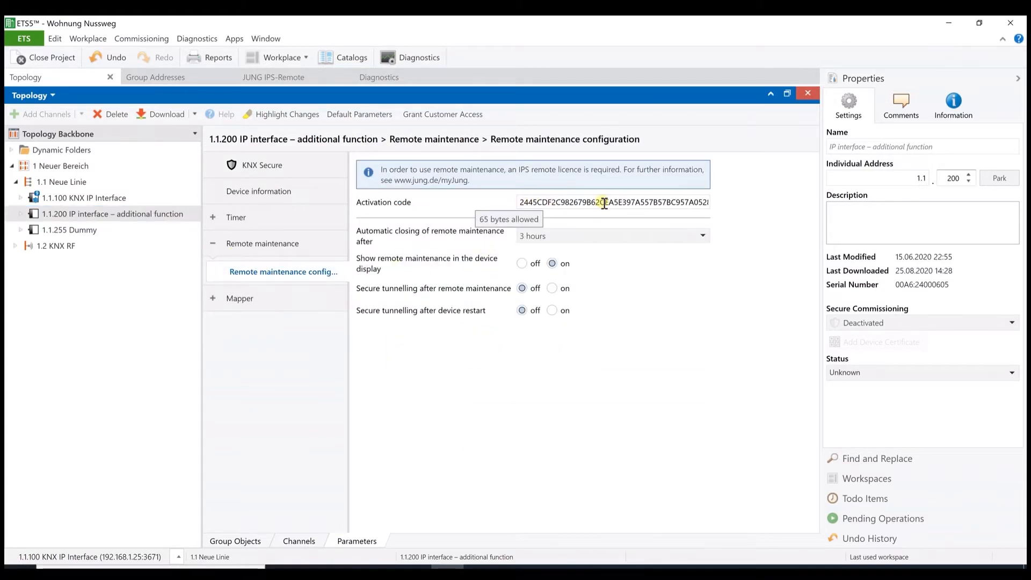
pyautogui.moveTo(566, 211)
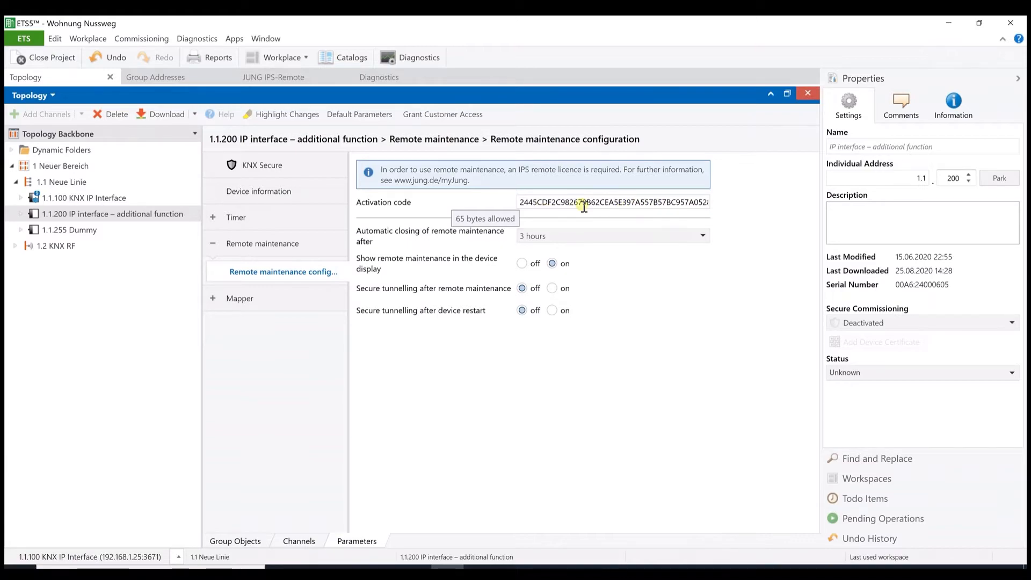
pyautogui.moveTo(632, 205)
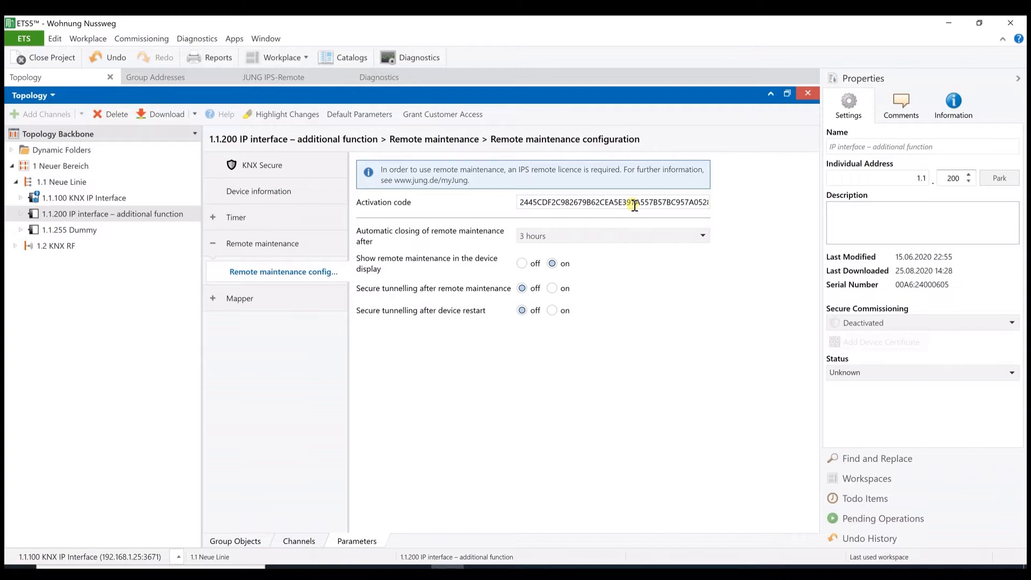
pyautogui.moveTo(507, 216)
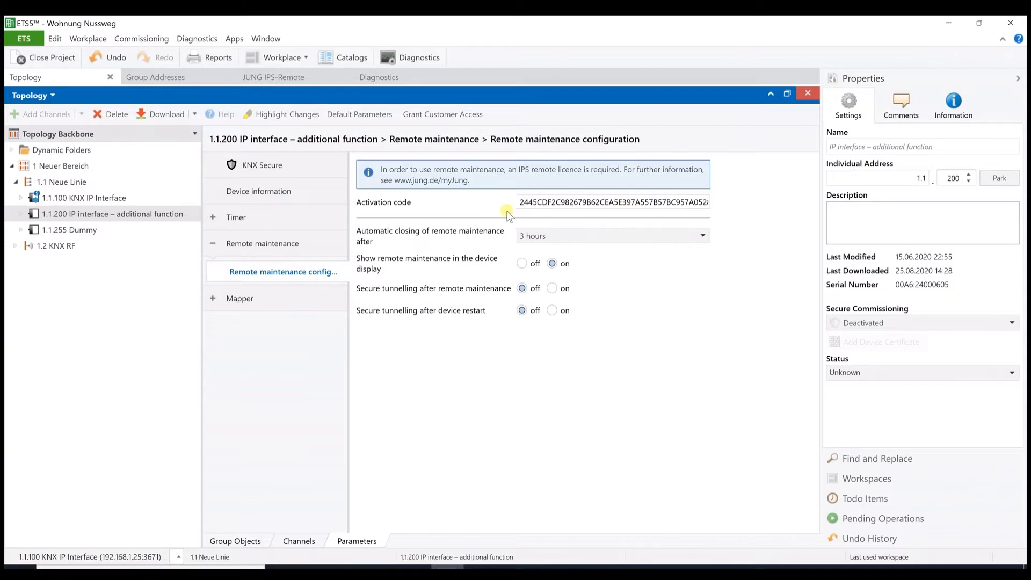
pyautogui.moveTo(506, 214)
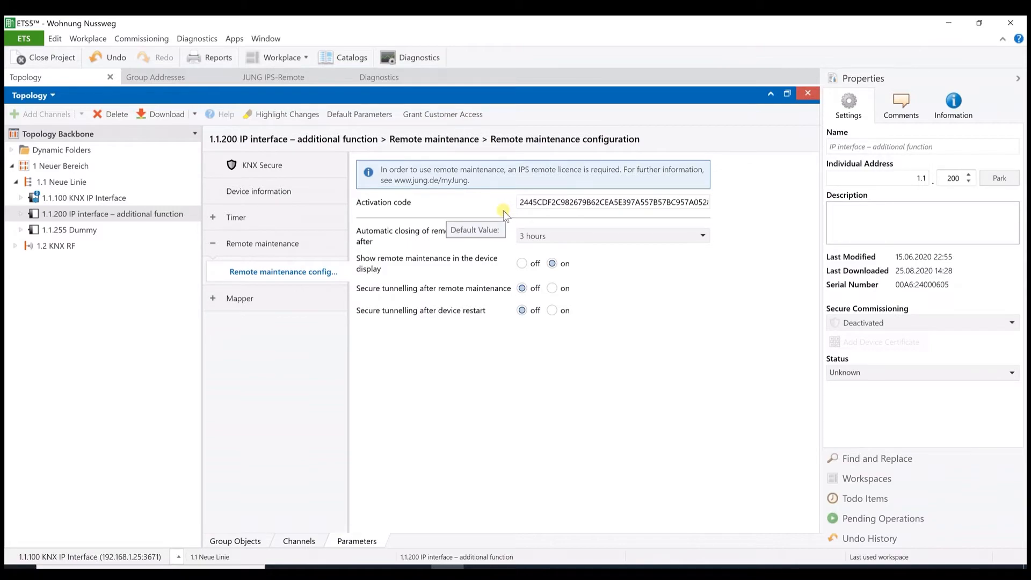
pyautogui.moveTo(472, 297)
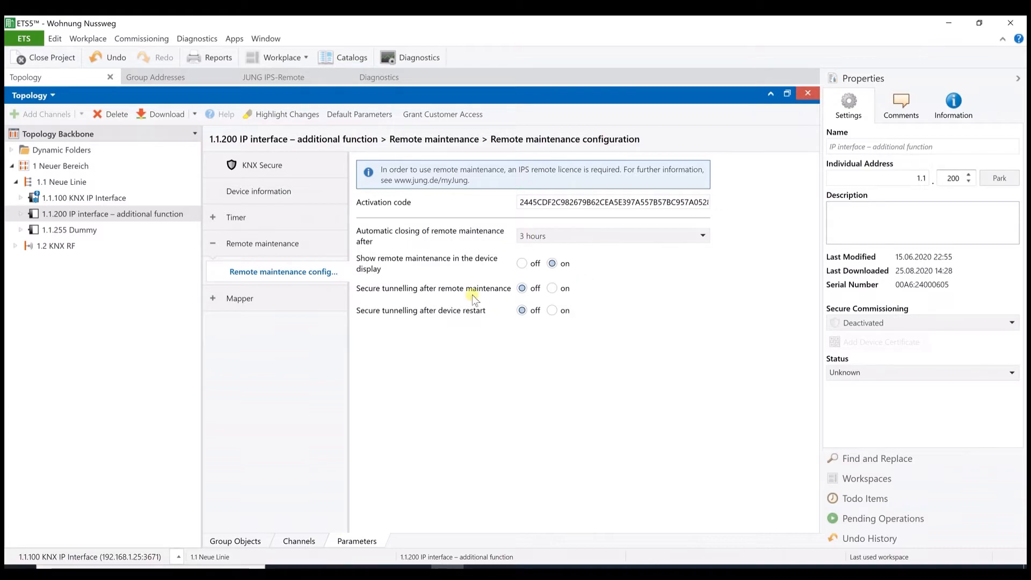
pyautogui.moveTo(517, 340)
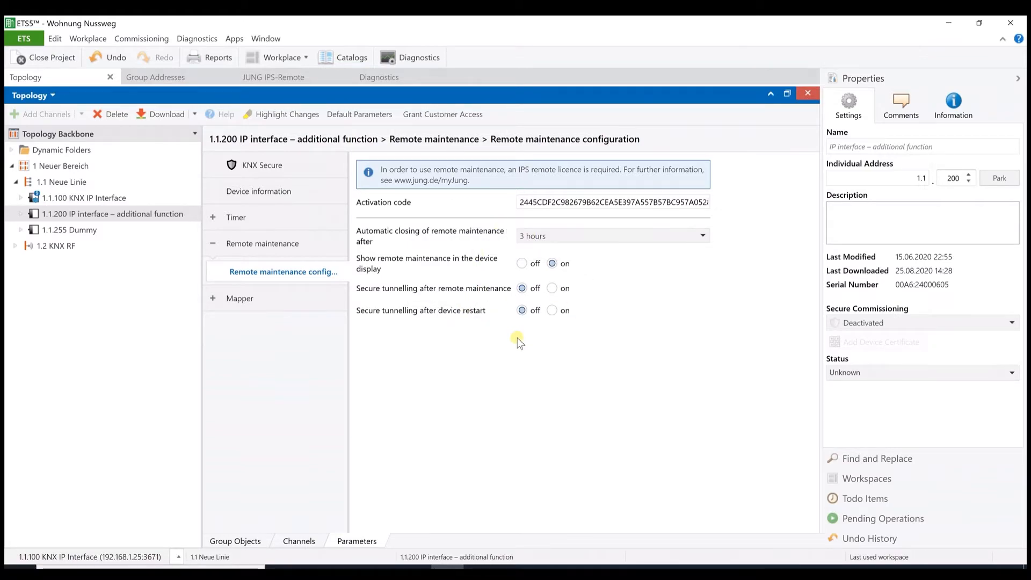
pyautogui.moveTo(500, 341)
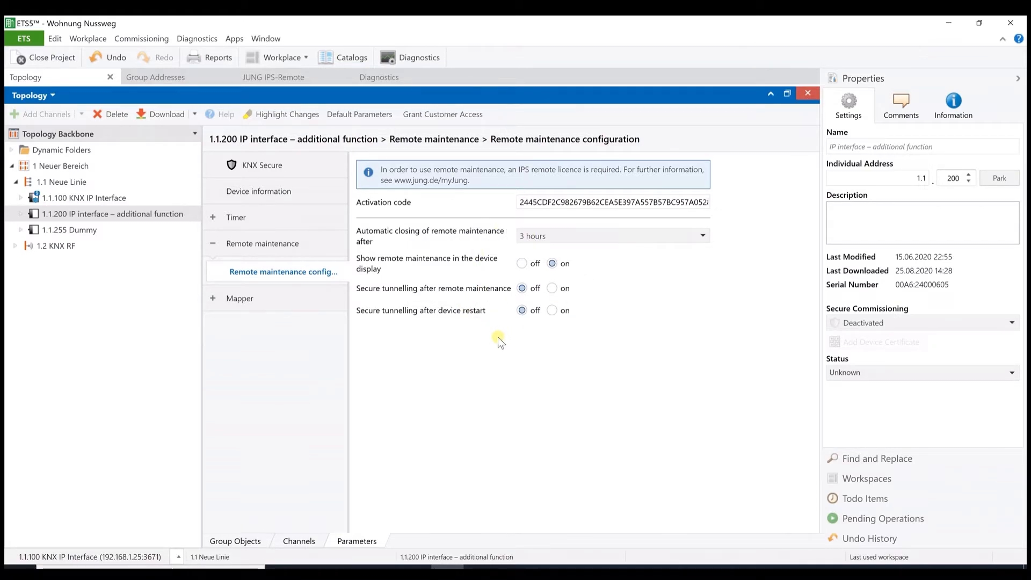
pyautogui.moveTo(431, 243)
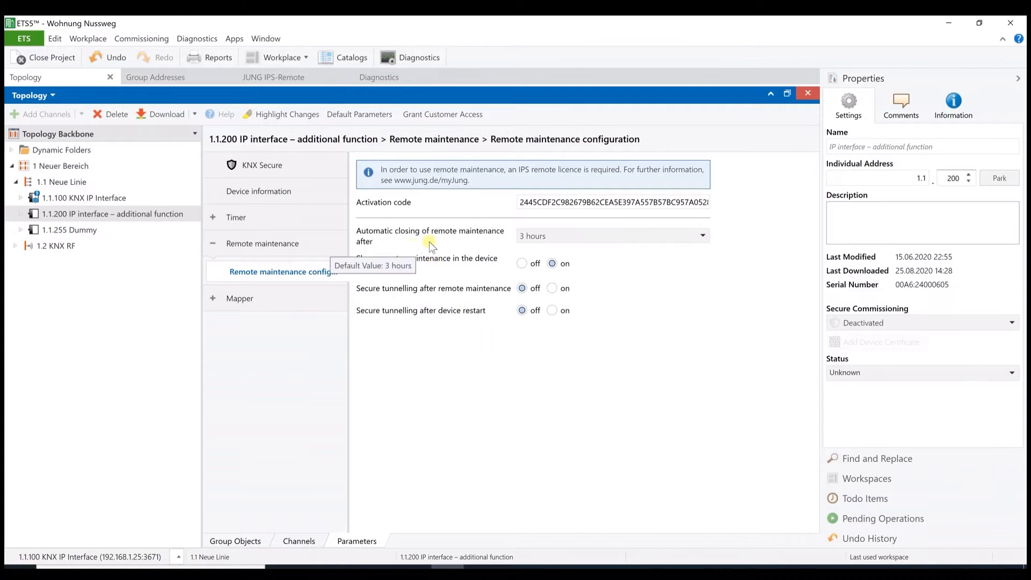
pyautogui.moveTo(530, 246)
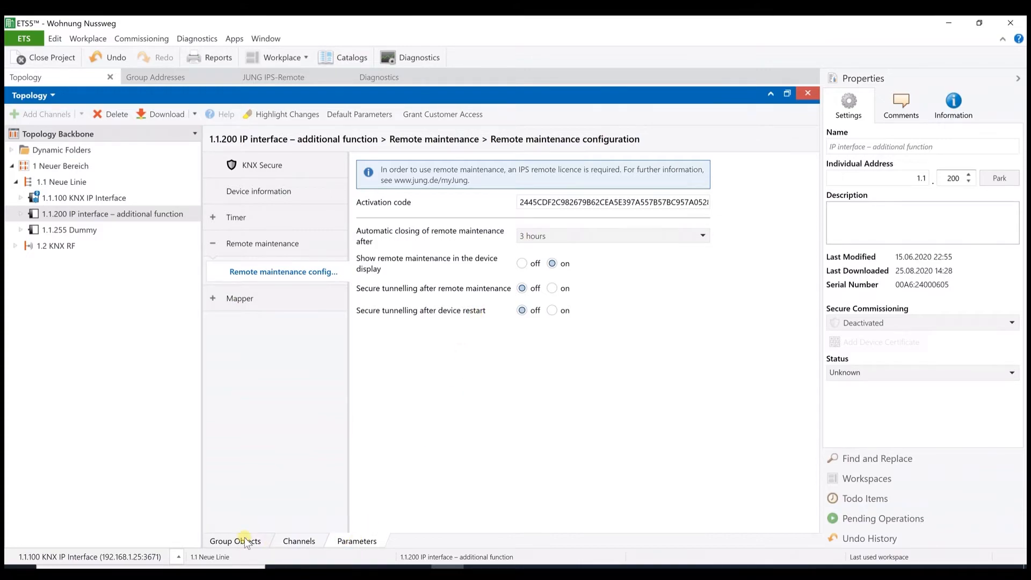
pyautogui.click(235, 541)
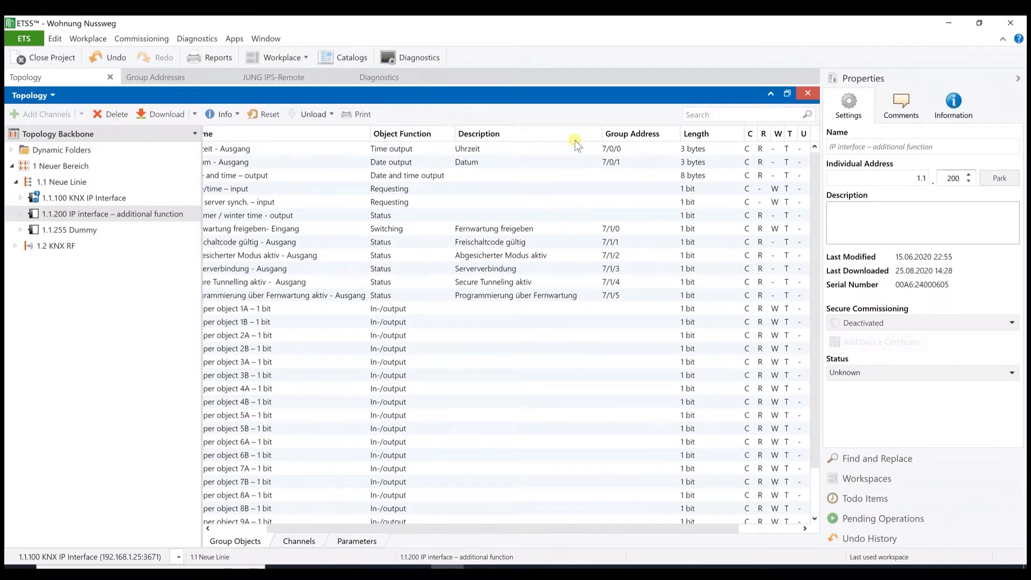
pyautogui.moveTo(593, 182)
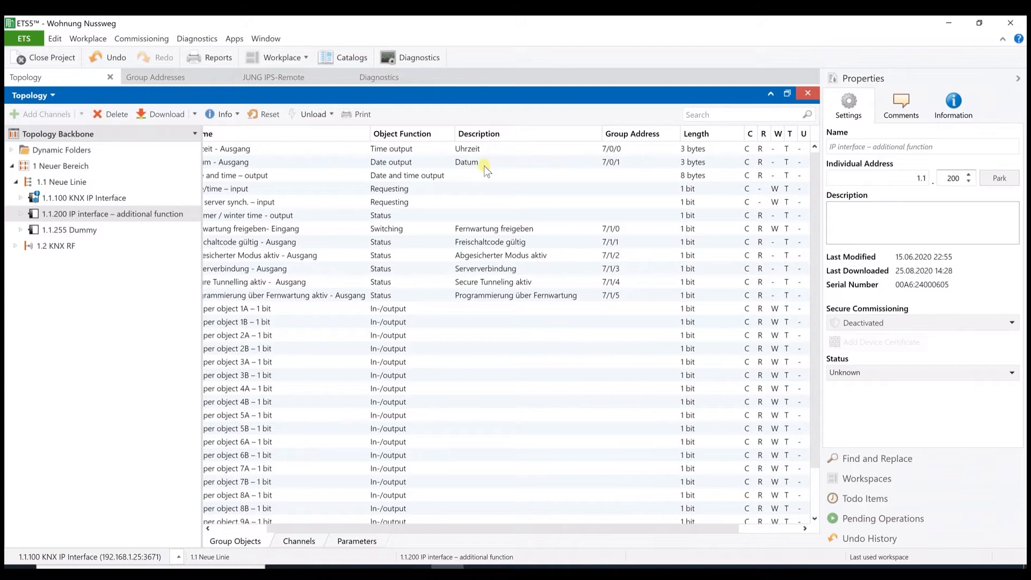
pyautogui.moveTo(495, 147)
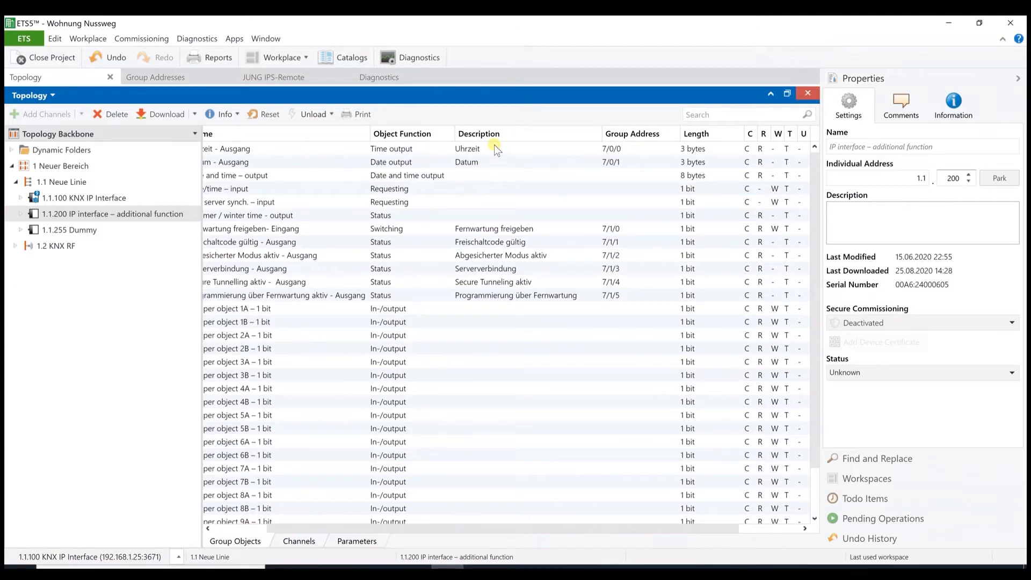
pyautogui.moveTo(493, 166)
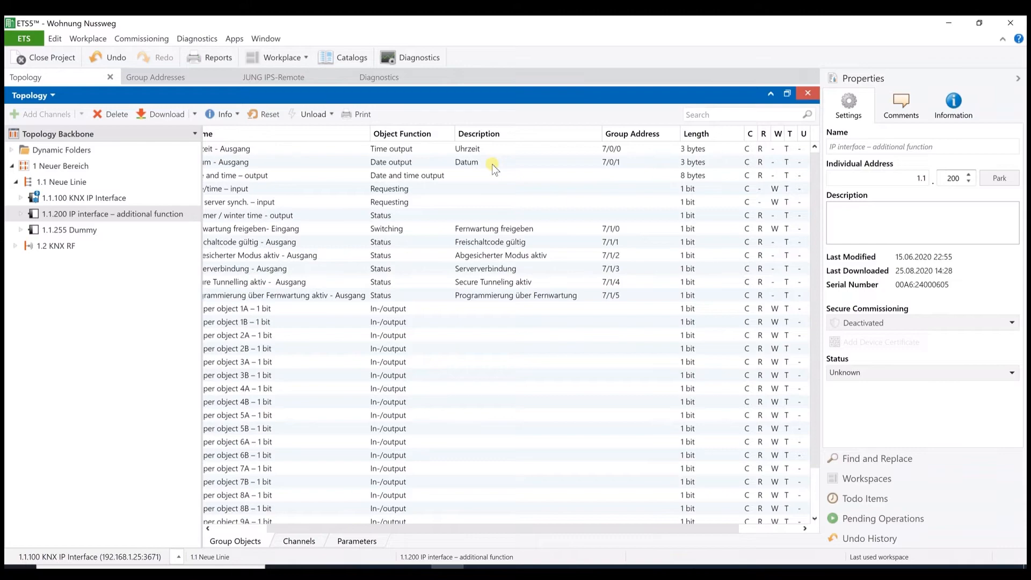
pyautogui.moveTo(556, 166)
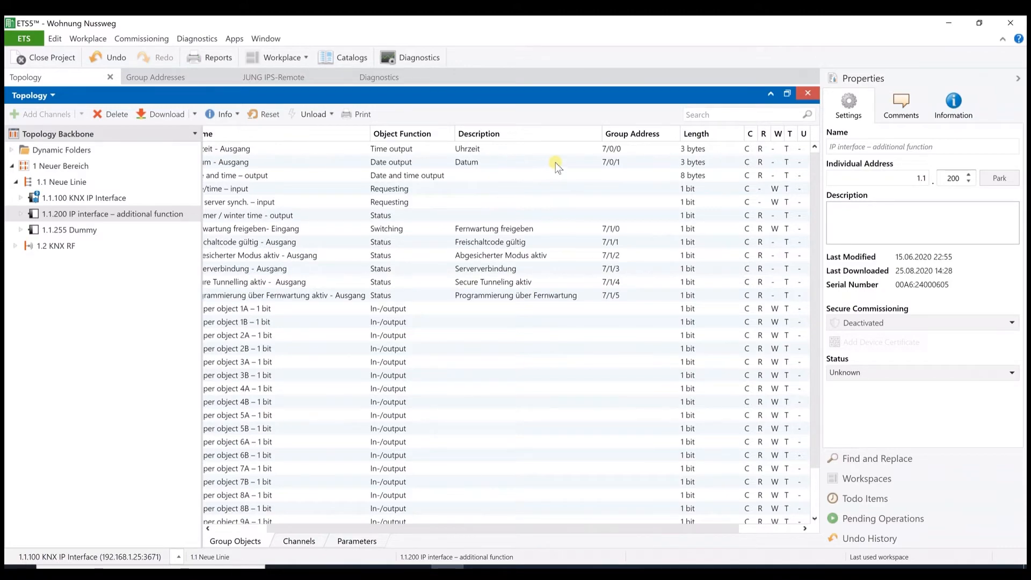
pyautogui.moveTo(591, 164)
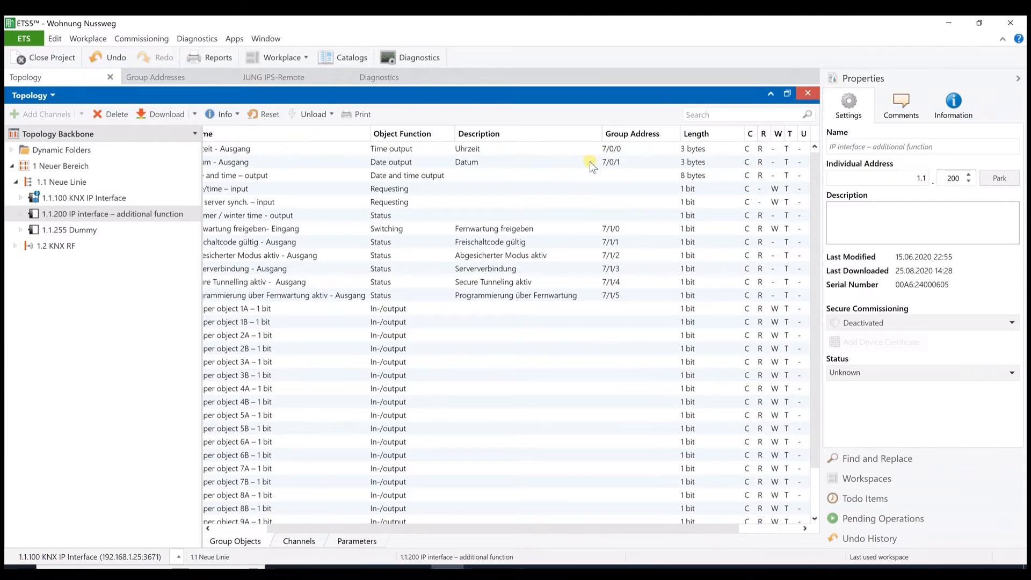
pyautogui.moveTo(557, 283)
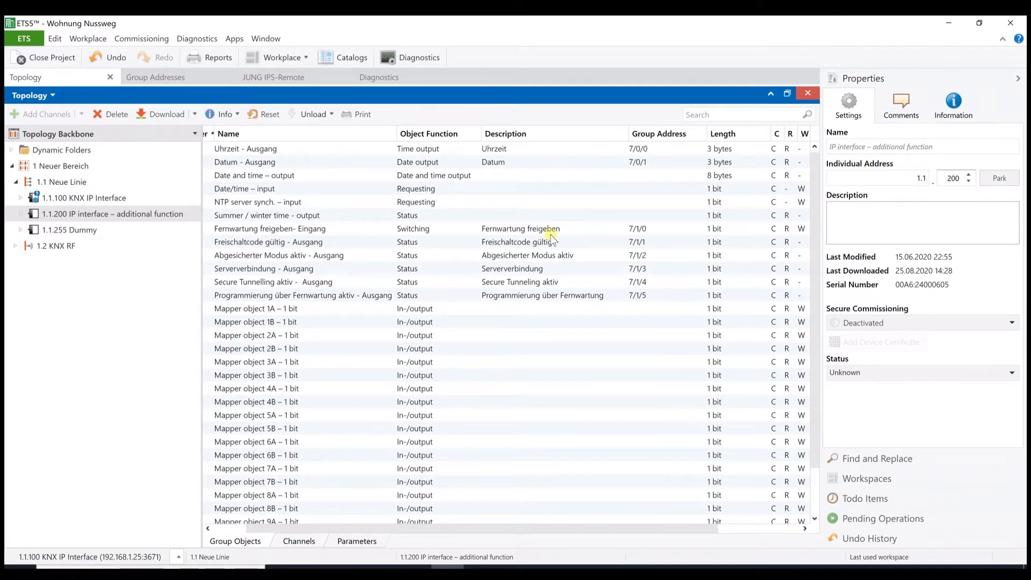
pyautogui.moveTo(581, 236)
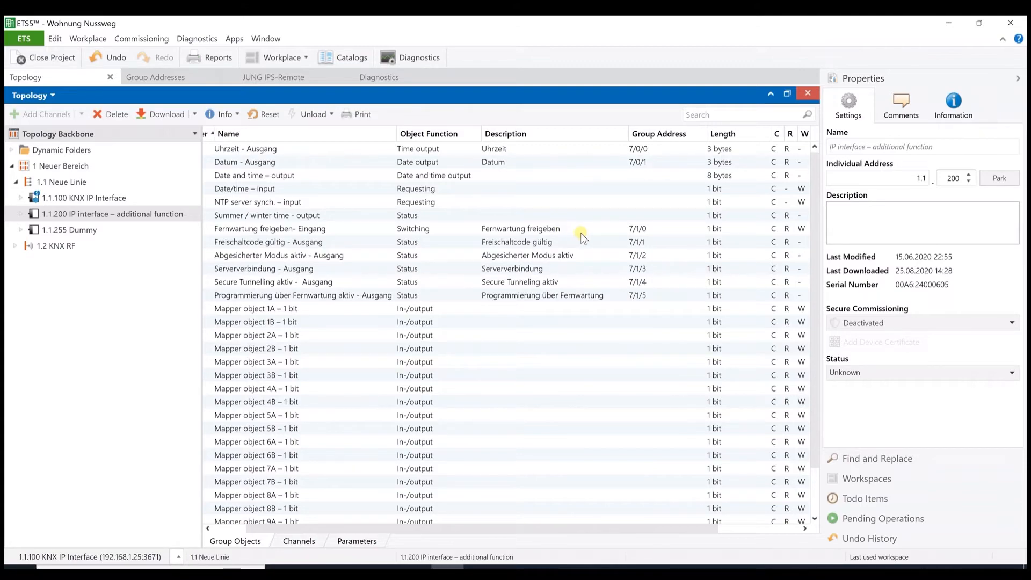
pyautogui.moveTo(491, 233)
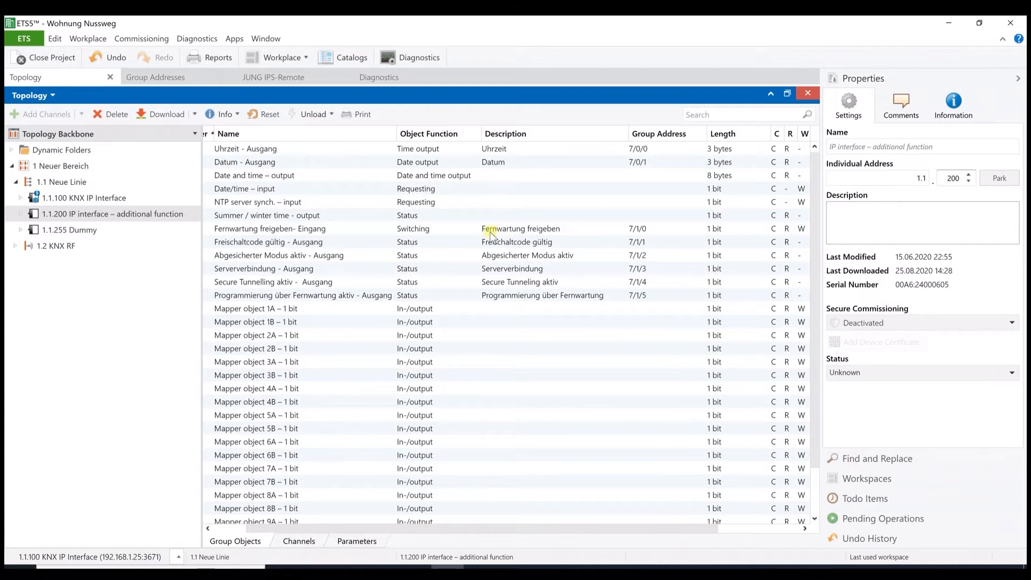
pyautogui.moveTo(556, 307)
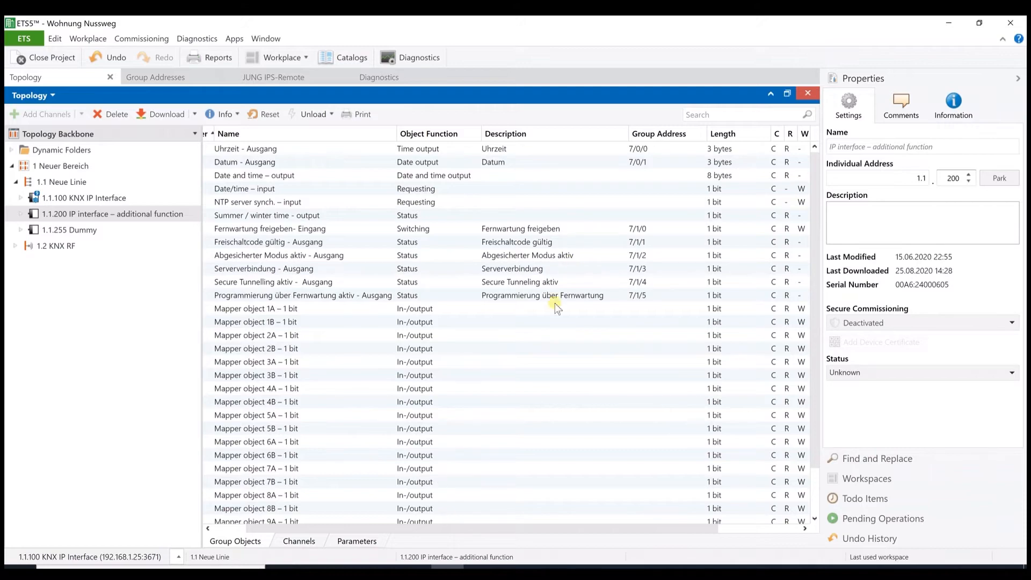
pyautogui.moveTo(636, 231)
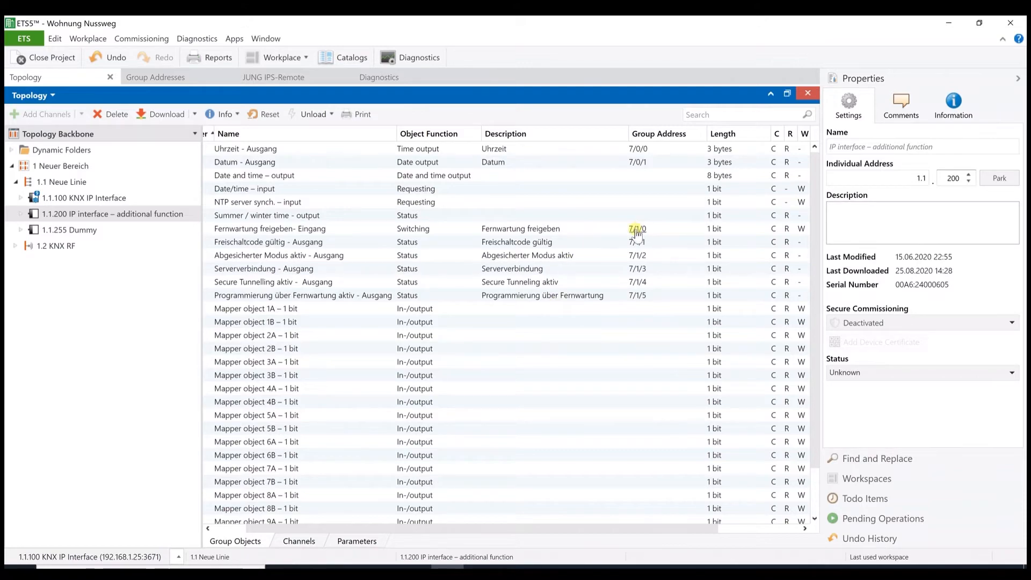
pyautogui.moveTo(636, 229)
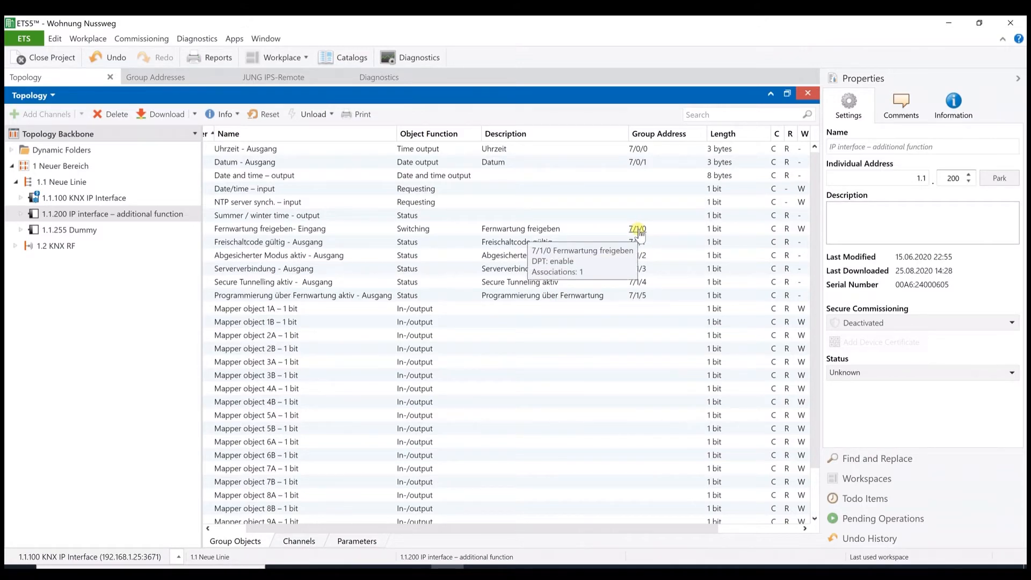
pyautogui.moveTo(717, 231)
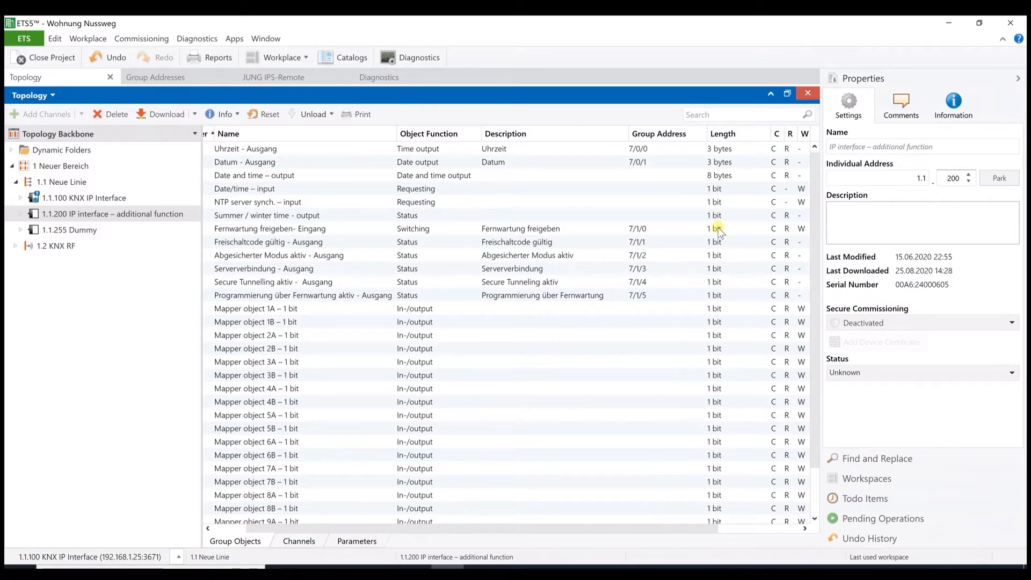
pyautogui.moveTo(686, 233)
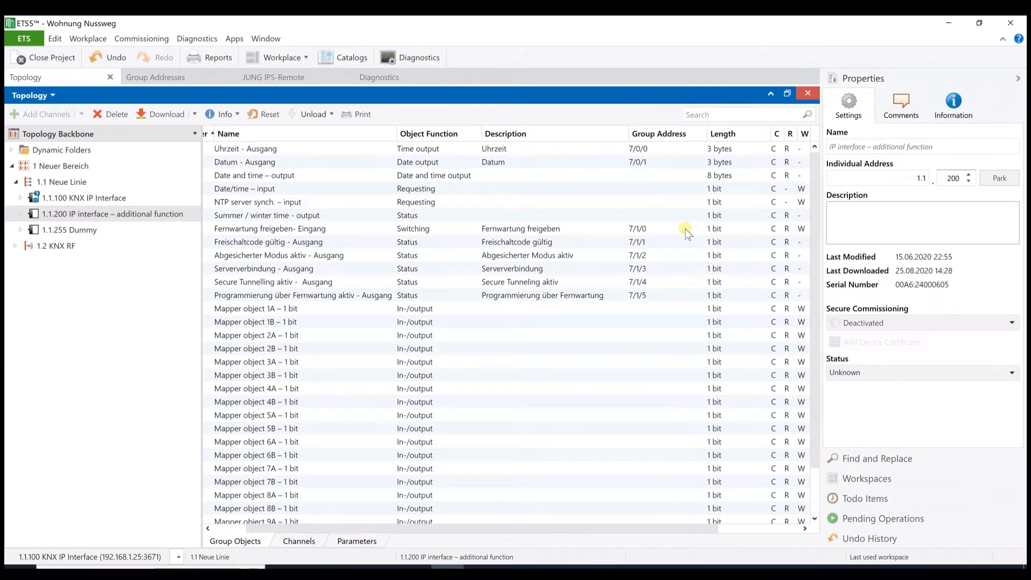
pyautogui.moveTo(683, 238)
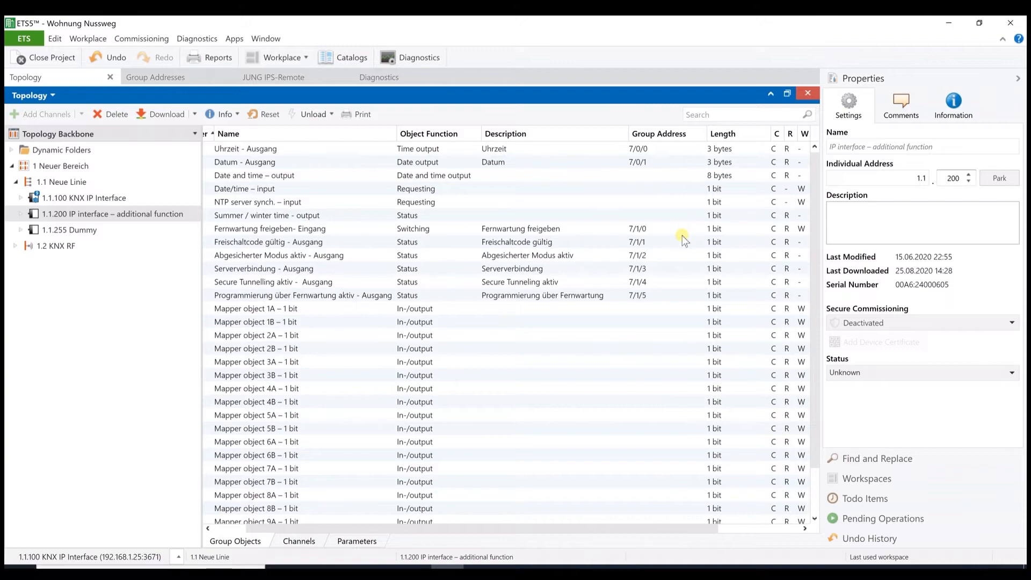
pyautogui.moveTo(658, 286)
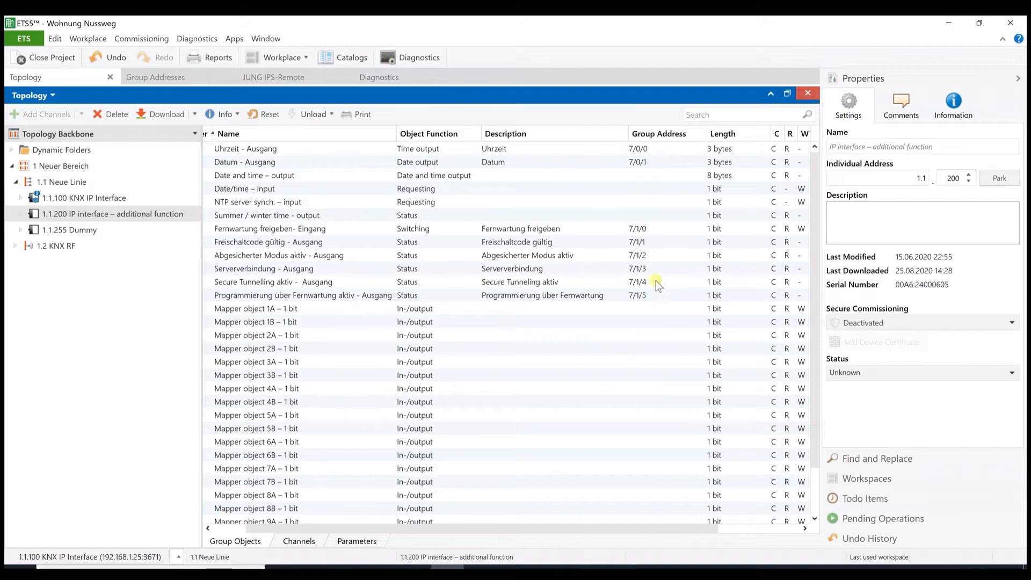
pyautogui.moveTo(652, 246)
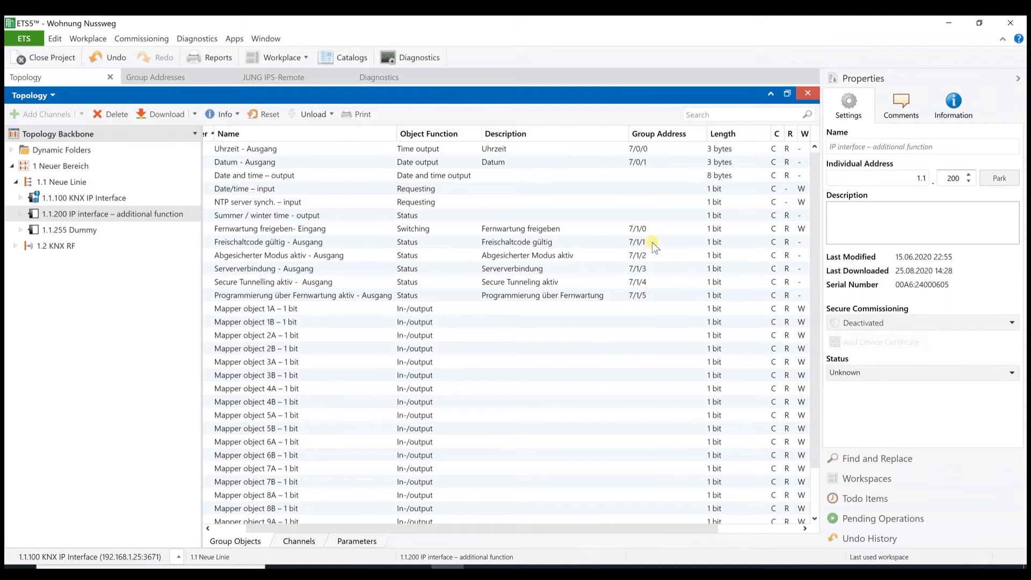
pyautogui.moveTo(655, 283)
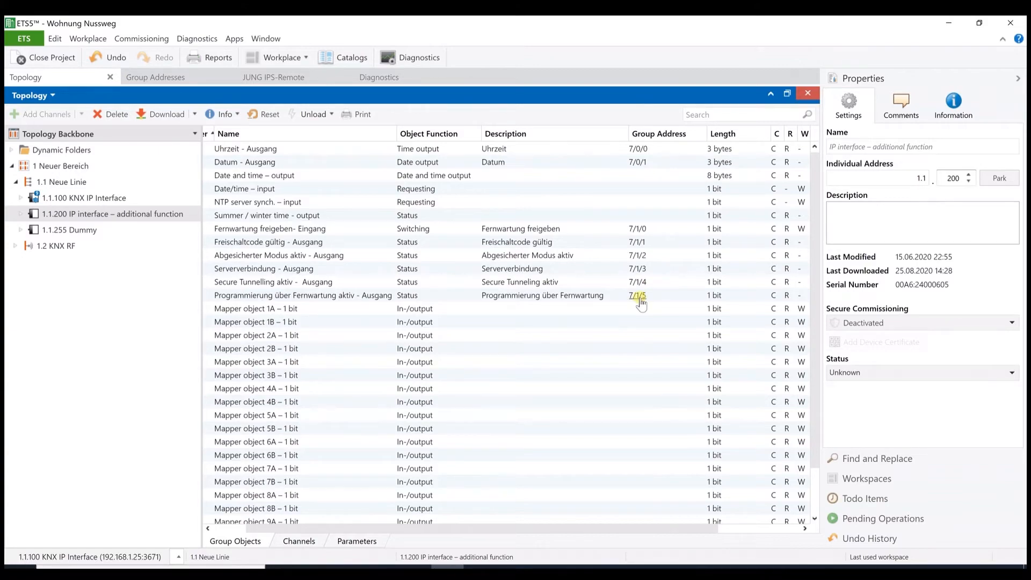
pyautogui.moveTo(638, 295)
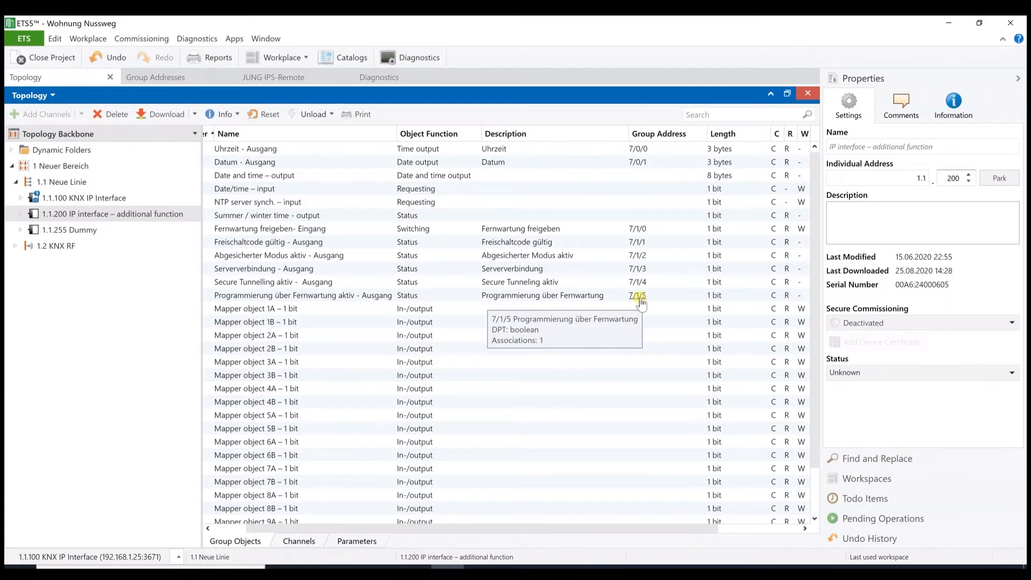
pyautogui.moveTo(659, 300)
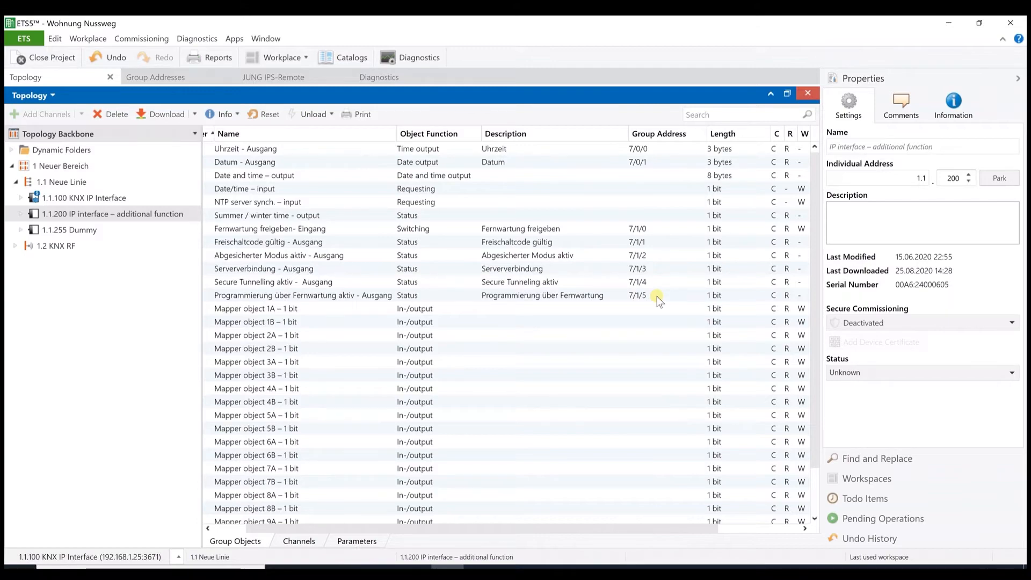
pyautogui.moveTo(665, 329)
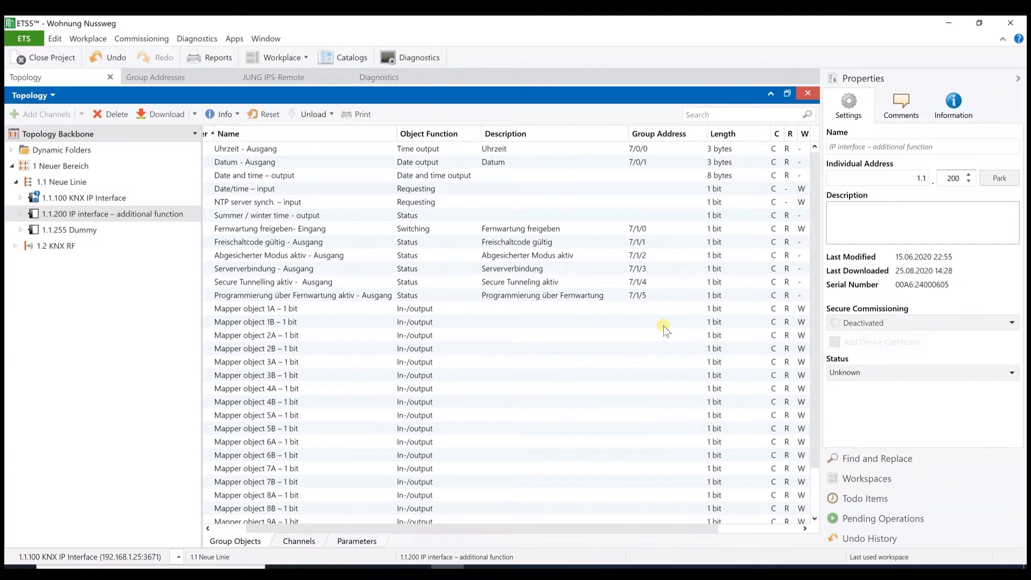
pyautogui.moveTo(391, 322)
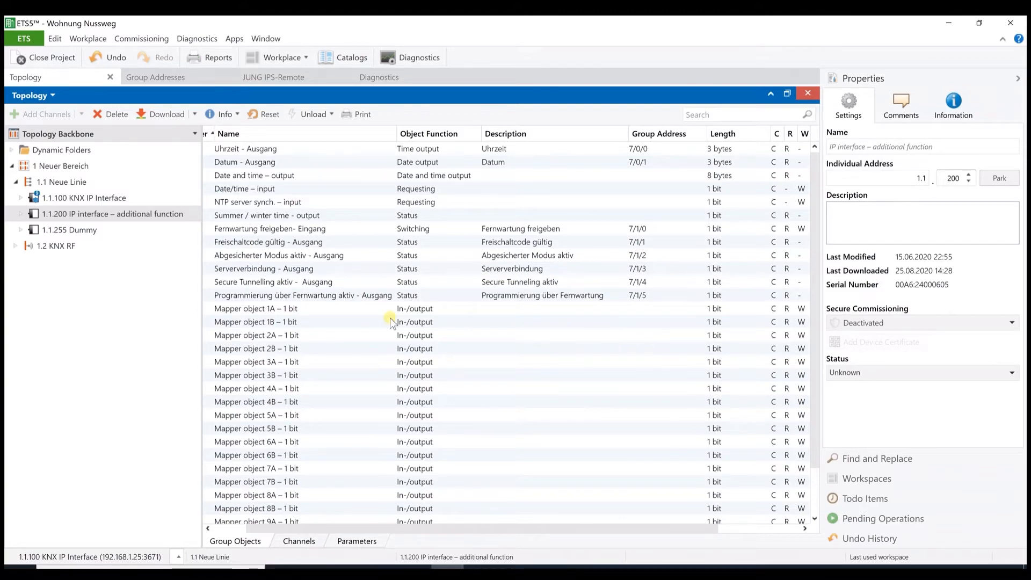
pyautogui.click(112, 214)
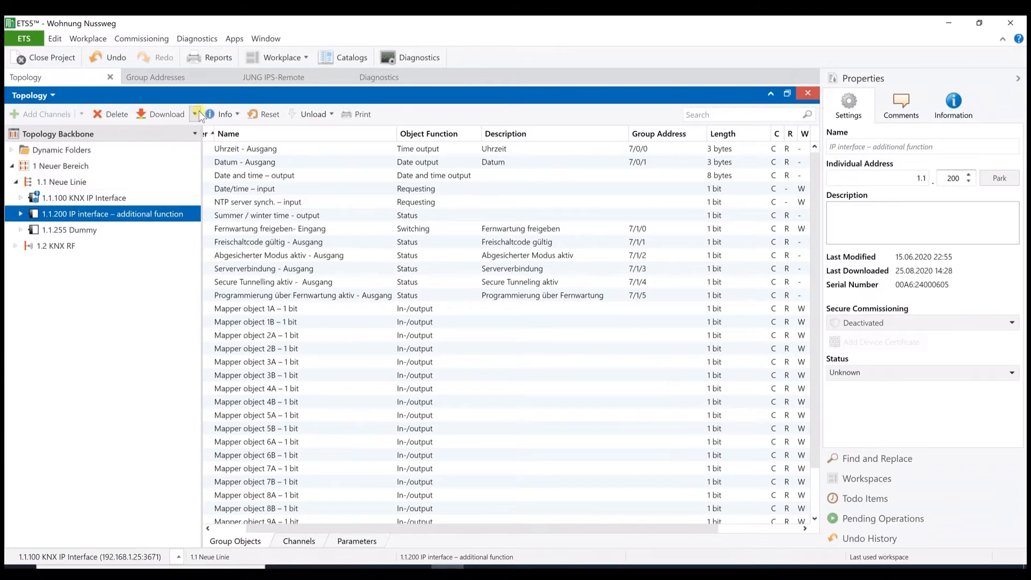
pyautogui.click(195, 114)
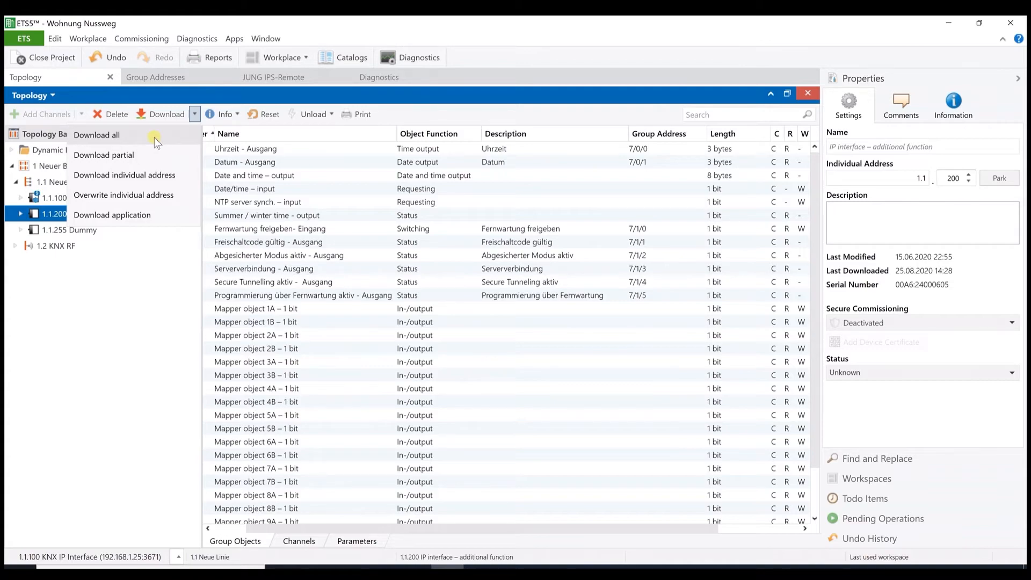
pyautogui.click(126, 276)
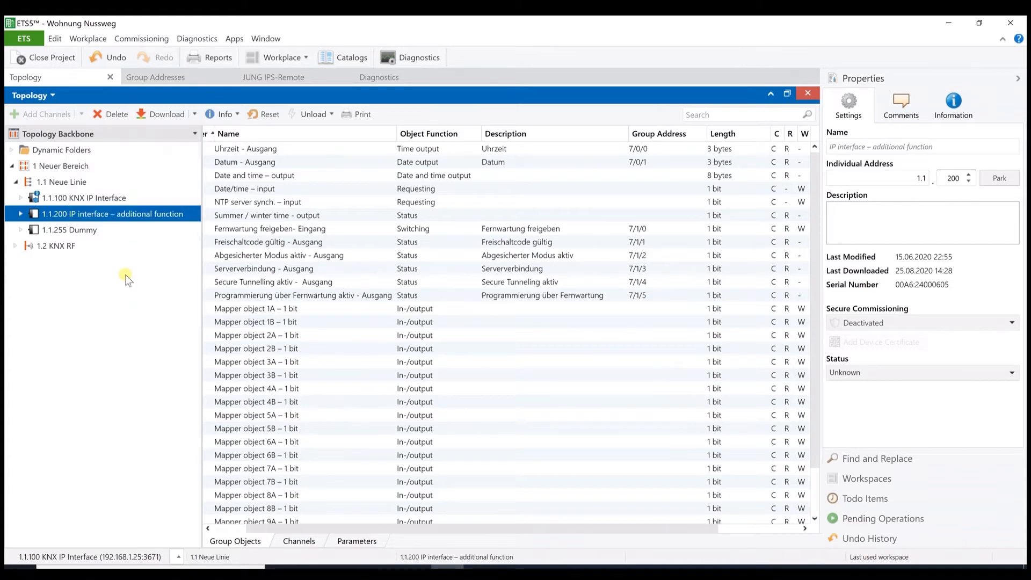
pyautogui.moveTo(135, 275)
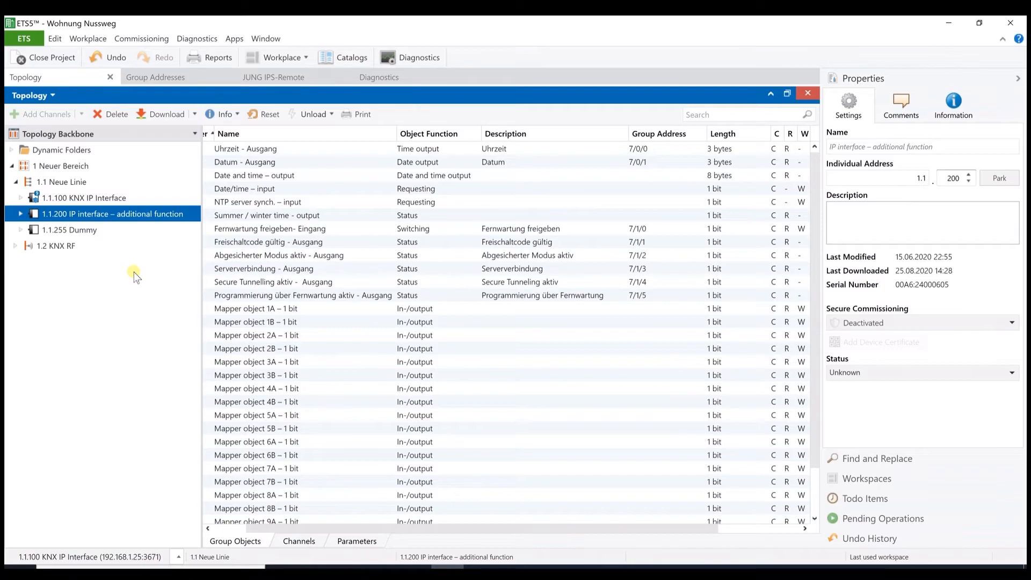
pyautogui.click(379, 76)
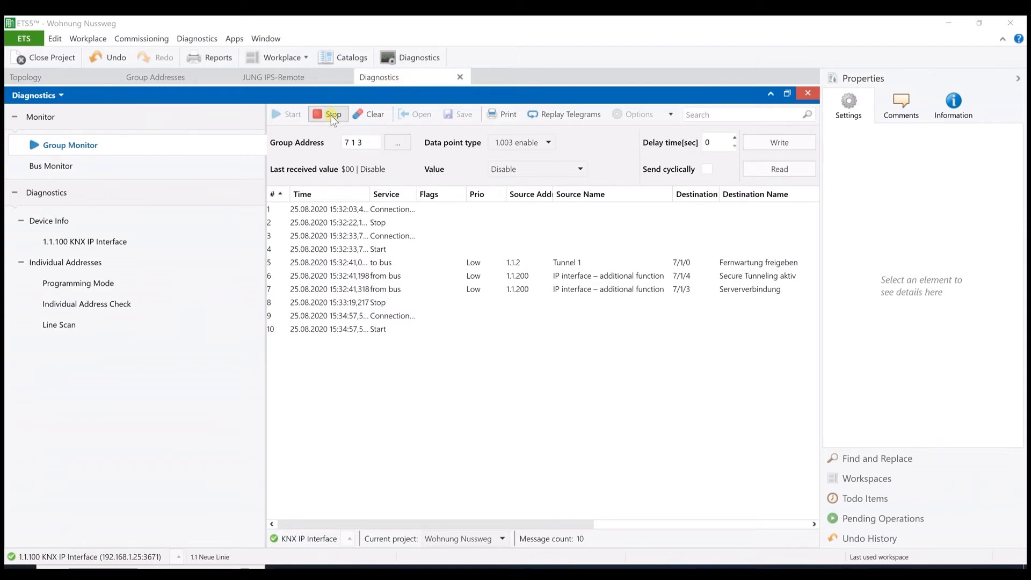
# Step: Stop the Group Monitor recording and bring up the JUNG IPS-Remote page
pyautogui.click(328, 114)
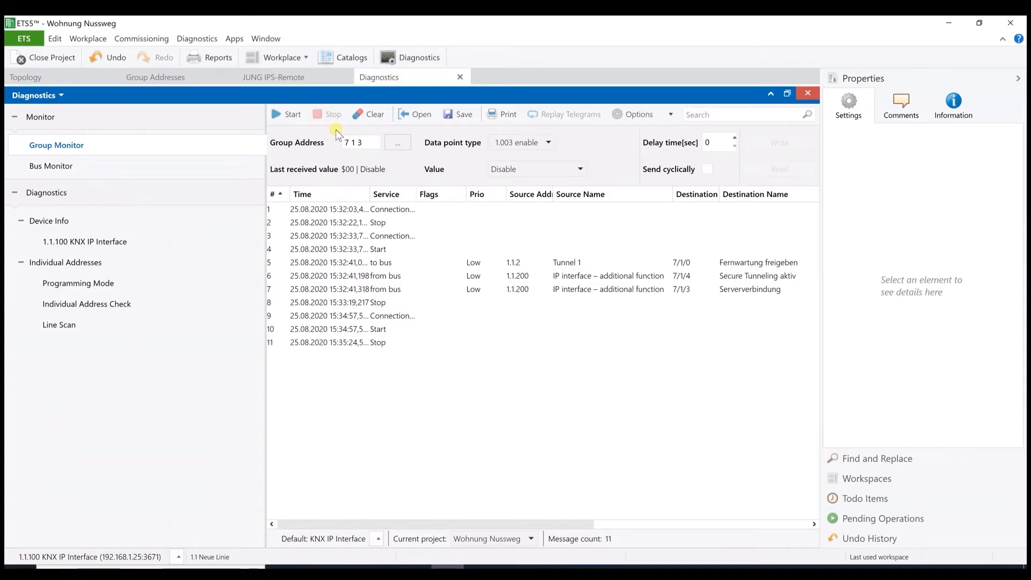
pyautogui.moveTo(177, 557)
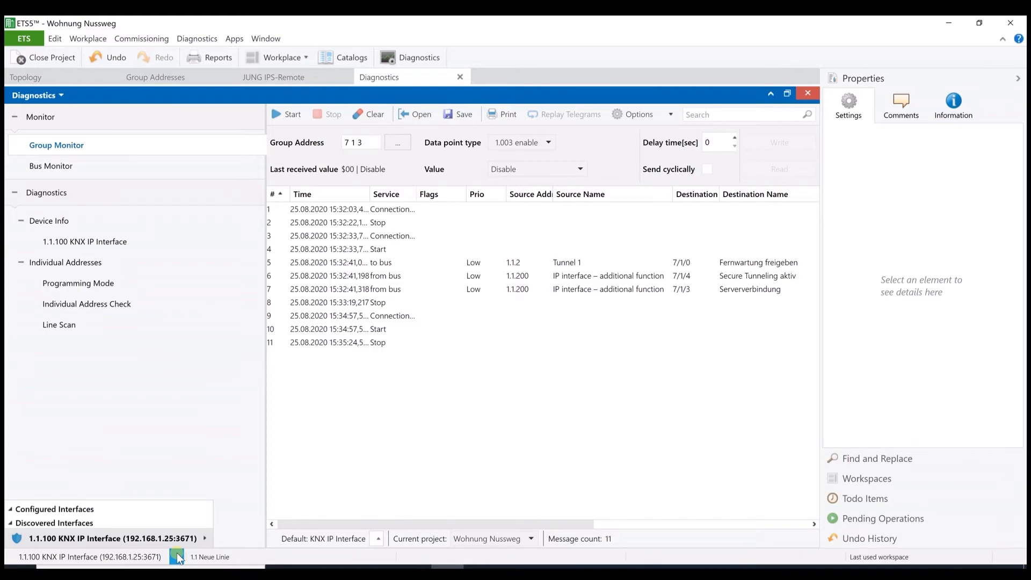
pyautogui.moveTo(241, 232)
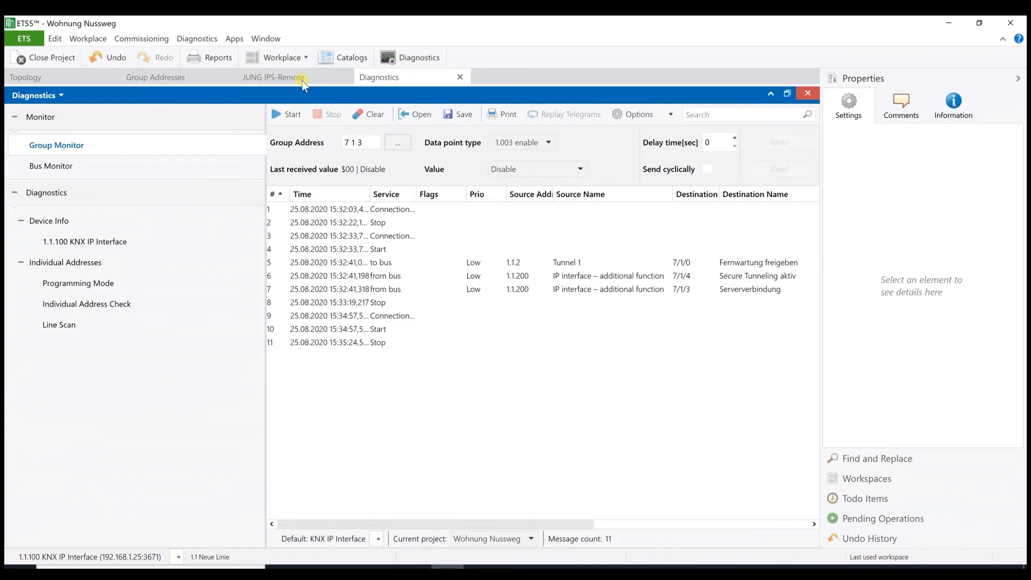
pyautogui.click(273, 77)
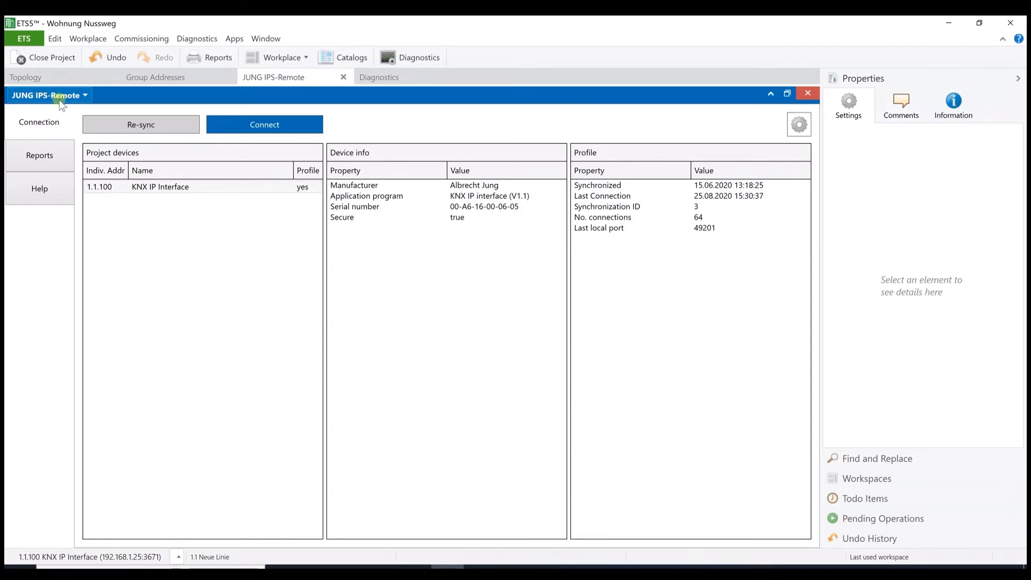
pyautogui.moveTo(472, 302)
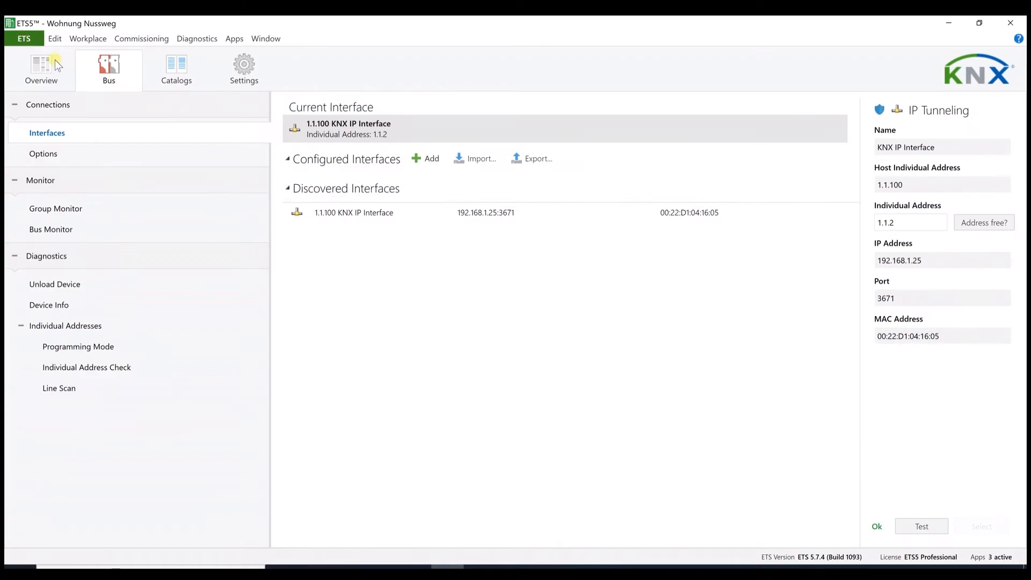
pyautogui.moveTo(998, 560)
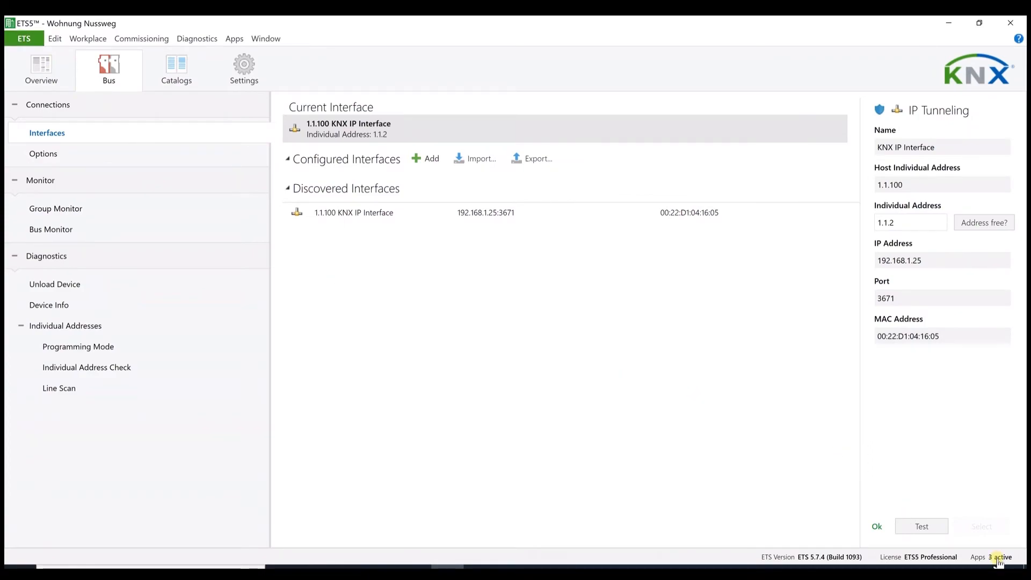
# Step: Review the installed apps, pick jung-ips-remote-1.0.8.etsapp to add, then cancel the install
pyautogui.click(997, 557)
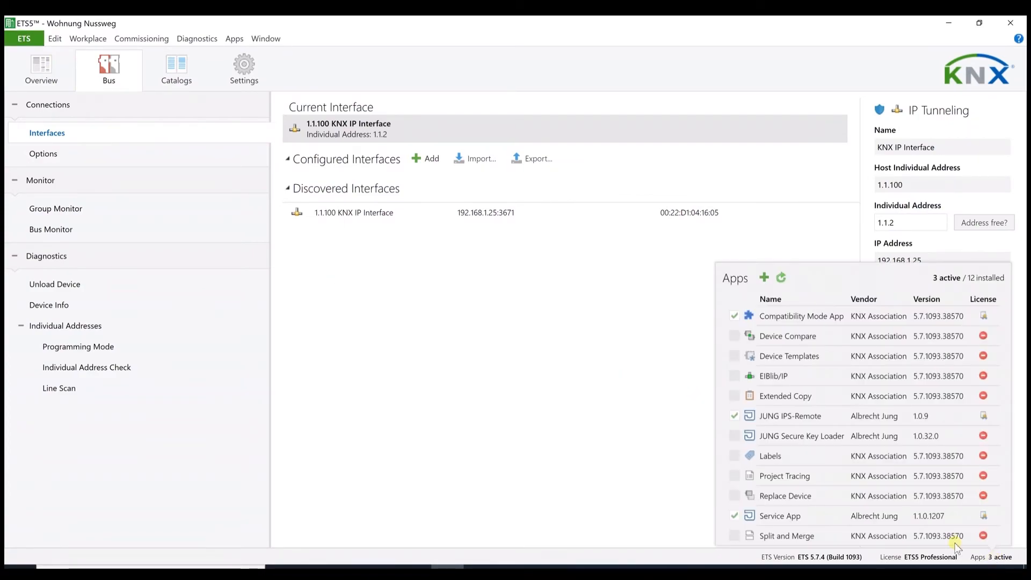
pyautogui.moveTo(764, 424)
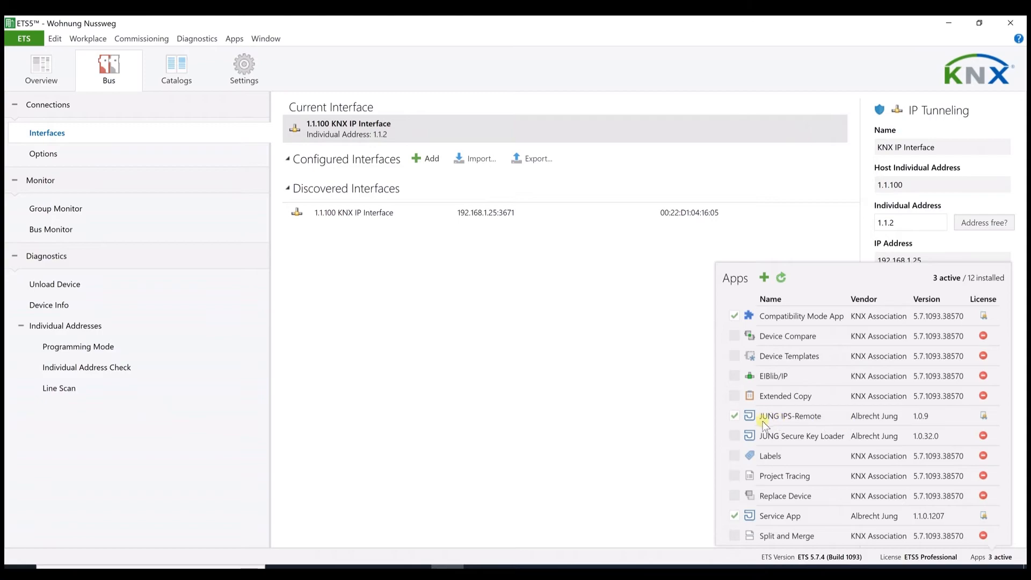
pyautogui.moveTo(758, 428)
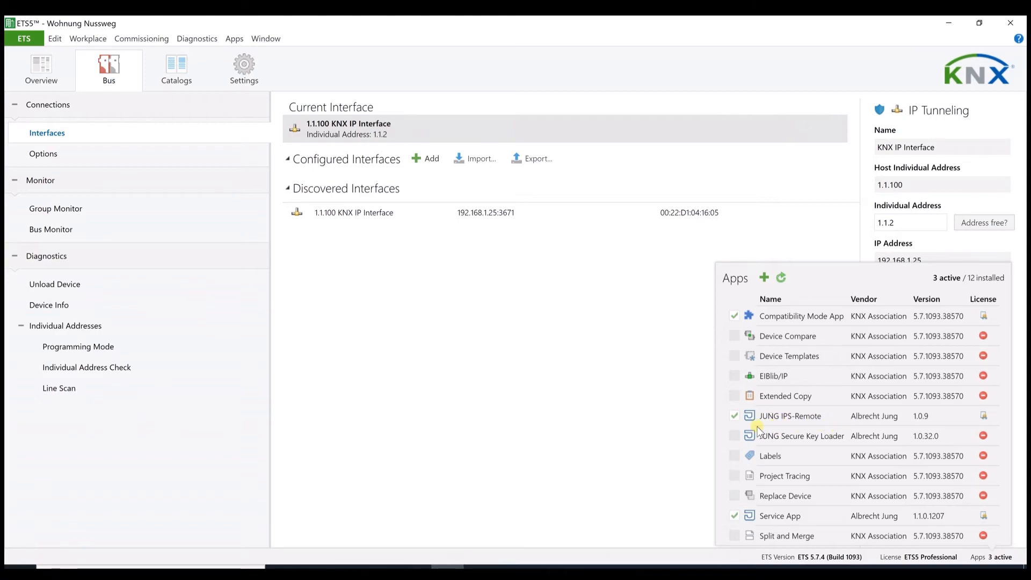
pyautogui.moveTo(809, 428)
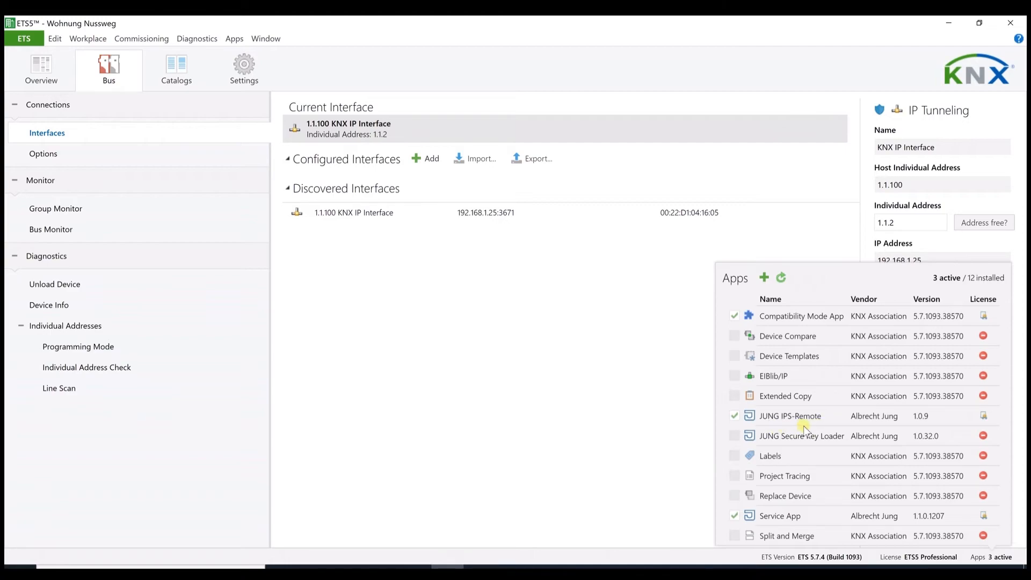
pyautogui.moveTo(797, 431)
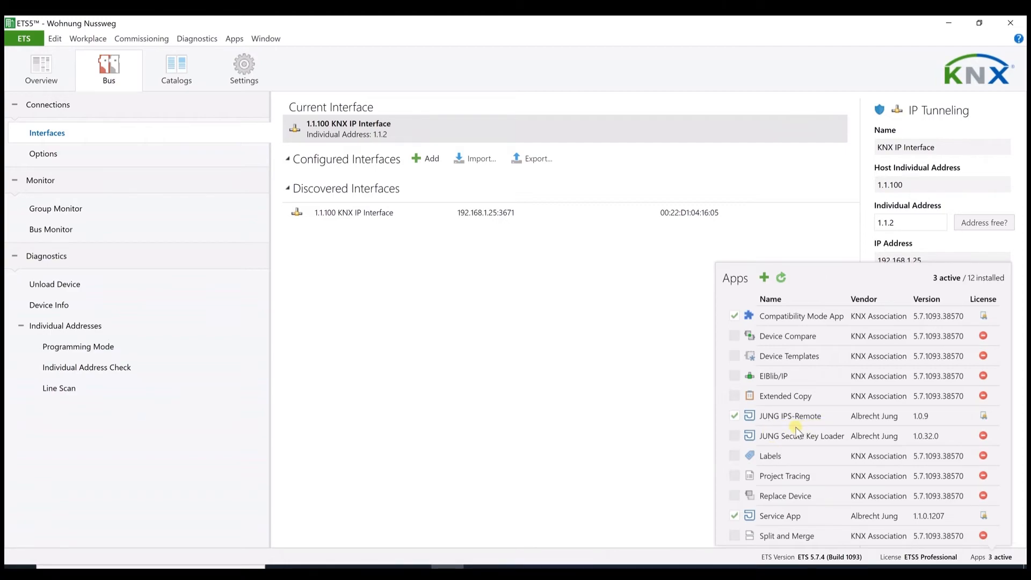
pyautogui.moveTo(764, 277)
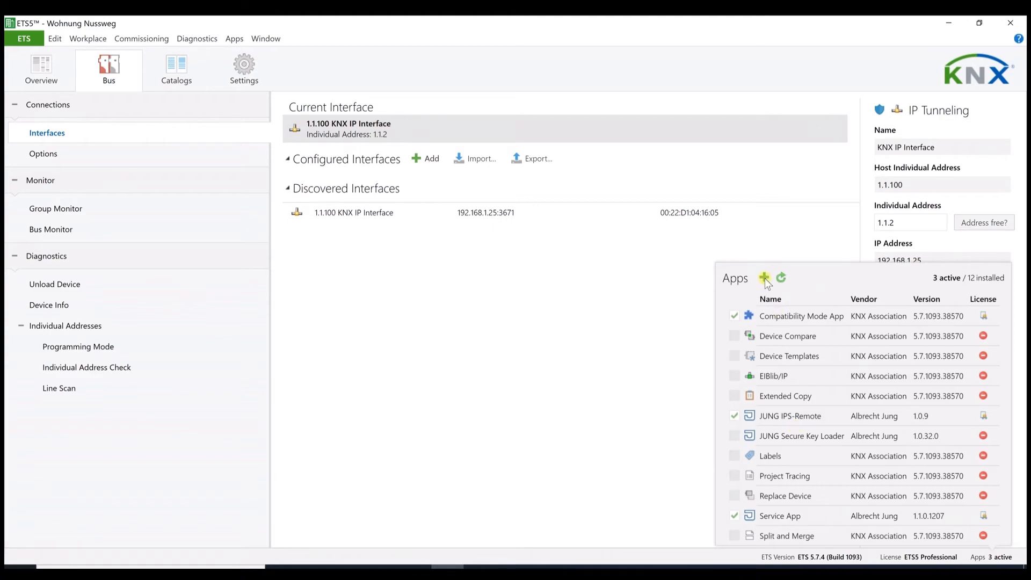
pyautogui.click(764, 277)
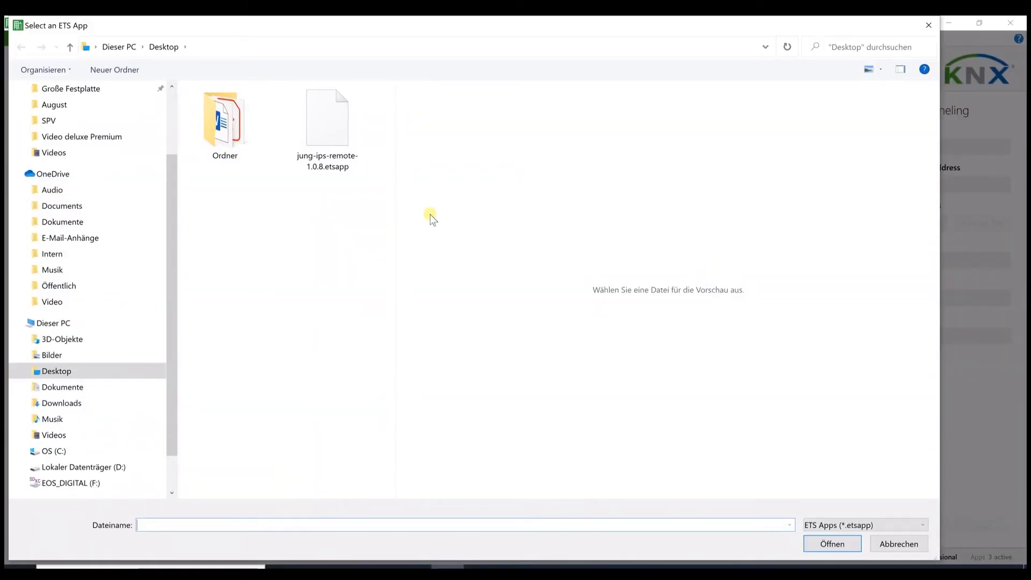
pyautogui.click(327, 118)
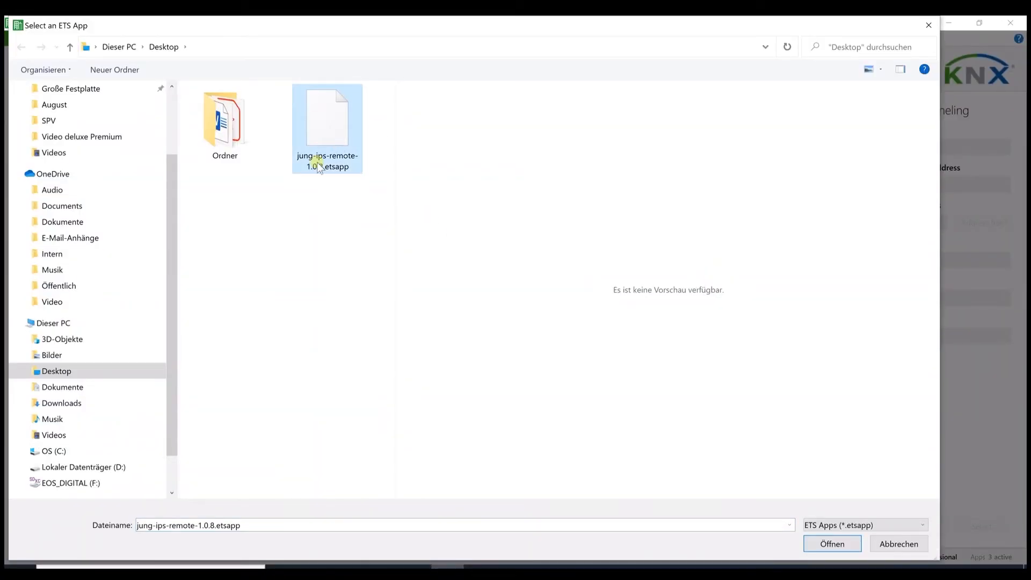
pyautogui.moveTo(666, 434)
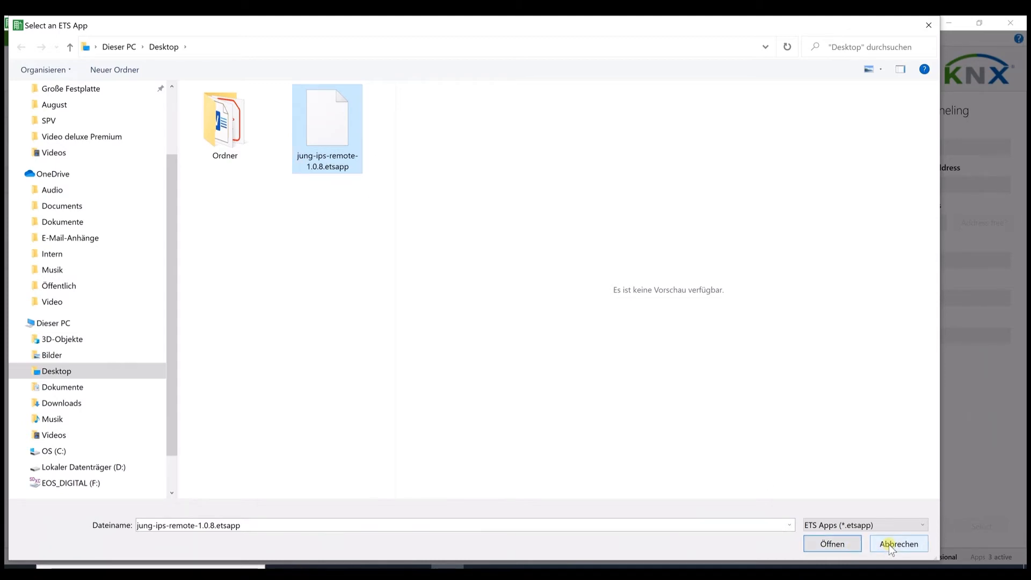
pyautogui.click(831, 542)
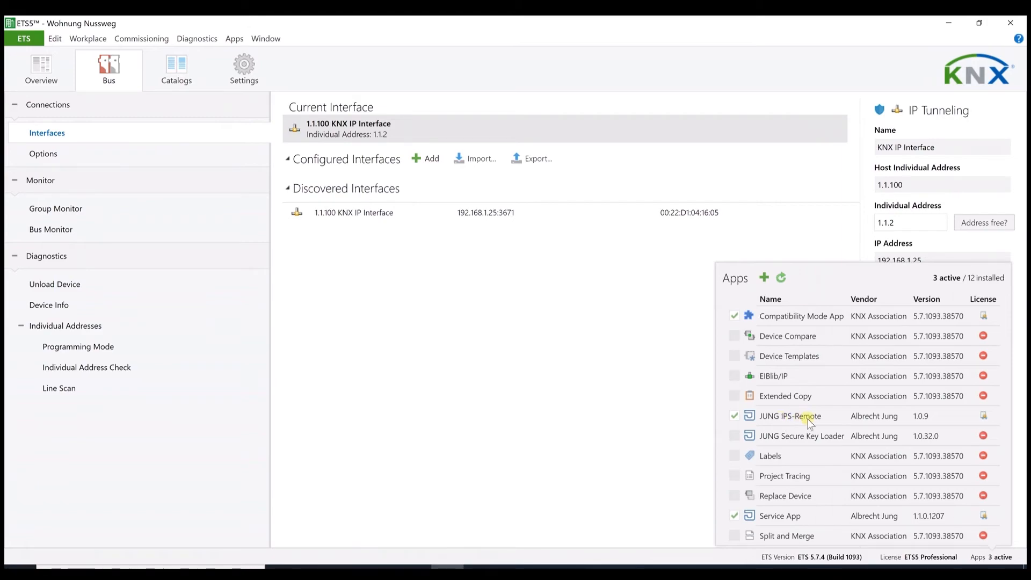
pyautogui.moveTo(666, 447)
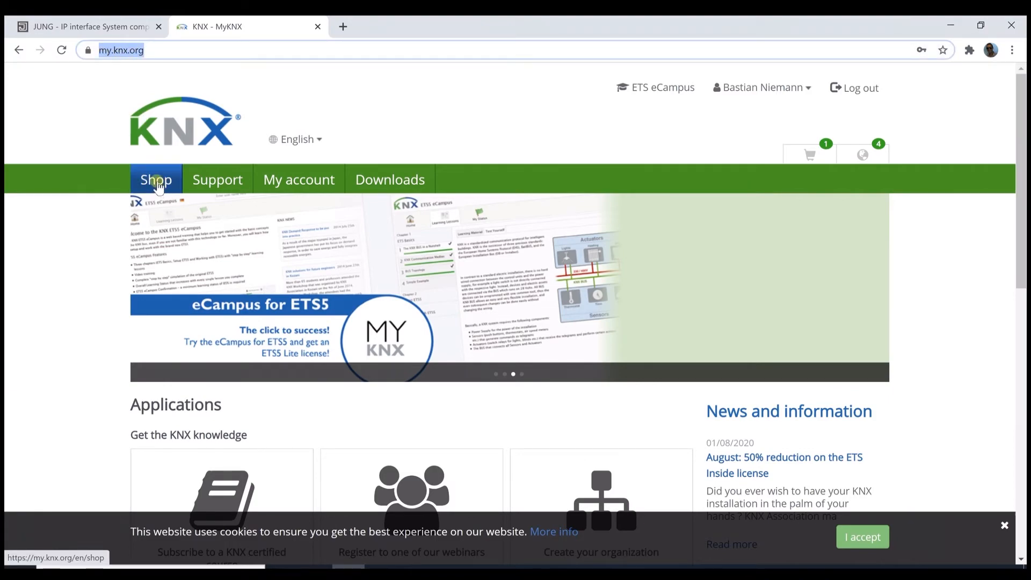
# Step: Search the shop's All ETS Apps for 'Jung' to list JUNG IPS-Remote 1.0.9 at €0
pyautogui.click(156, 179)
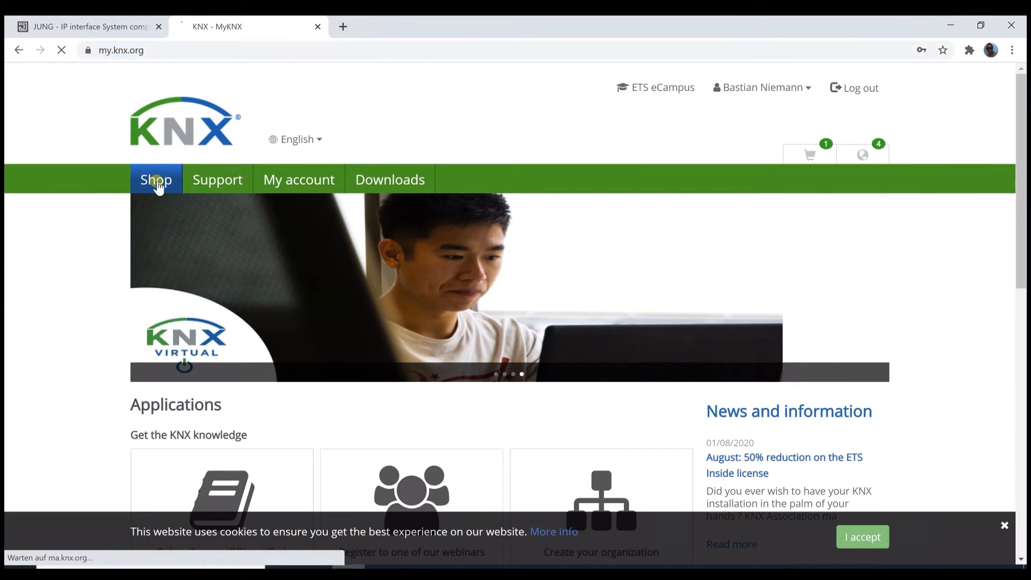
pyautogui.click(156, 178)
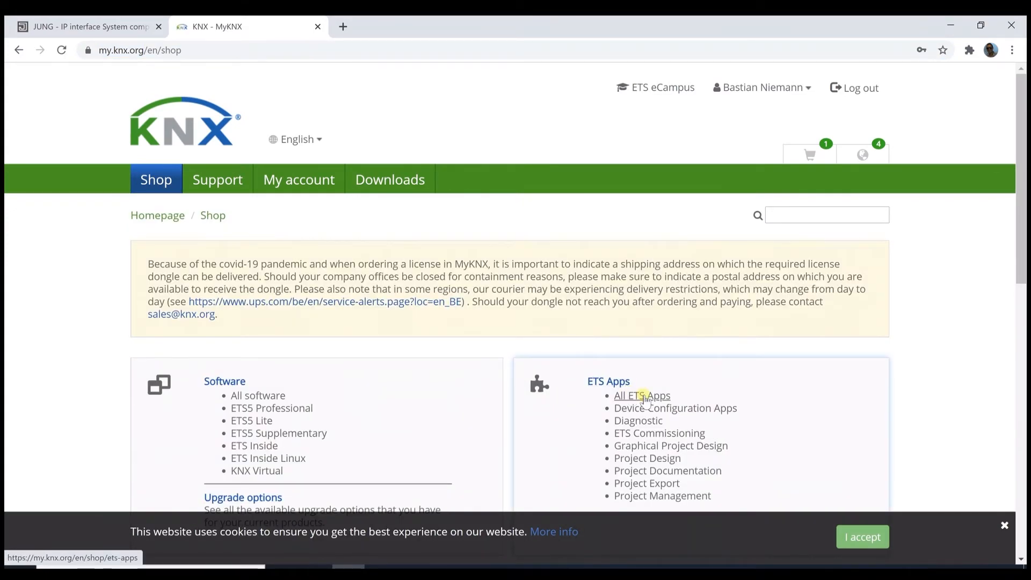
pyautogui.click(641, 395)
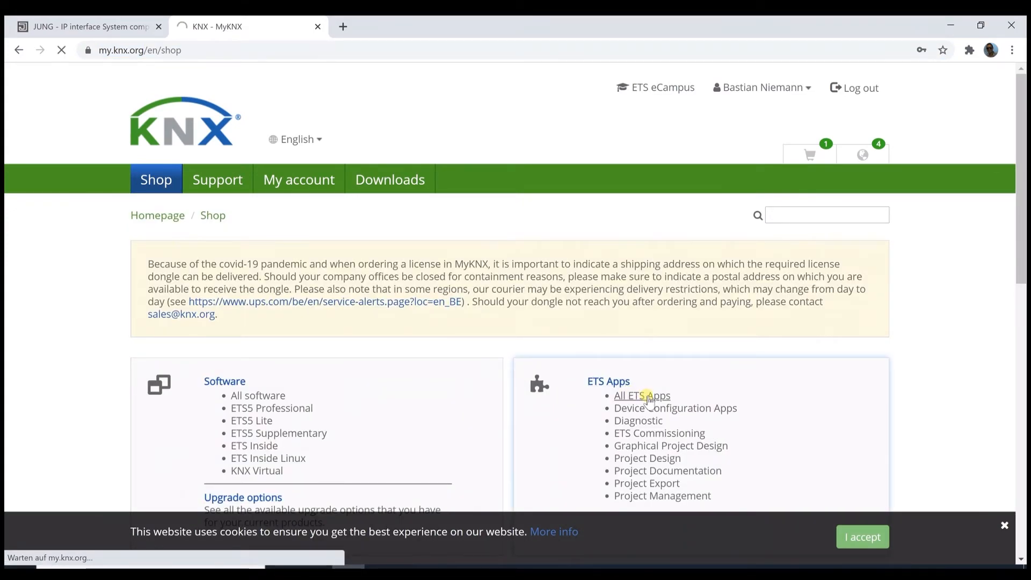
pyautogui.click(641, 395)
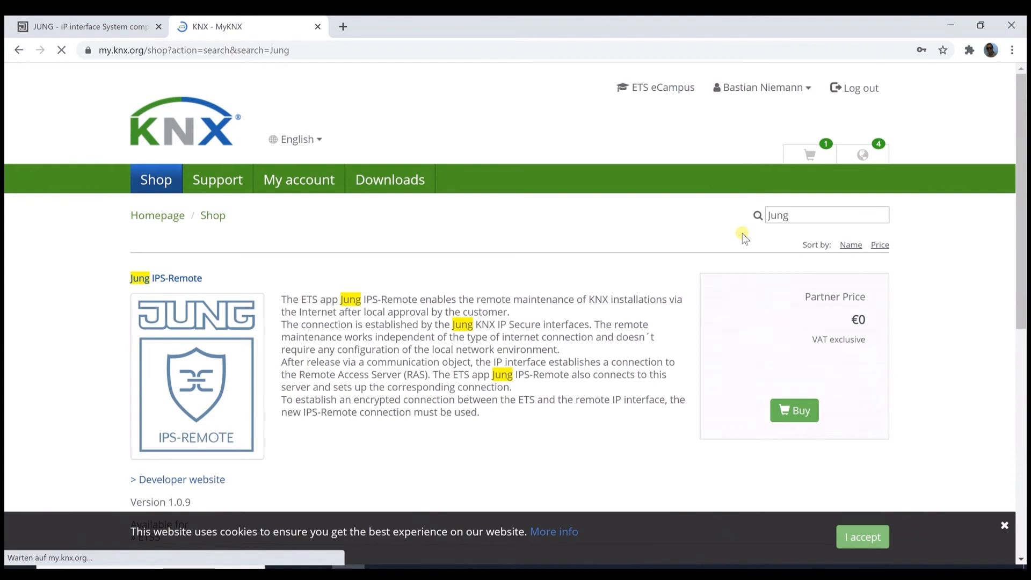
pyautogui.moveTo(518, 319)
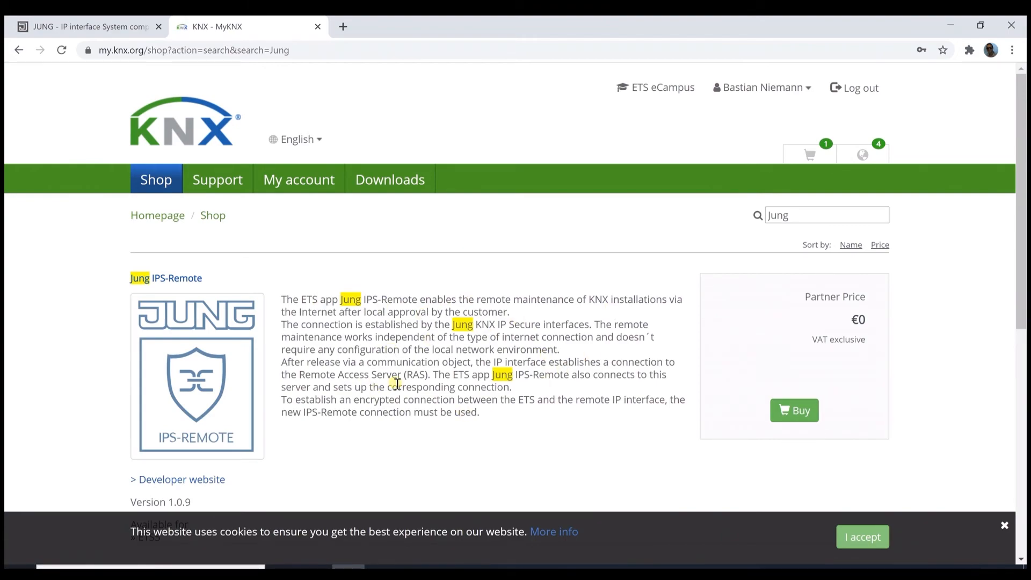
pyautogui.moveTo(438, 460)
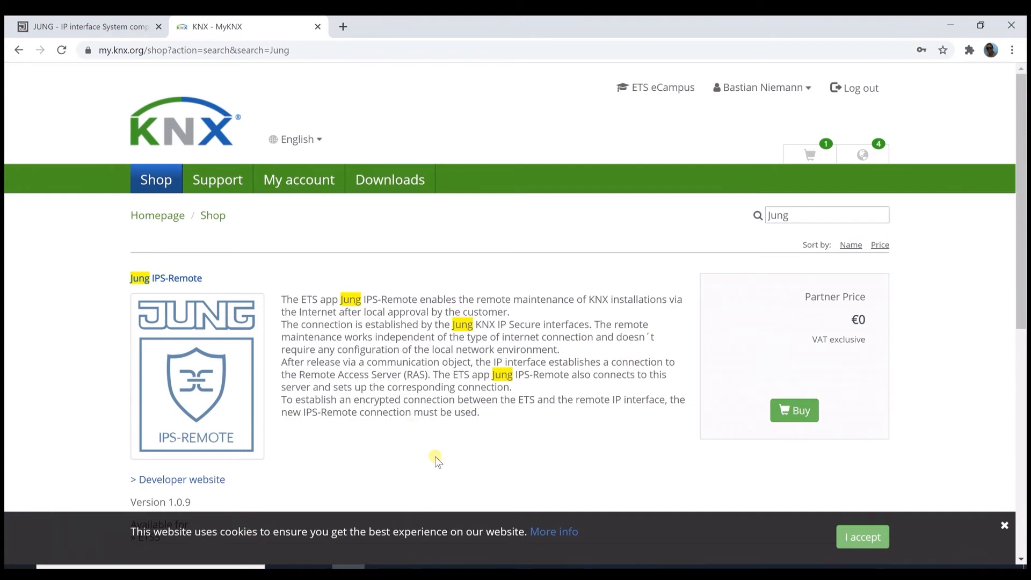
pyautogui.moveTo(440, 512)
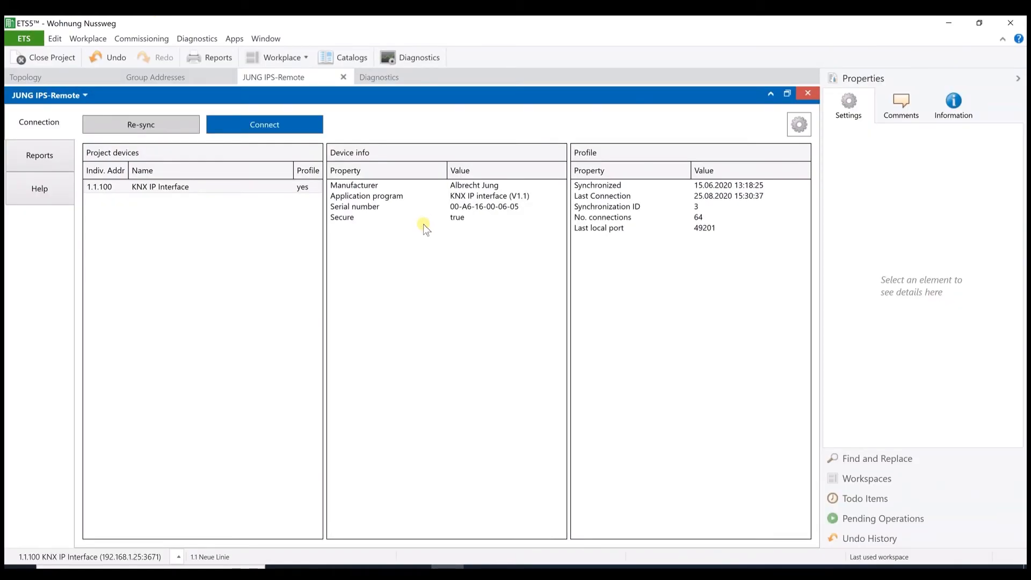
# Step: Open the JUNG IPS-Remote app and attempt Connect, which reports 'Server closed connection'
pyautogui.click(234, 39)
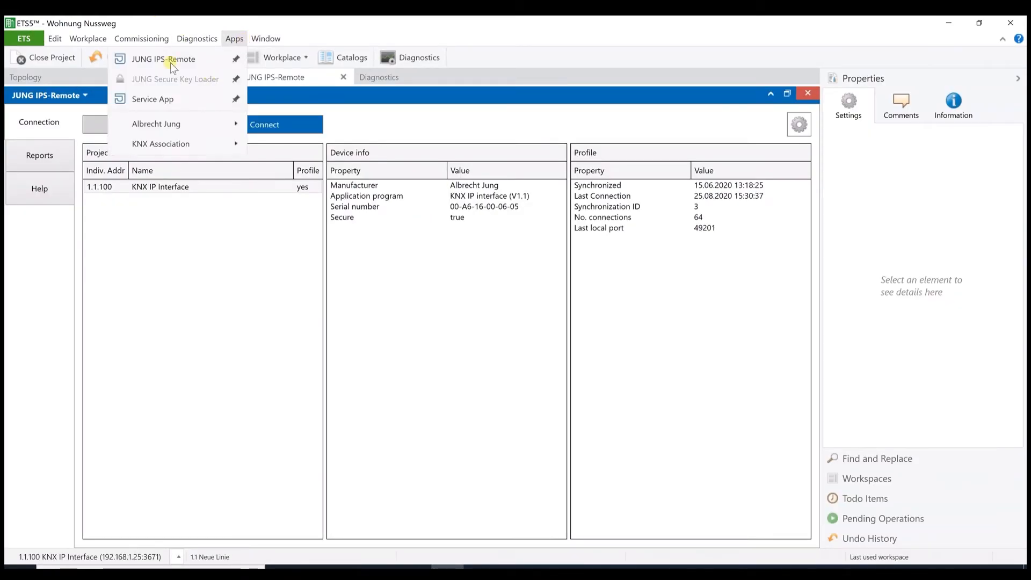
pyautogui.moveTo(438, 191)
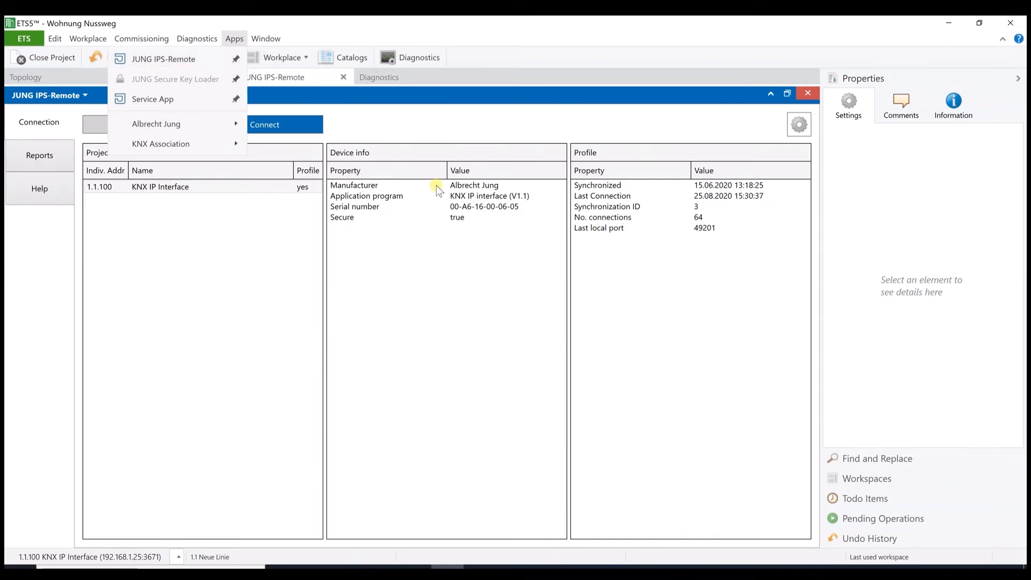
pyautogui.click(431, 319)
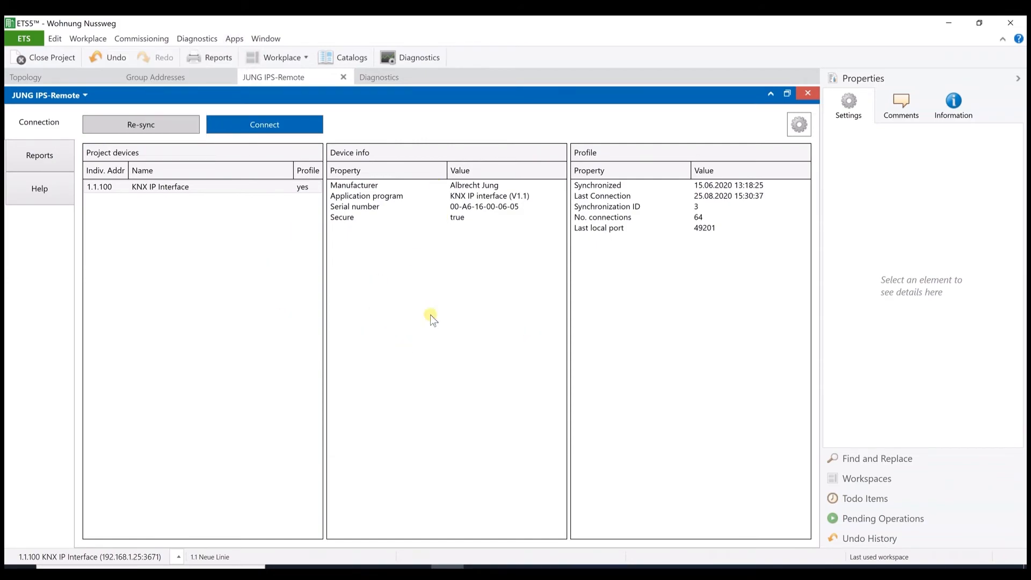
pyautogui.moveTo(304, 183)
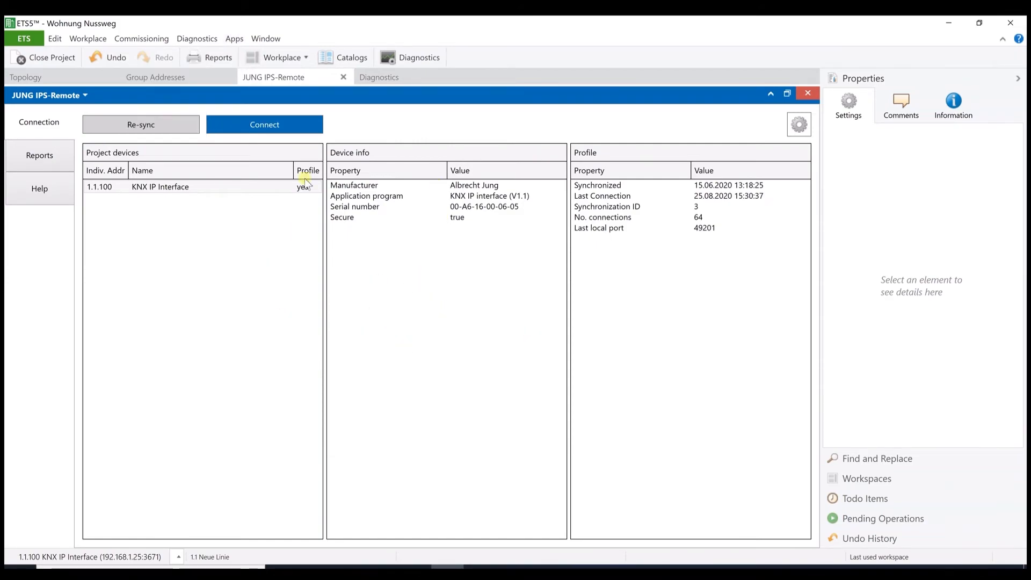
pyautogui.click(264, 124)
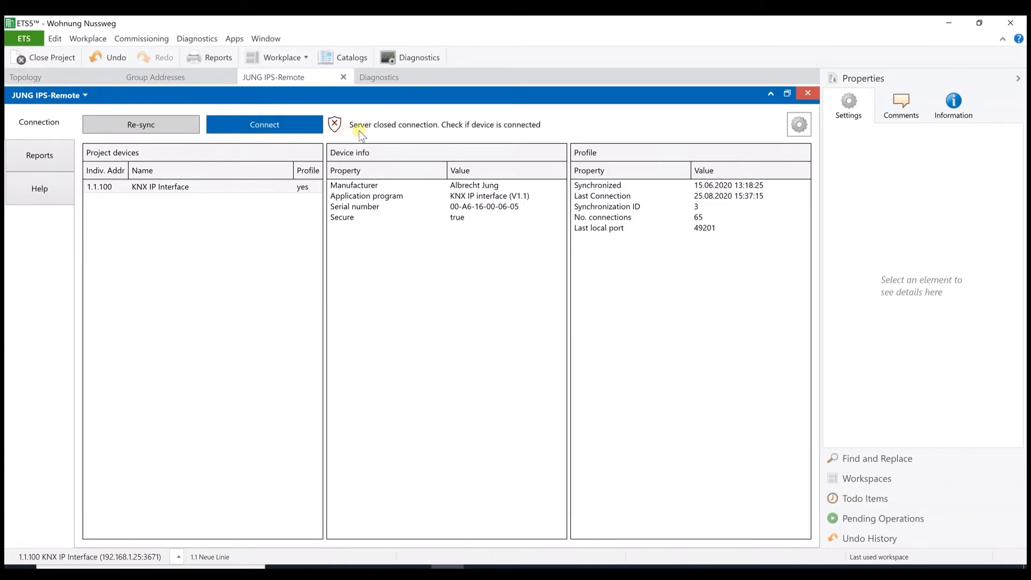
pyautogui.moveTo(467, 132)
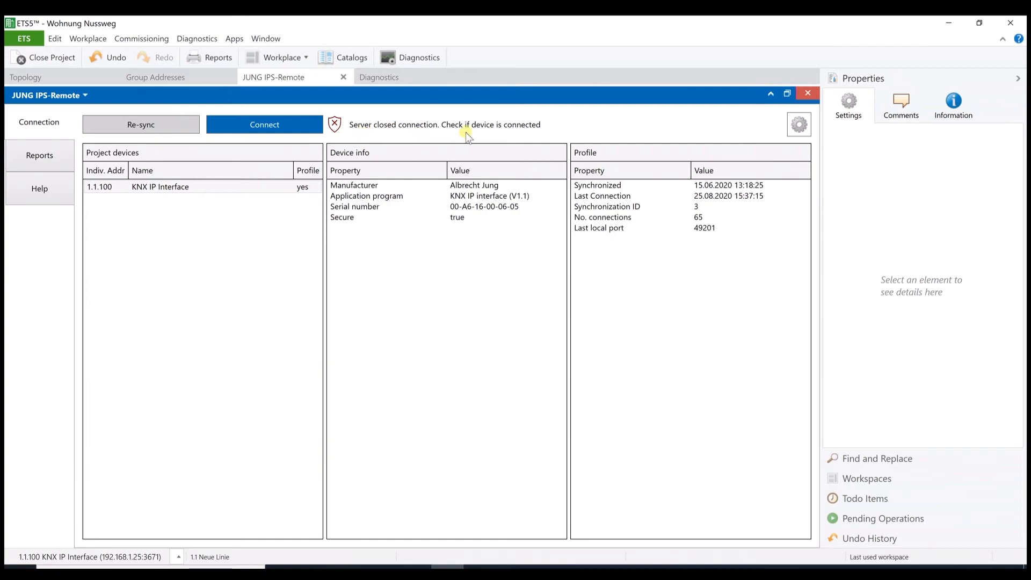
pyautogui.moveTo(499, 135)
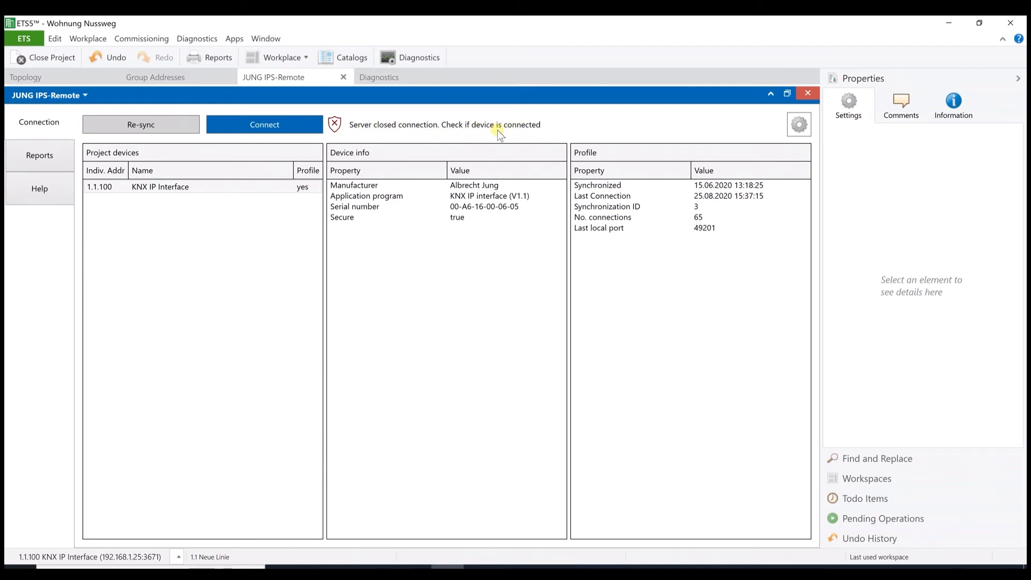
pyautogui.moveTo(433, 141)
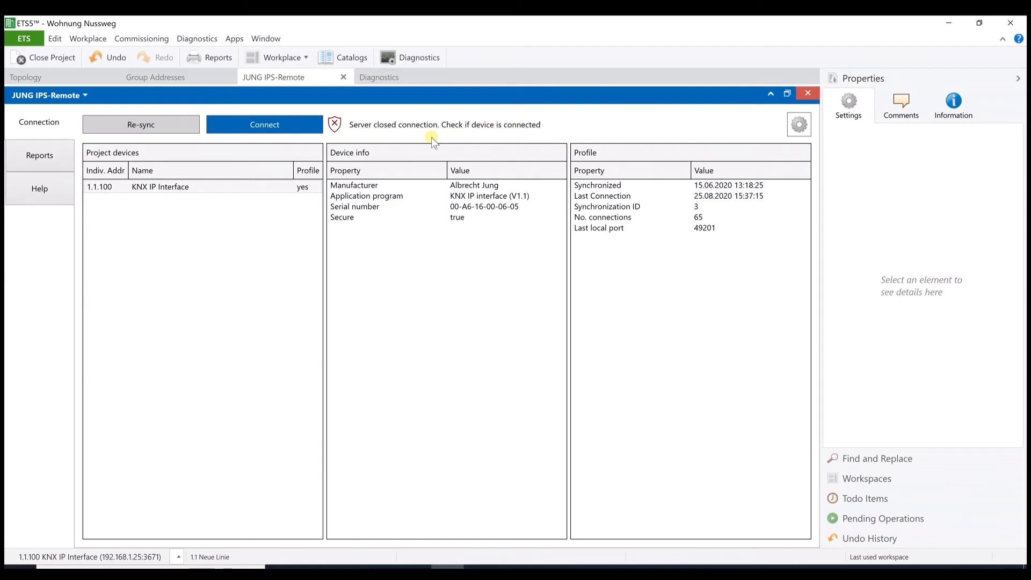
pyautogui.moveTo(420, 144)
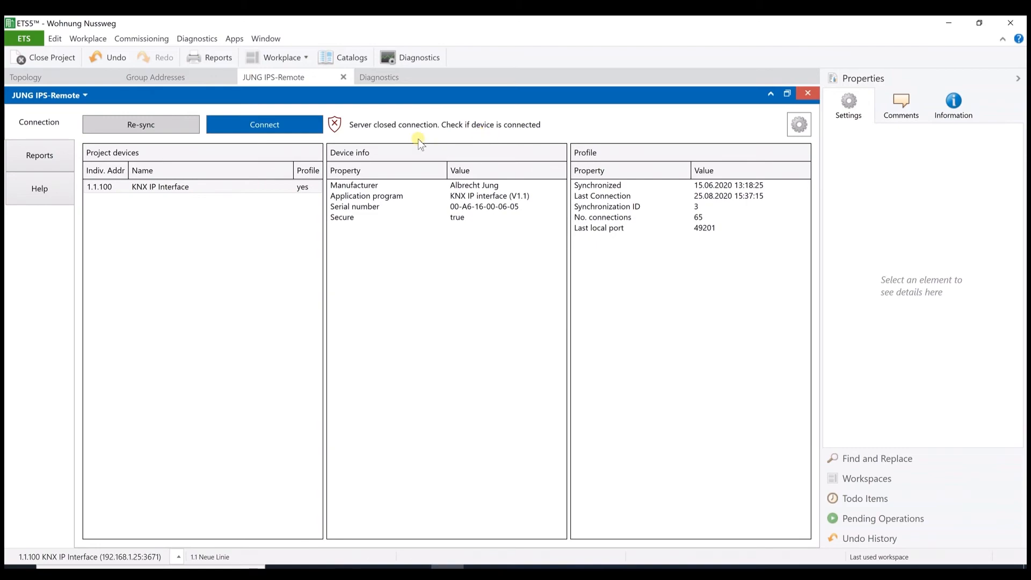
pyautogui.moveTo(475, 140)
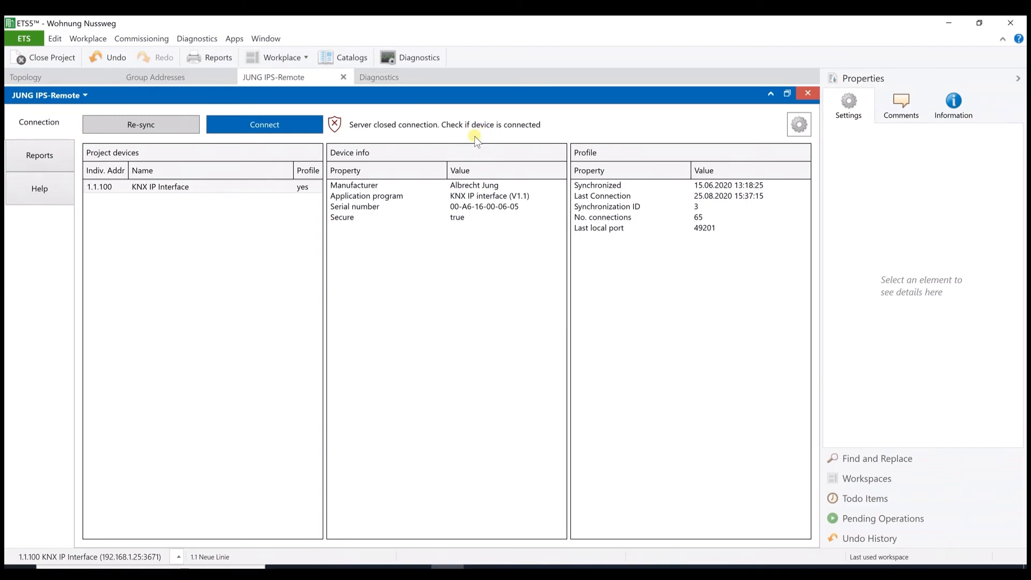
pyautogui.click(155, 77)
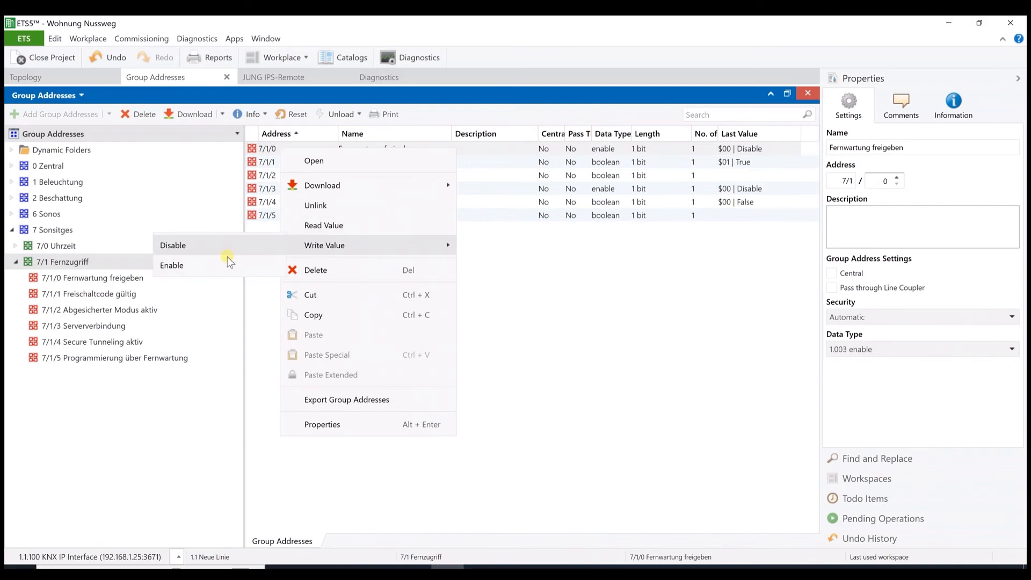
# Step: Write Enable to 7/1/0 Fernwartung freigeben, with 7/1/3 Enable and 7/1/4 True
pyautogui.click(172, 265)
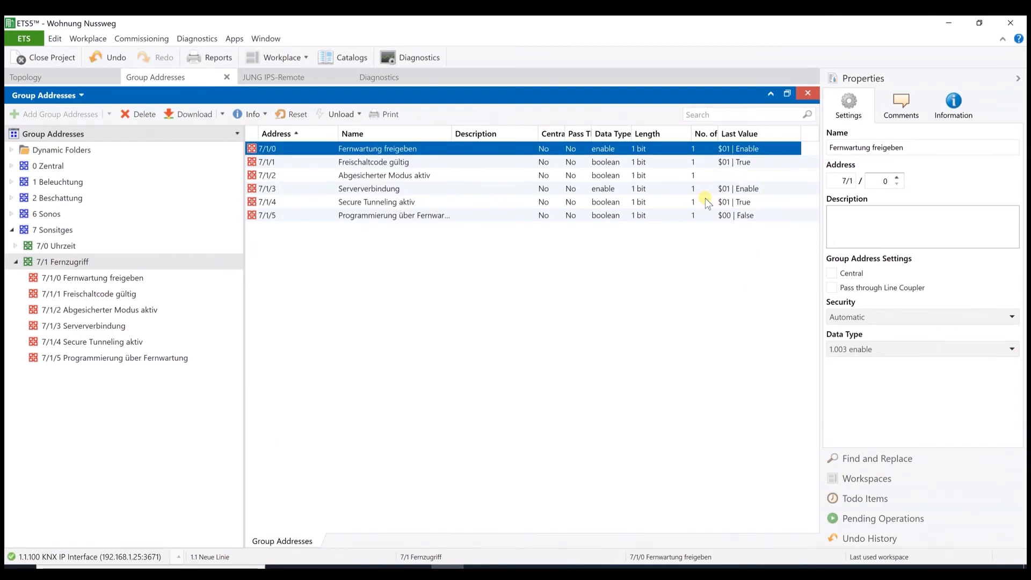
pyautogui.moveTo(769, 196)
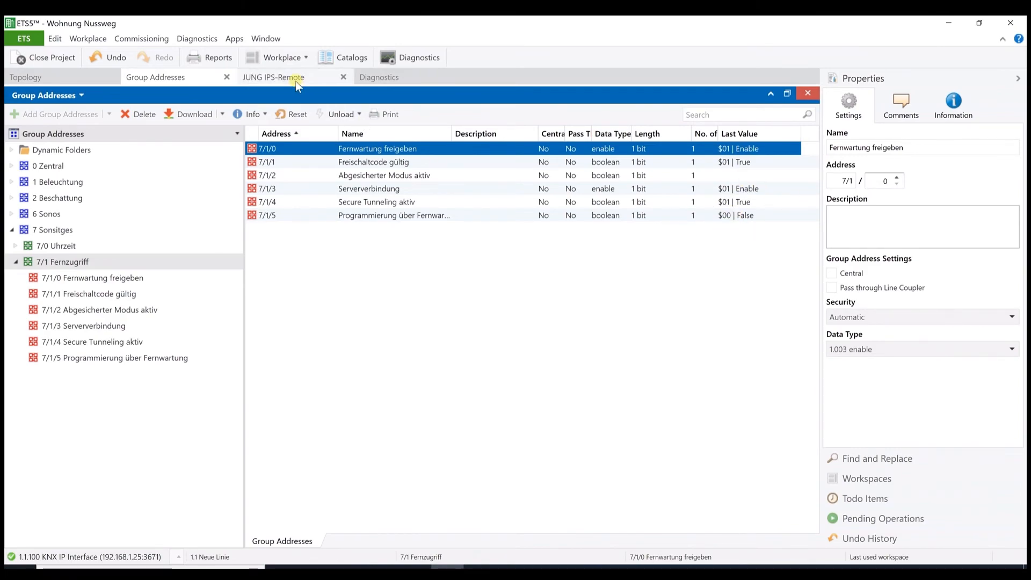
# Step: Connect via IPS-Remote until it reports 'Server connected. Use the IP Interface IPS-Remote'
pyautogui.click(276, 76)
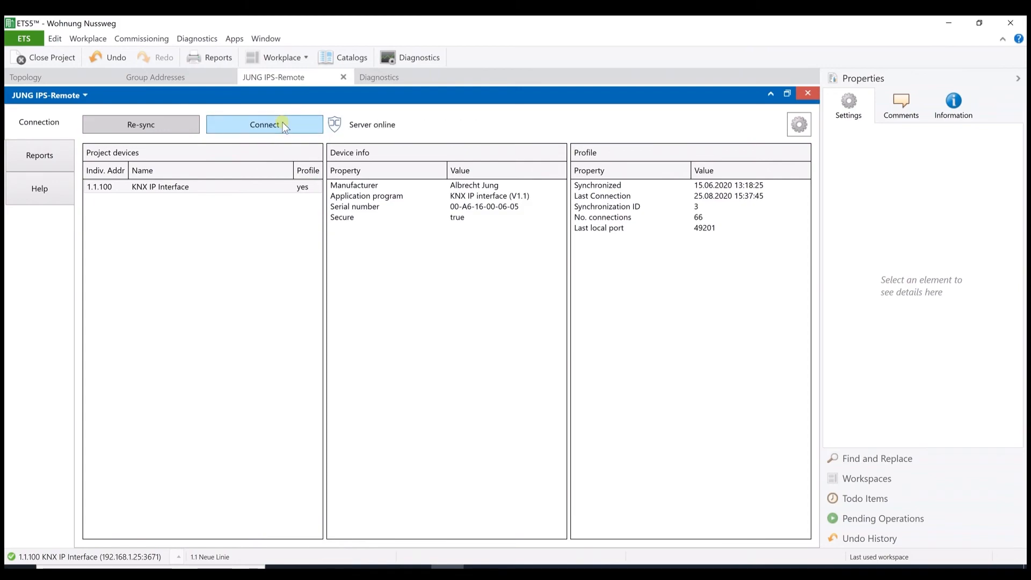
pyautogui.click(264, 124)
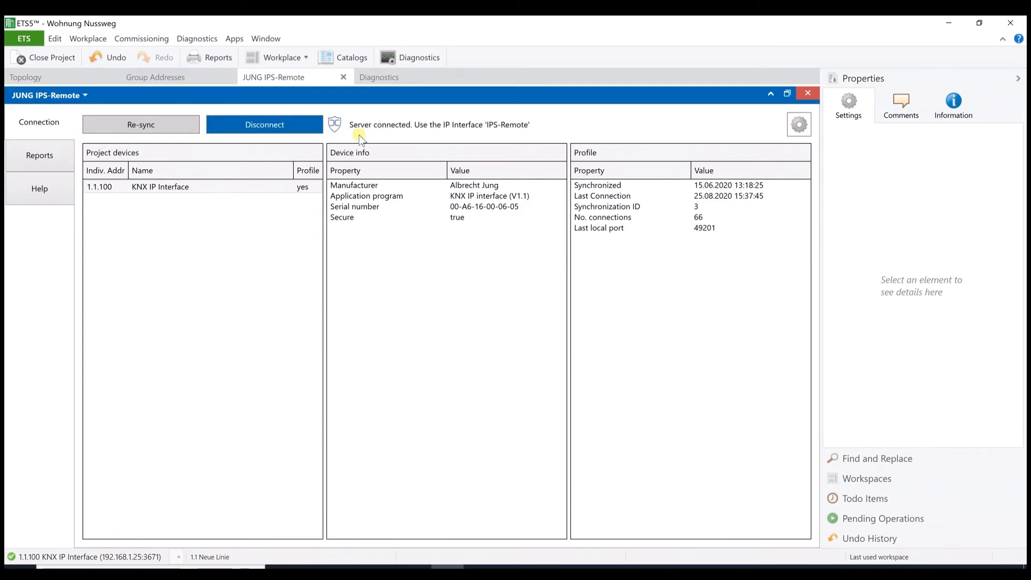
pyautogui.moveTo(440, 138)
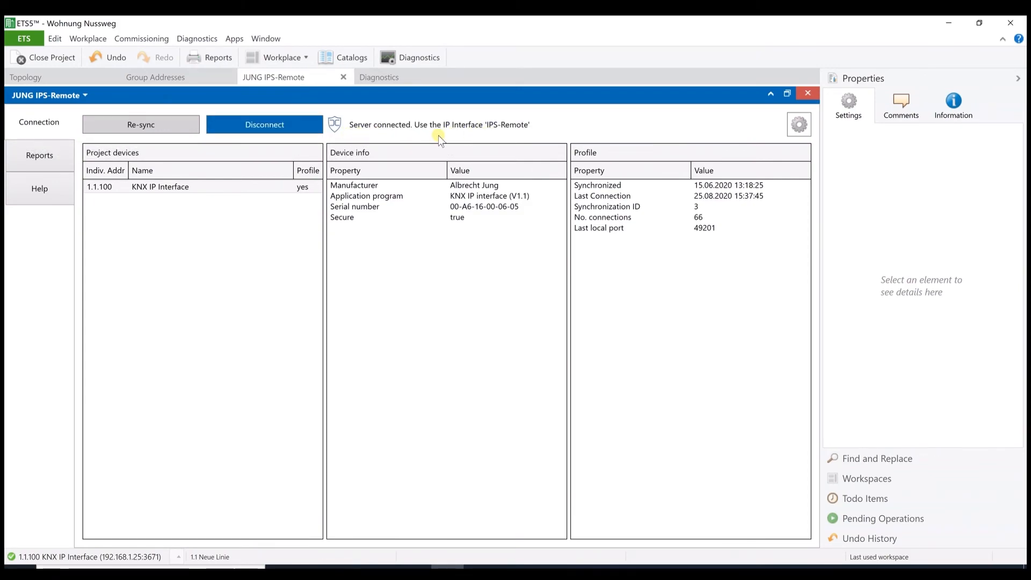
pyautogui.moveTo(433, 138)
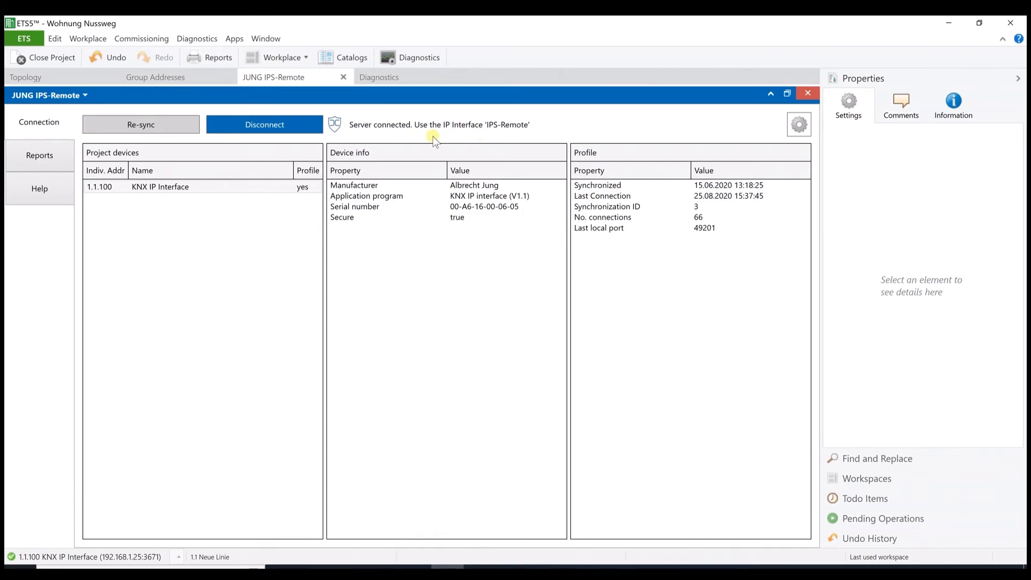
pyautogui.moveTo(482, 138)
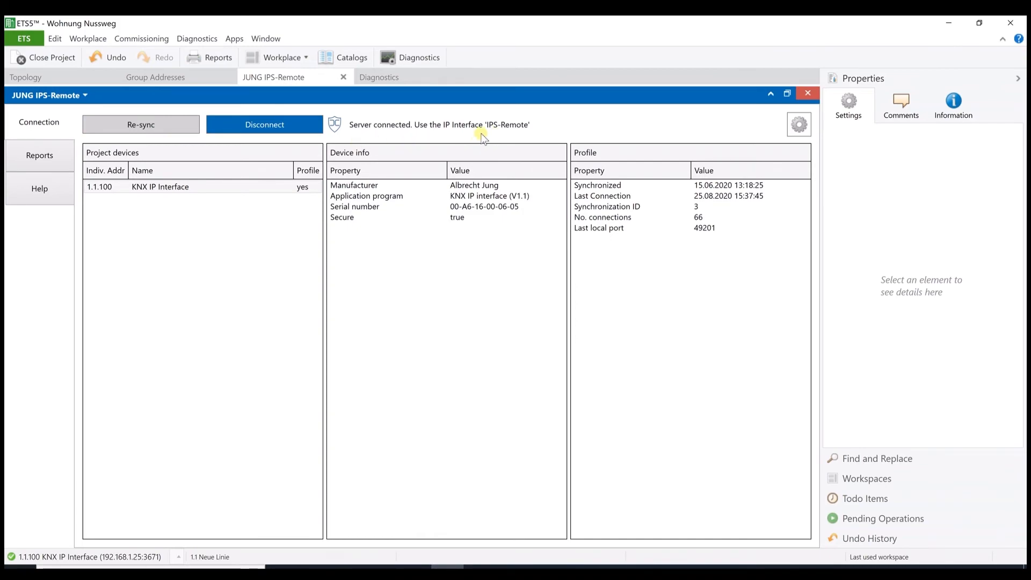
pyautogui.moveTo(347, 88)
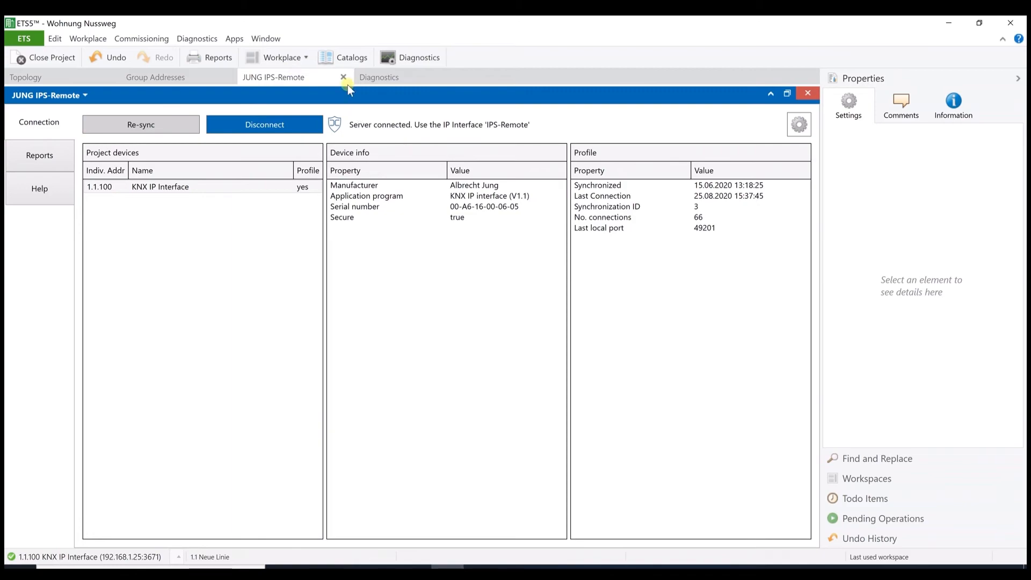
pyautogui.click(378, 77)
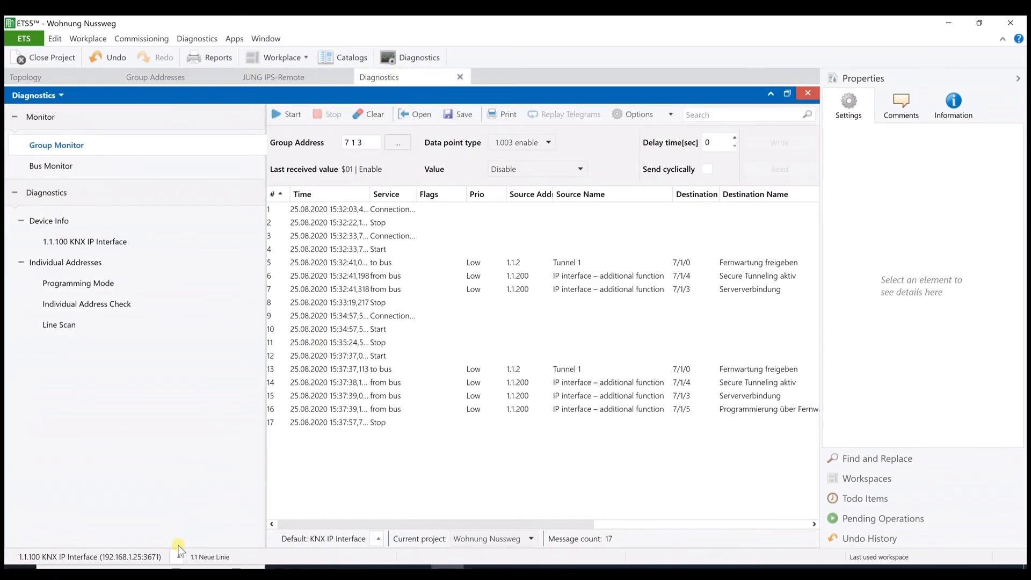
# Step: Set JUNG IPS-Remote as both the default interface and the Group Monitor interface
pyautogui.click(91, 538)
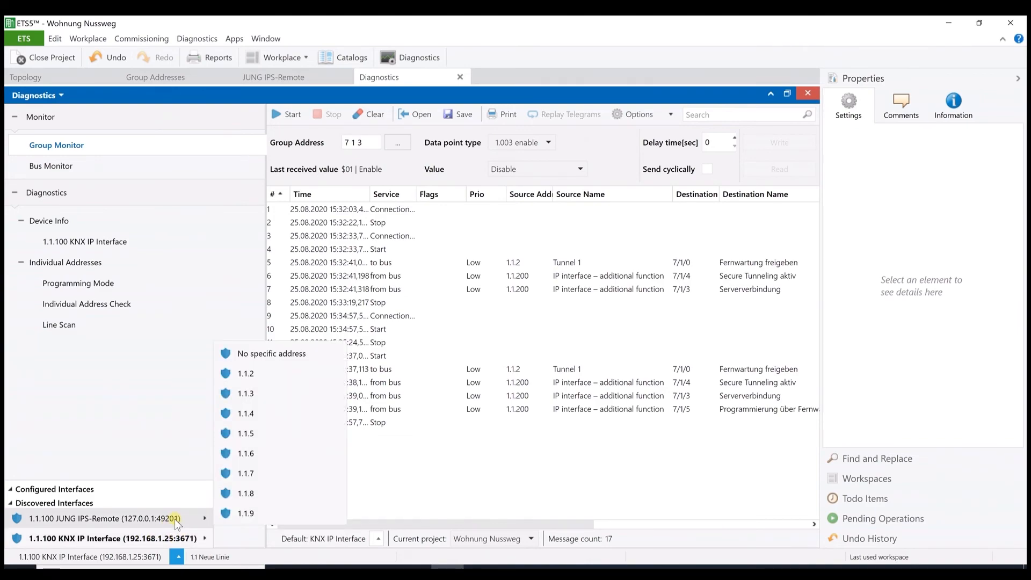
pyautogui.moveTo(225, 526)
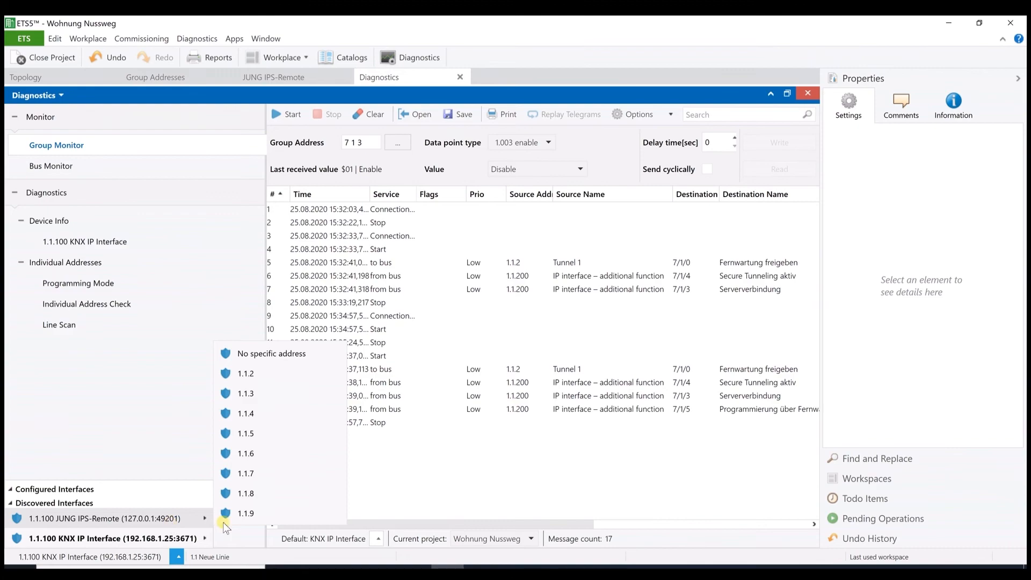
pyautogui.click(121, 518)
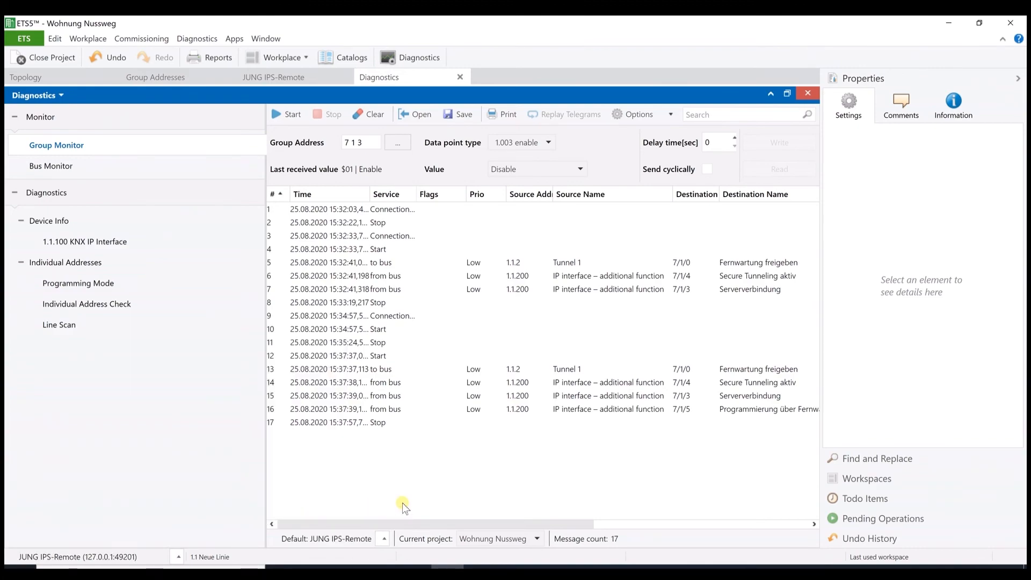
pyautogui.moveTo(387, 497)
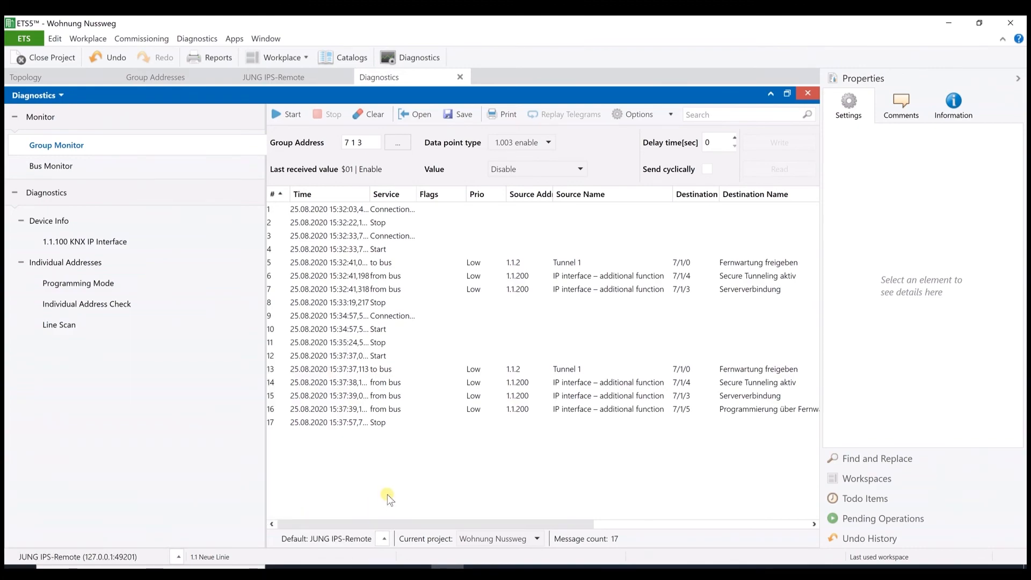
pyautogui.click(382, 539)
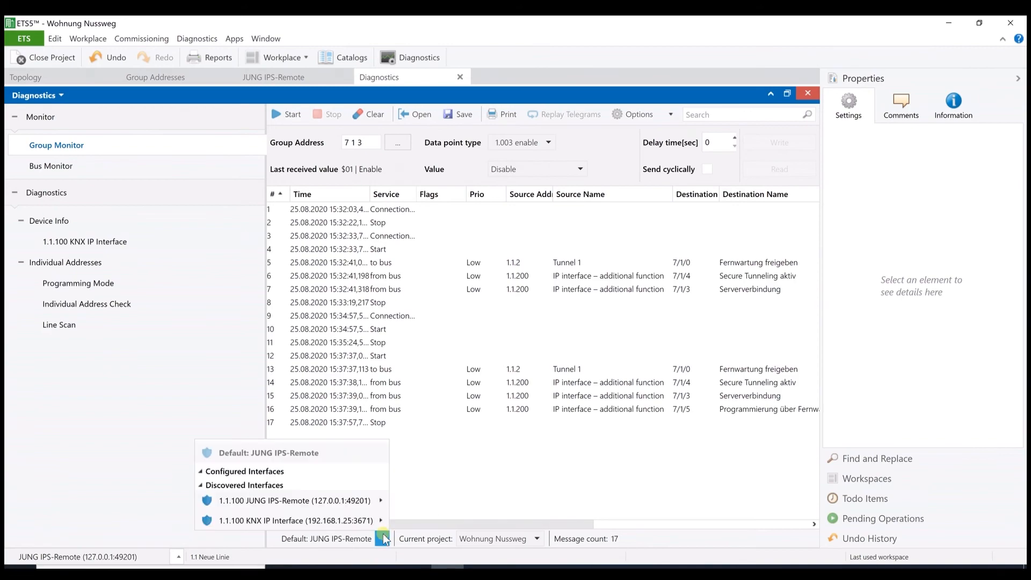
pyautogui.click(294, 501)
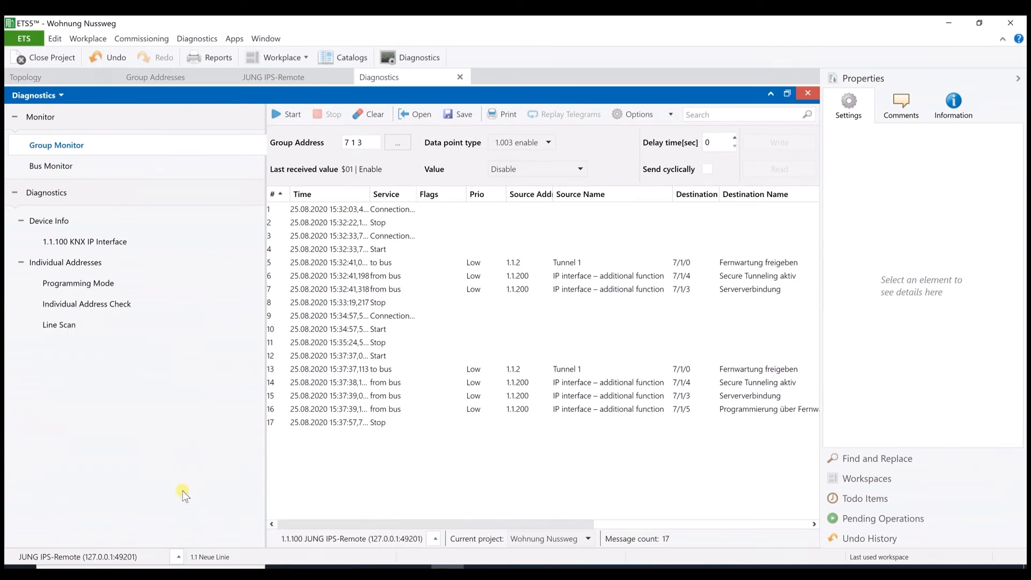
# Step: Start the Group Monitor so it logs a Start entry
pyautogui.click(287, 113)
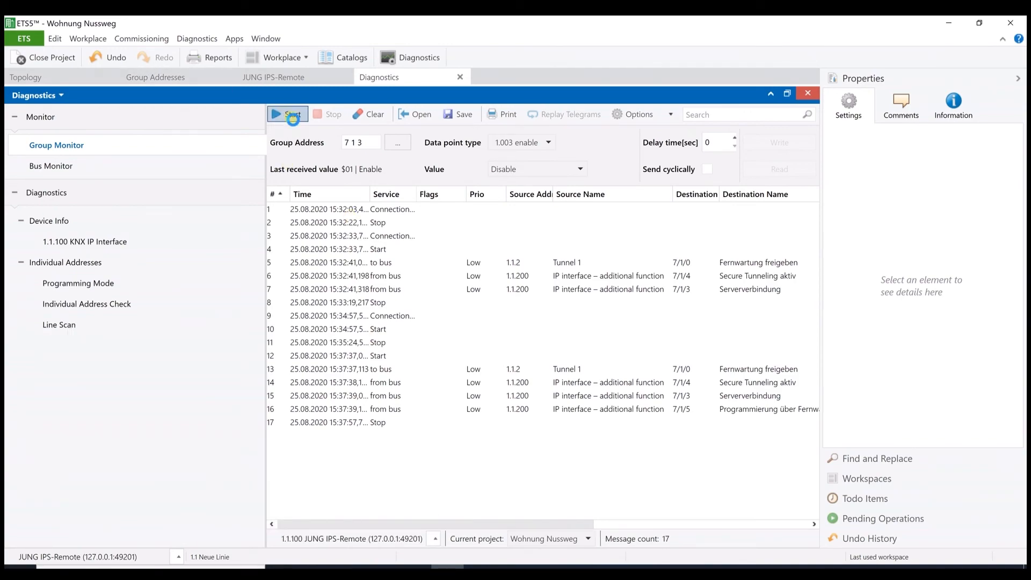
pyautogui.click(287, 114)
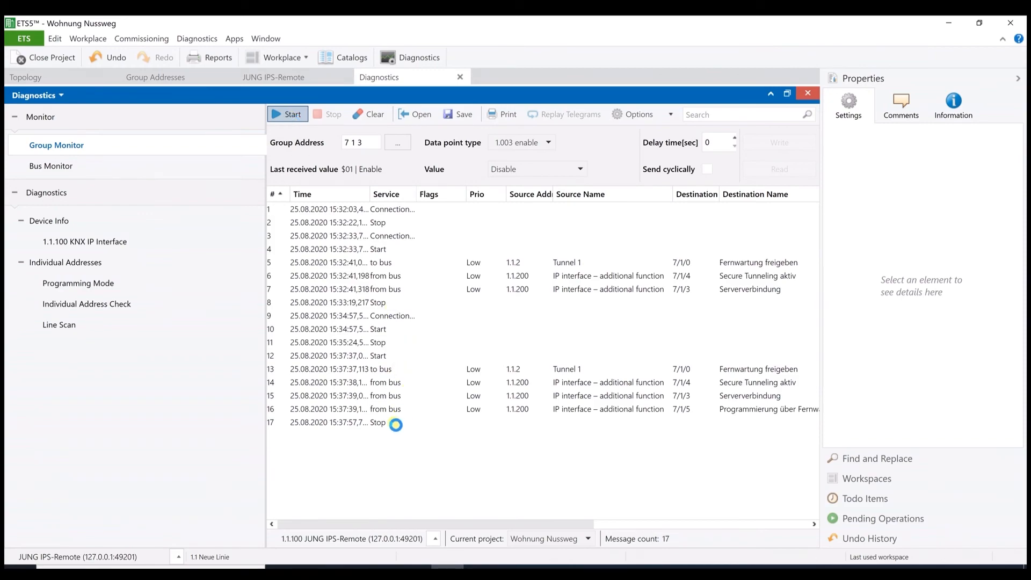
pyautogui.click(287, 113)
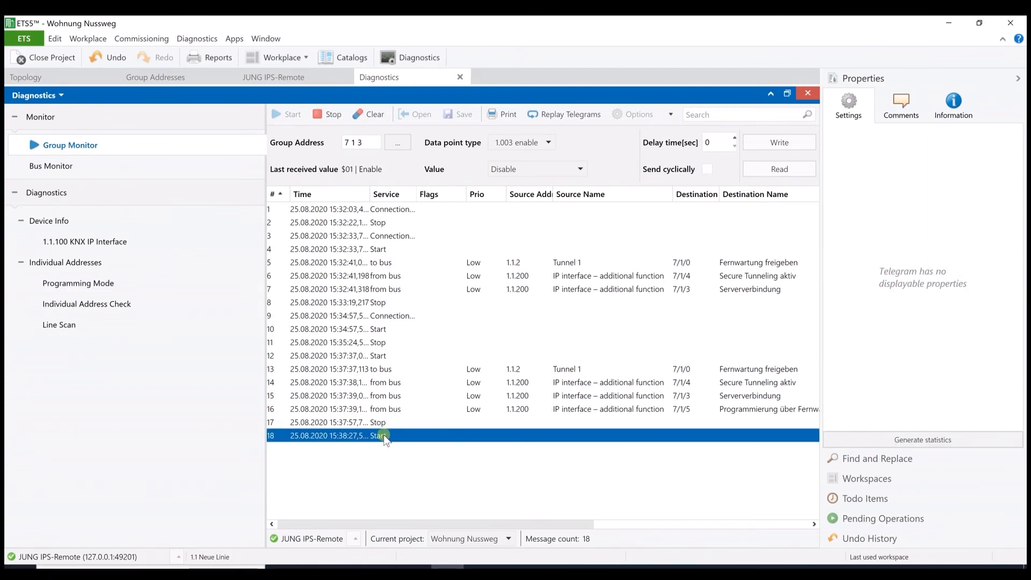
pyautogui.moveTo(230, 143)
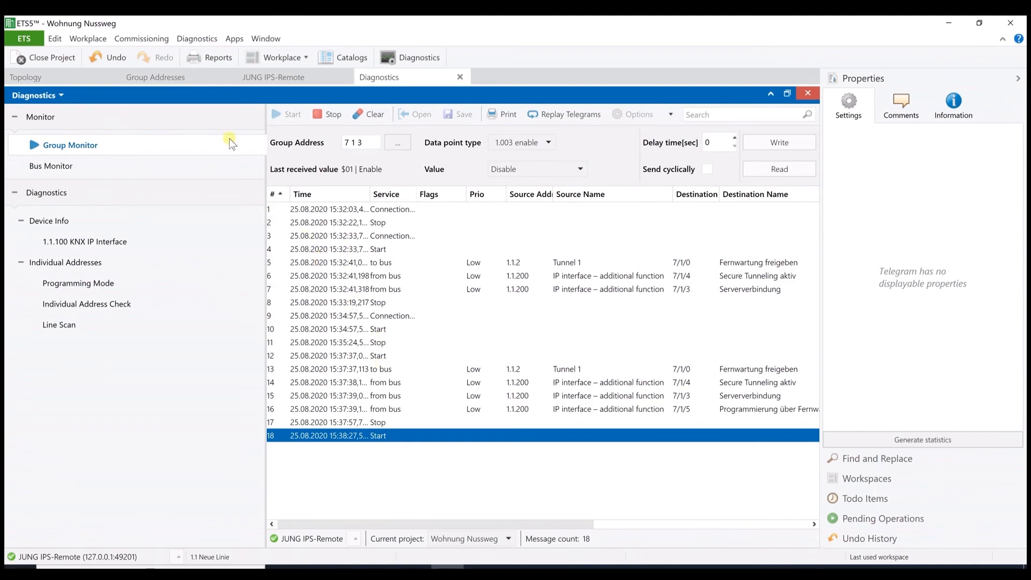
pyautogui.click(155, 77)
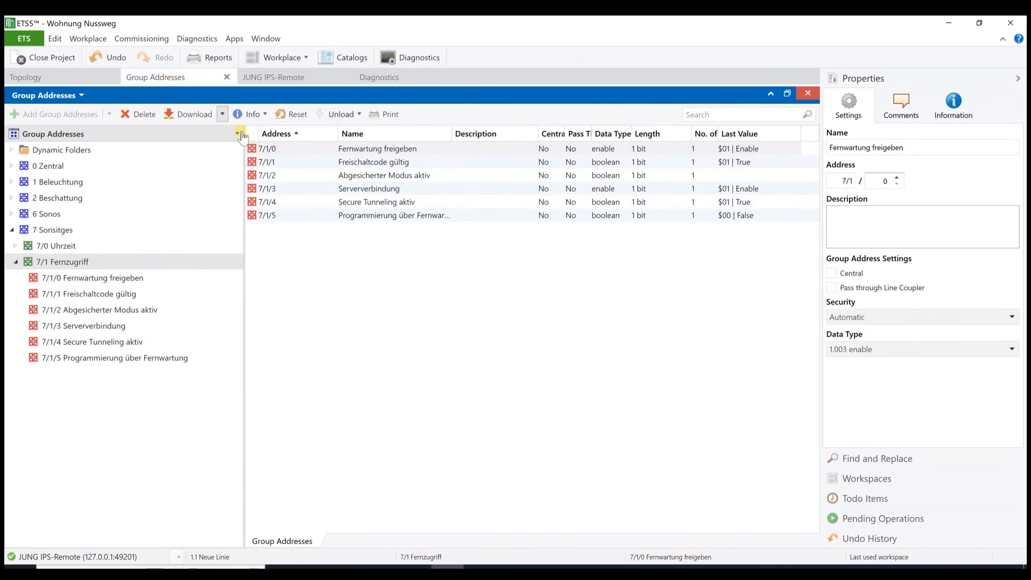
# Step: Write Disable ($00) to 7/1/0 Fernwartung freigeben and view the telegram in Group Monitor
pyautogui.rightClick(238, 135)
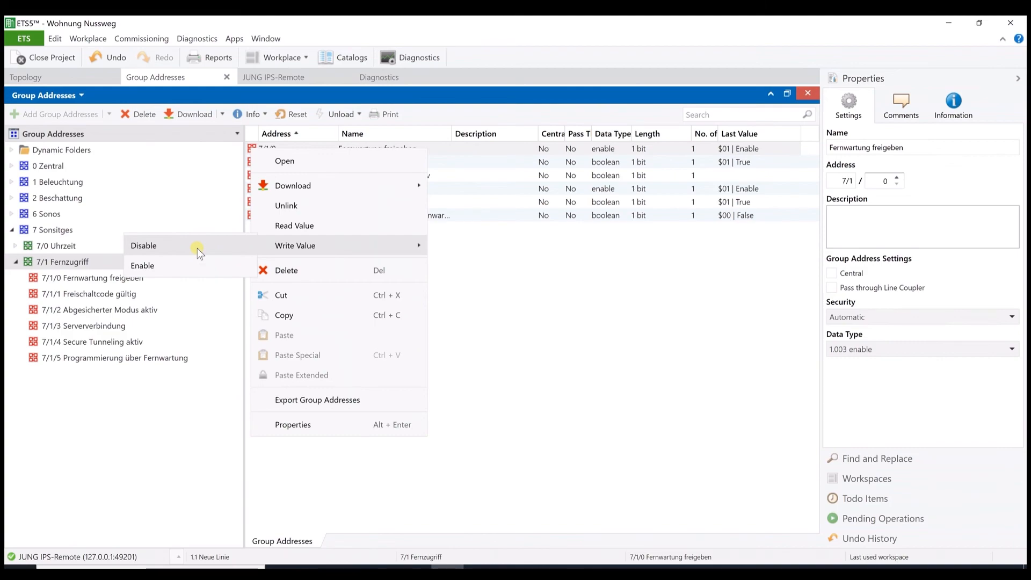
pyautogui.click(143, 245)
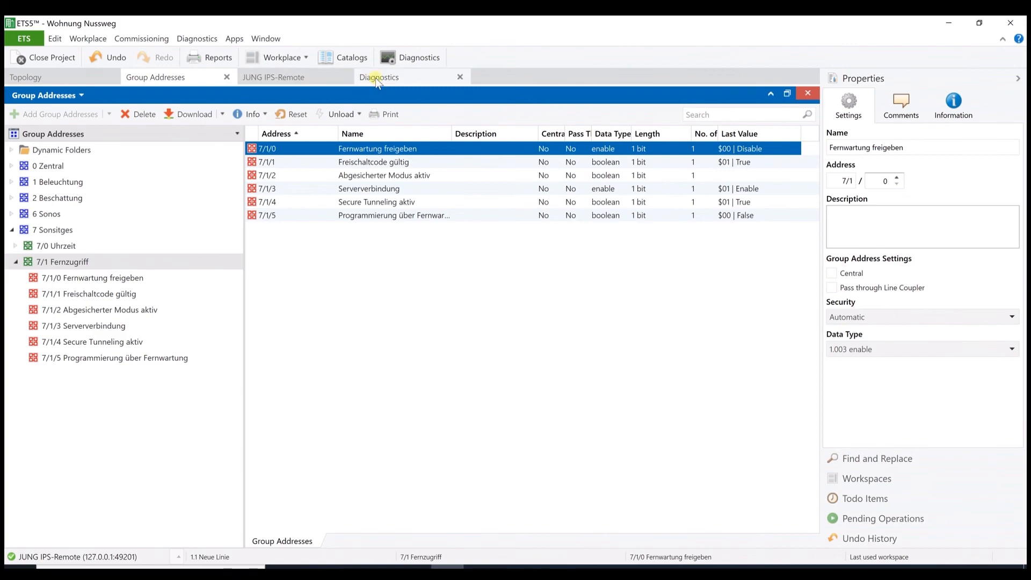
pyautogui.click(379, 77)
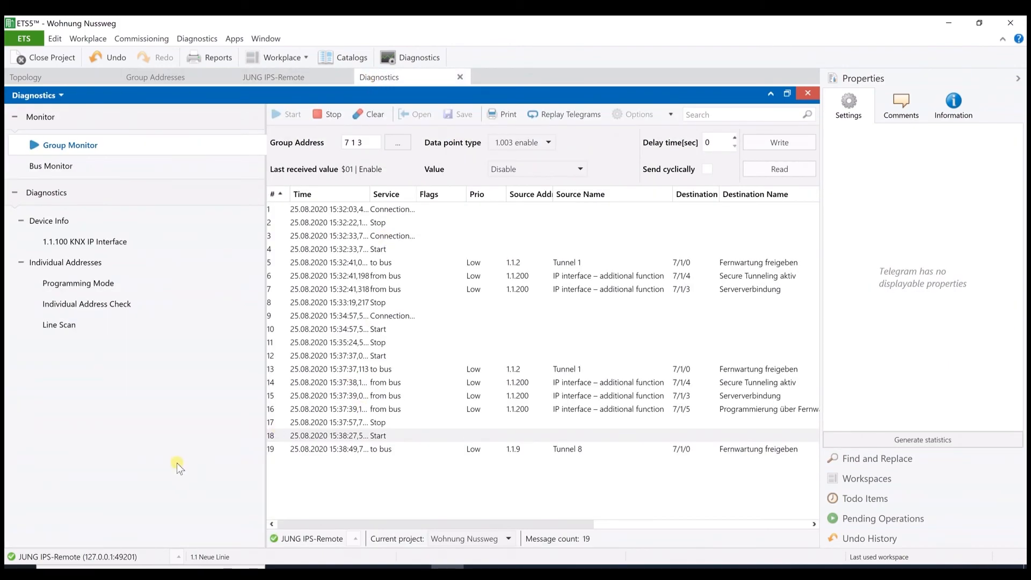
pyautogui.moveTo(9, 563)
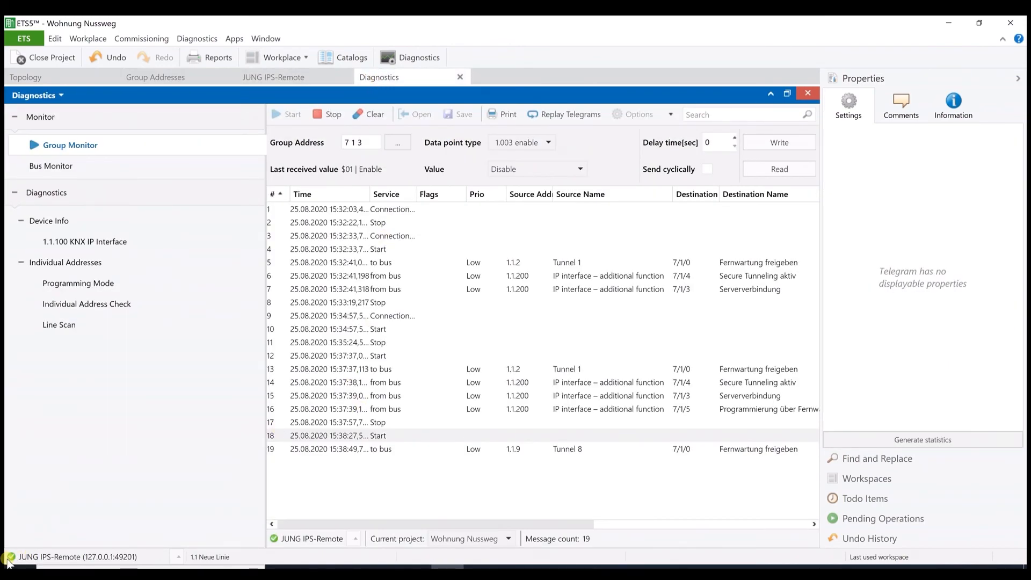
pyautogui.moveTo(30, 559)
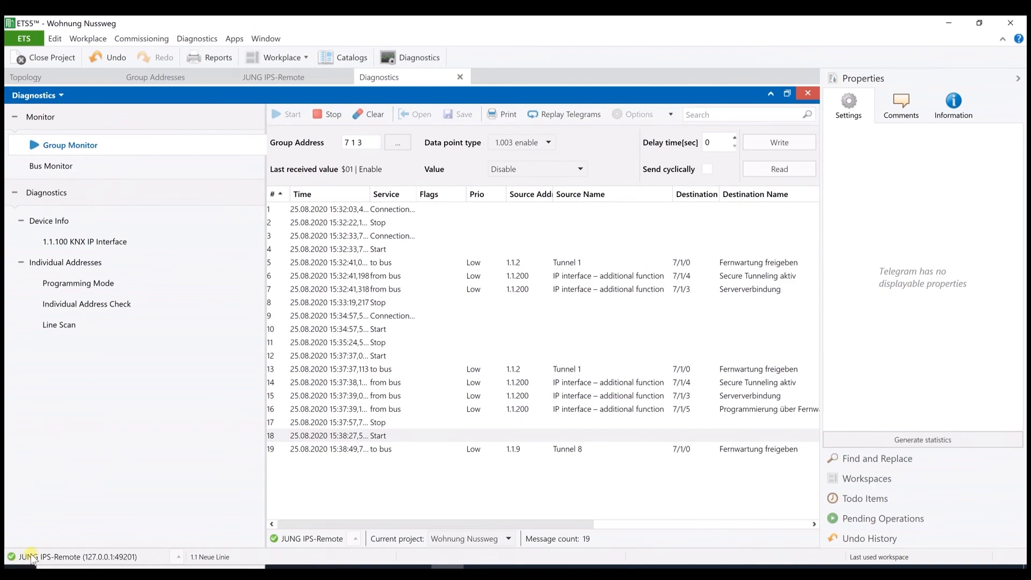
pyautogui.moveTo(76, 524)
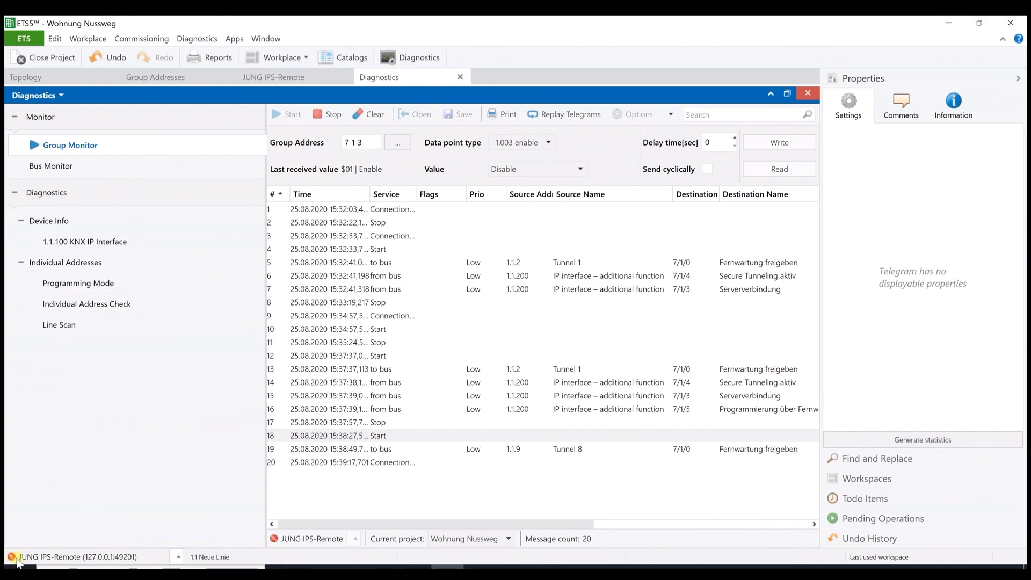
pyautogui.moveTo(72, 532)
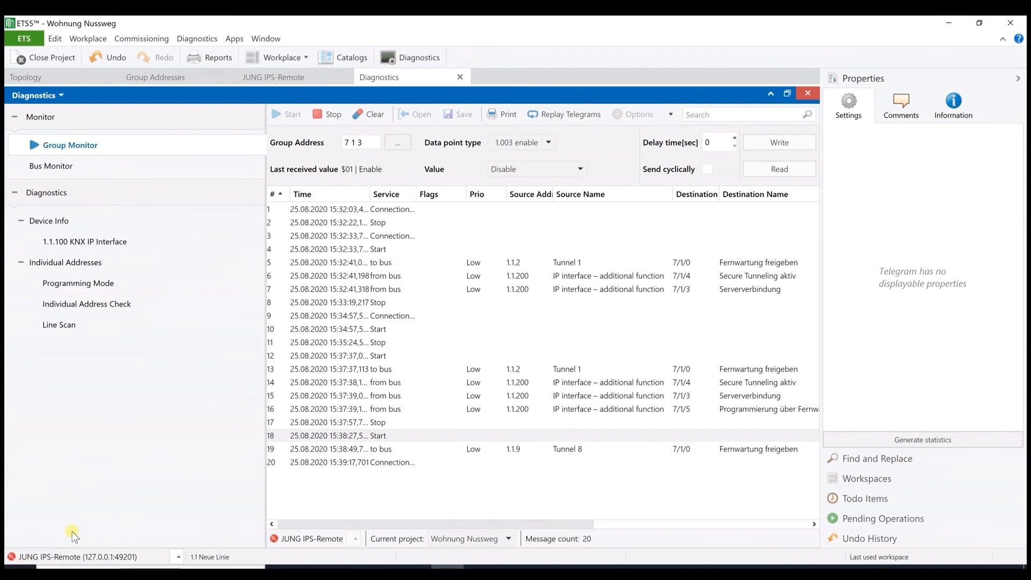